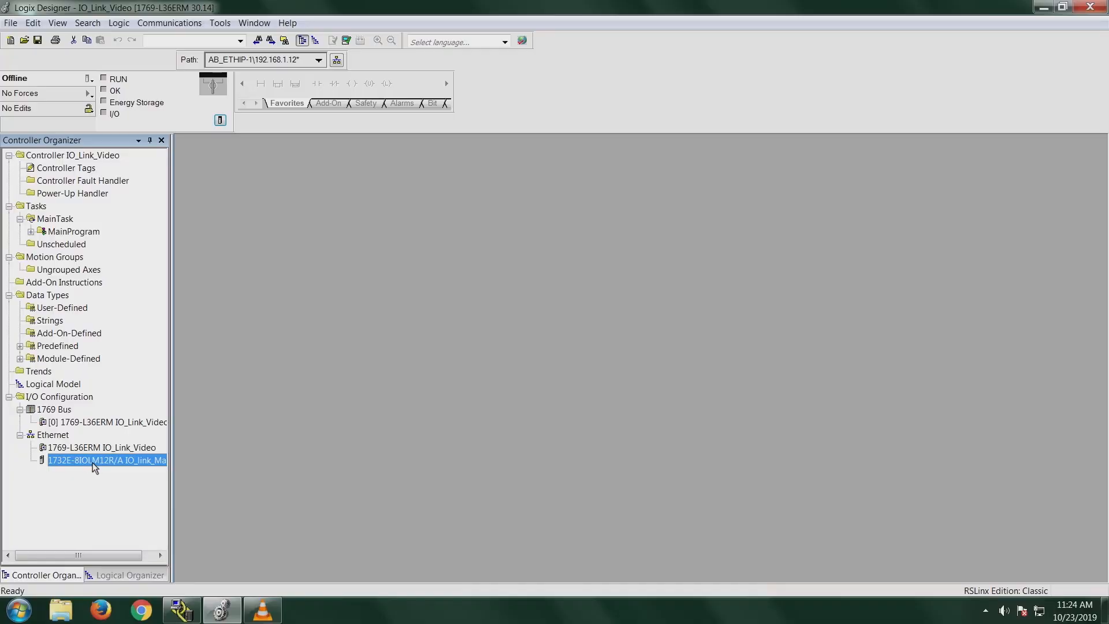
Bring up Module Properties for the 1732E-8IOLM12R/A IO-Link master under Ethernet.
right_click(106, 460)
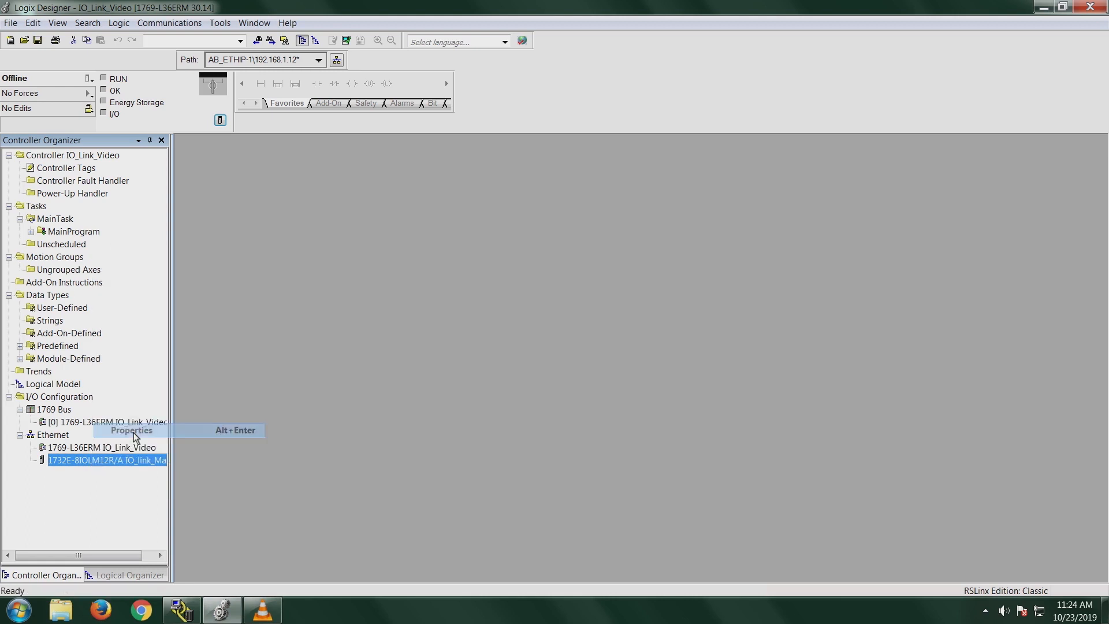
click(130, 430)
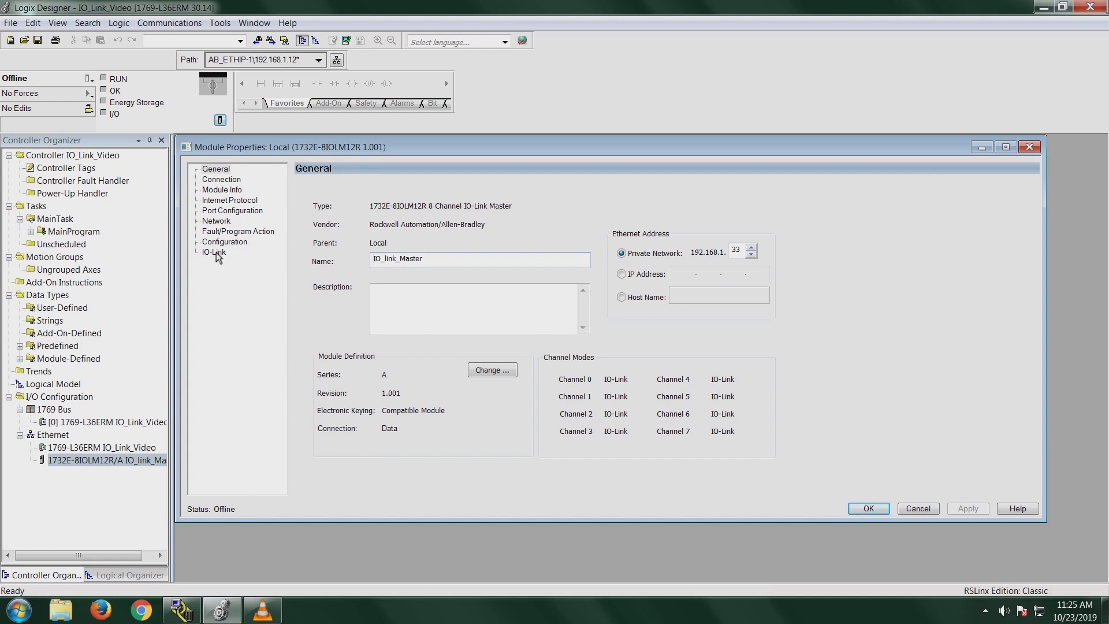
From the IO-Link page, start Change... on Ch 0 to get the Change Channel Configuration dialog.
click(214, 251)
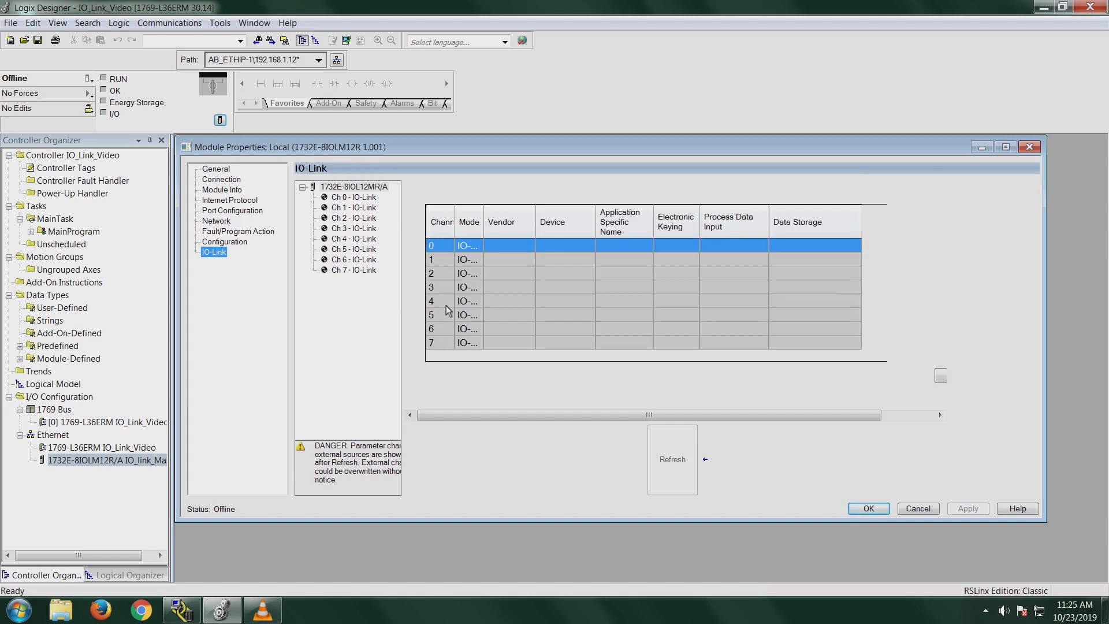
mouse_move(449, 344)
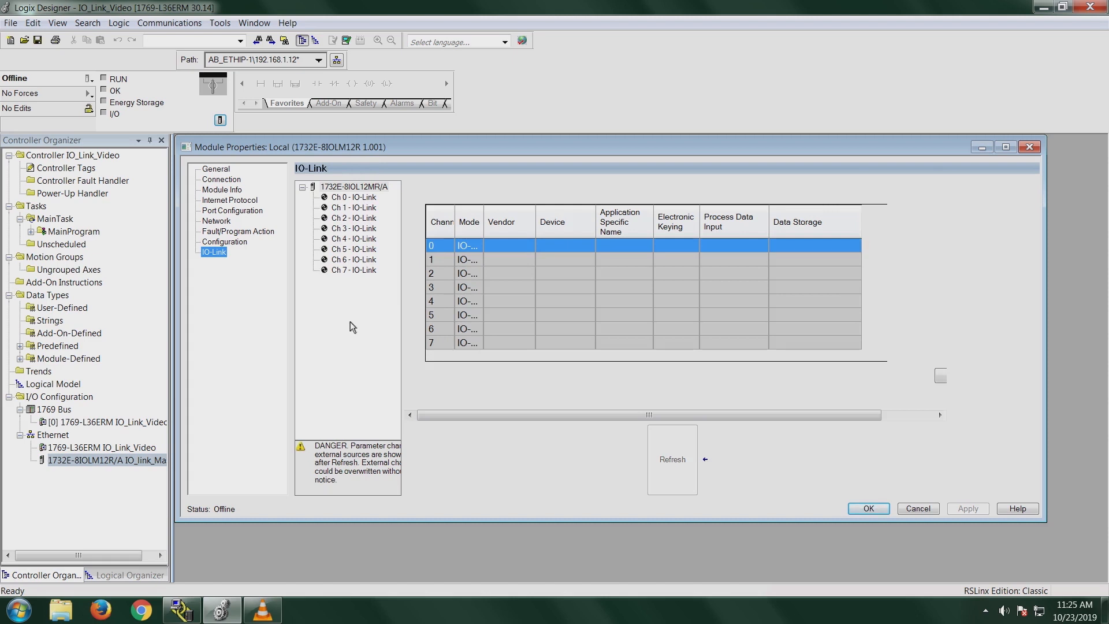
mouse_move(359, 207)
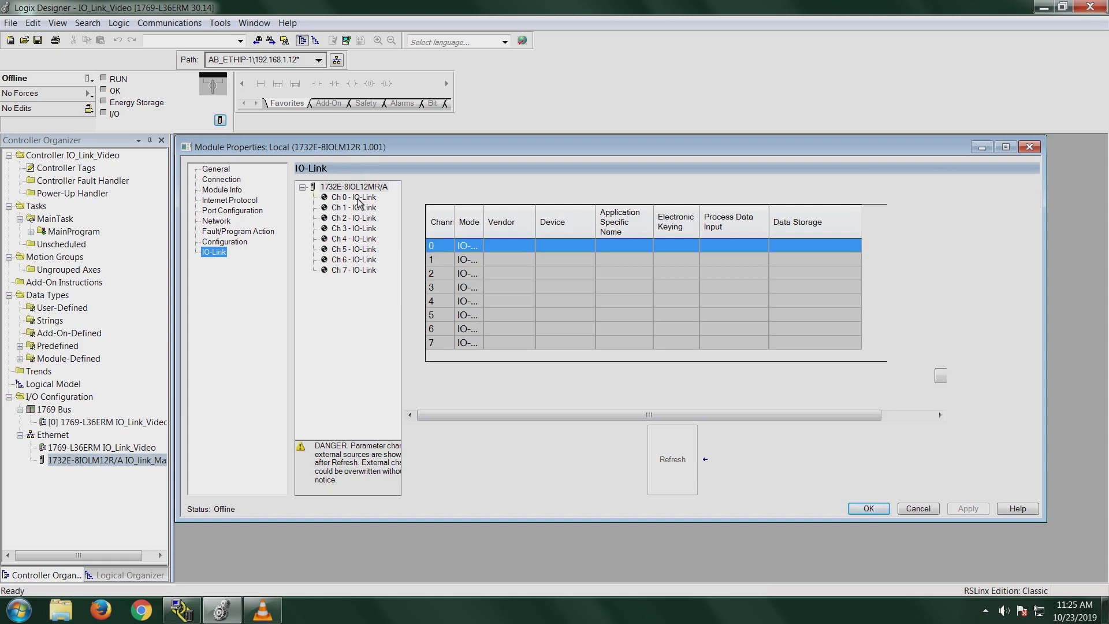
right_click(351, 196)
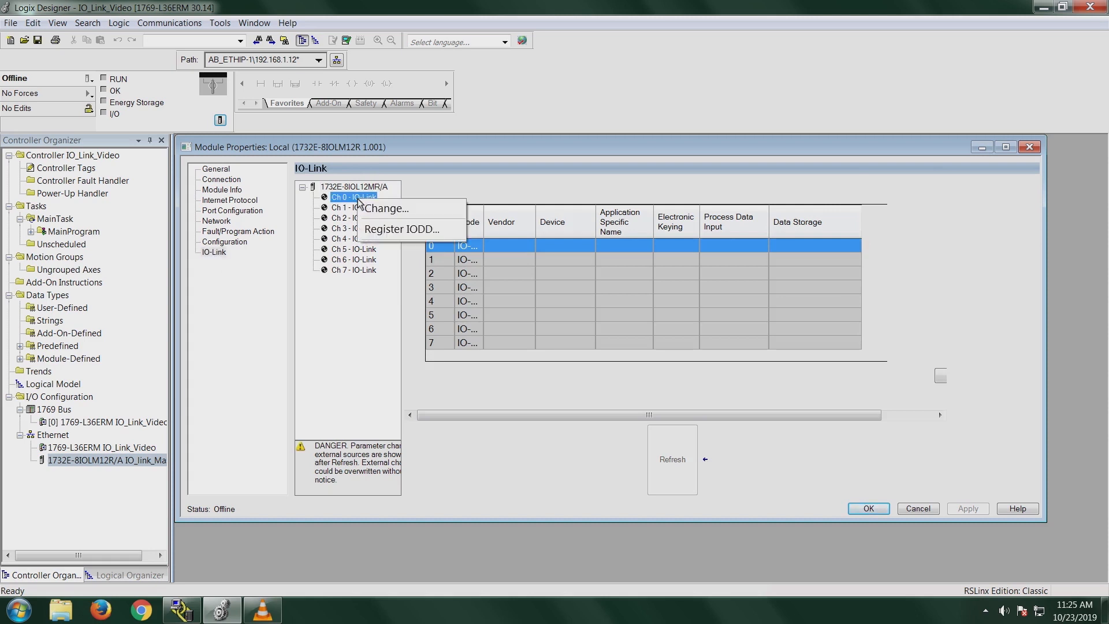
mouse_move(383, 208)
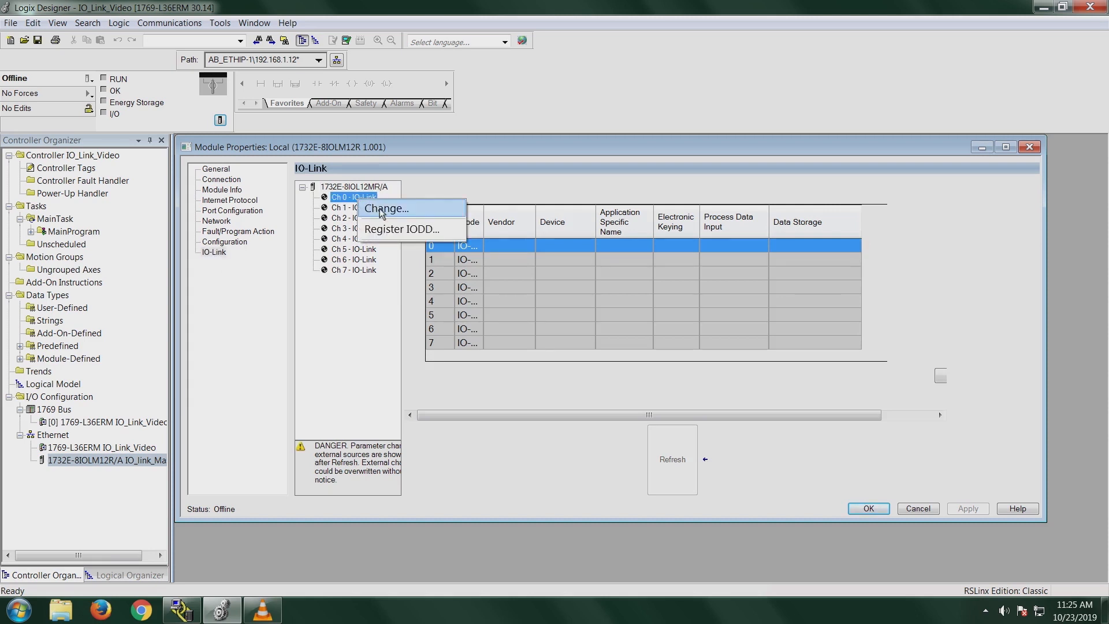
click(386, 208)
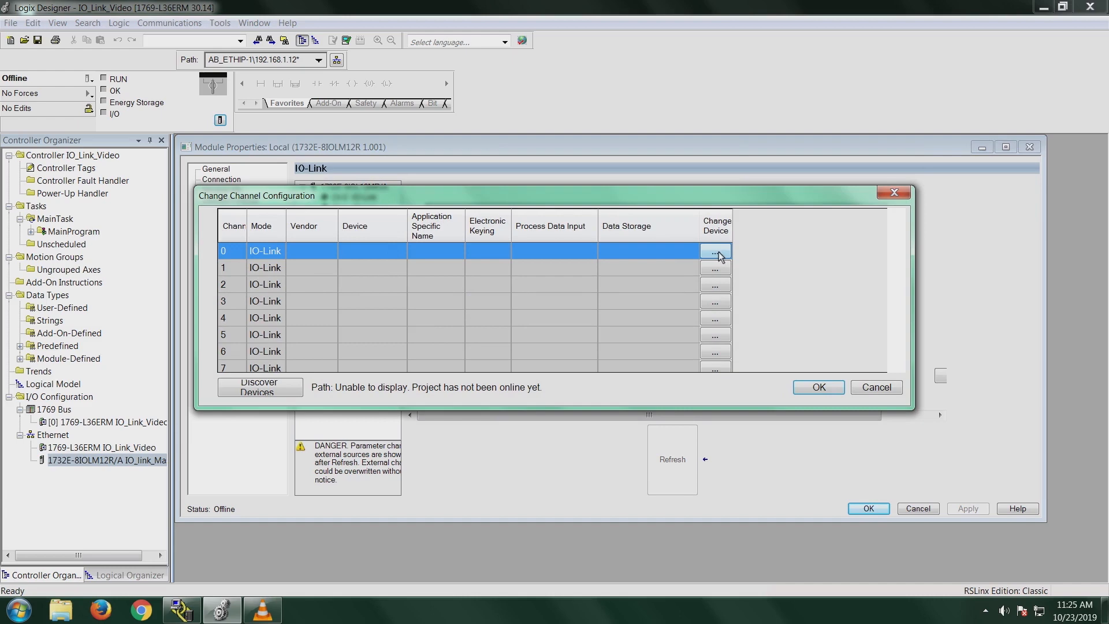
Choose Photoelectric Sensor 42EF > 42EF-D2MPAK-xx > 42EF-D2MPAK-F4 as channel 0's device.
click(715, 251)
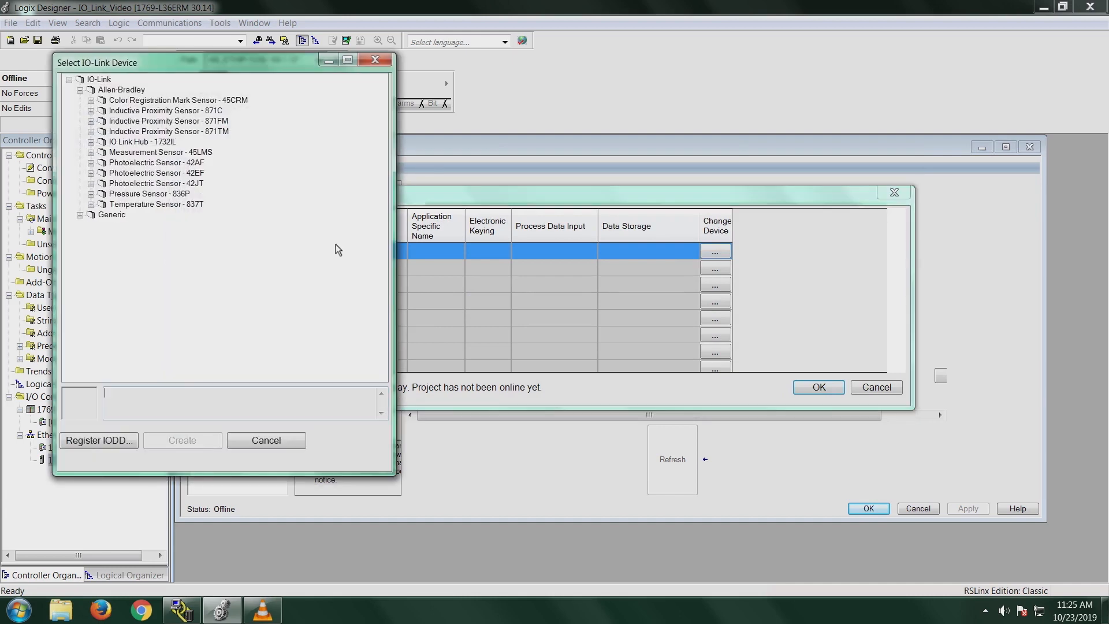
mouse_move(164, 245)
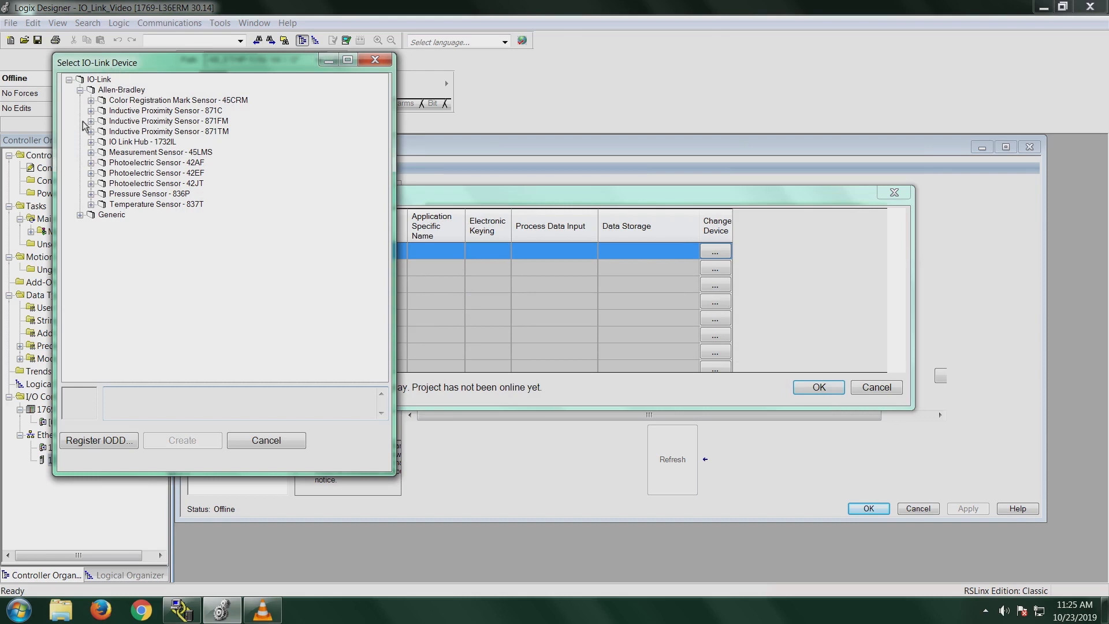
mouse_move(95, 175)
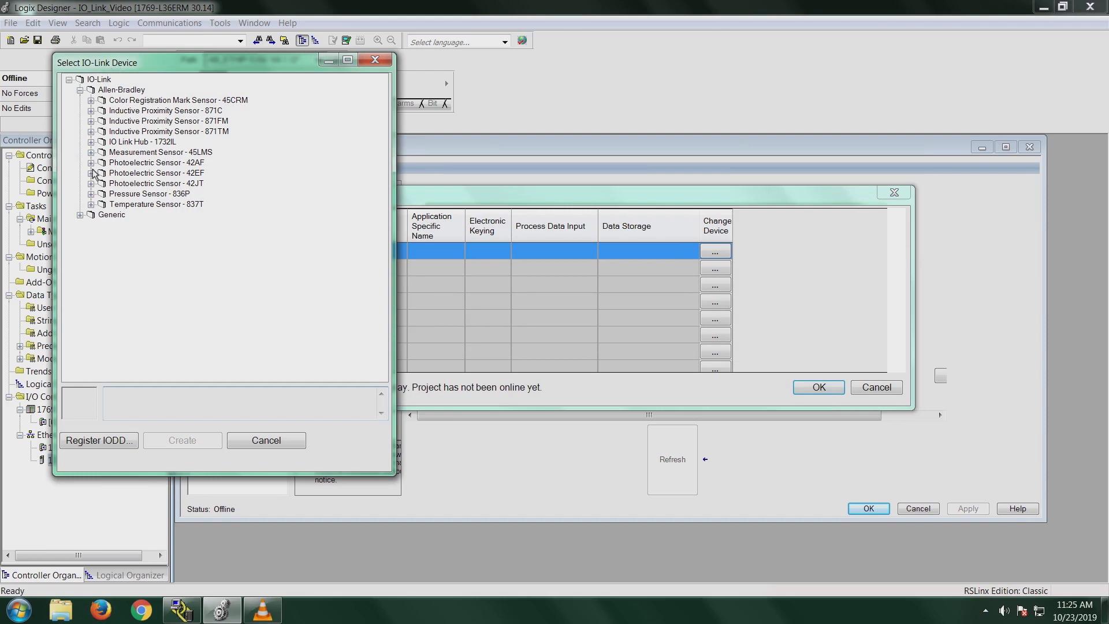
click(91, 172)
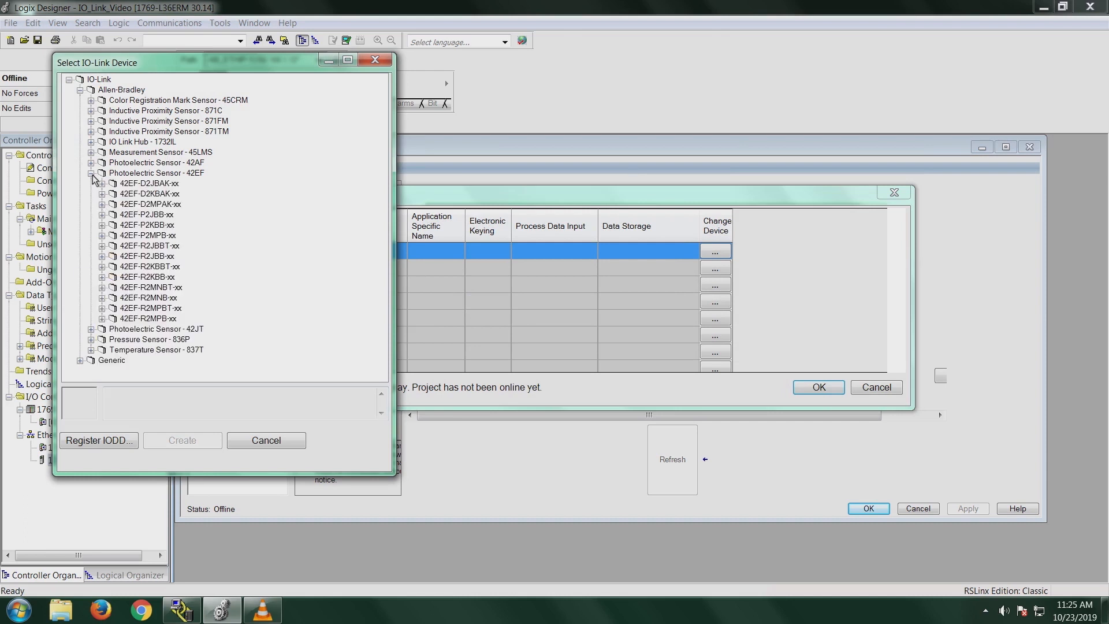
mouse_move(103, 213)
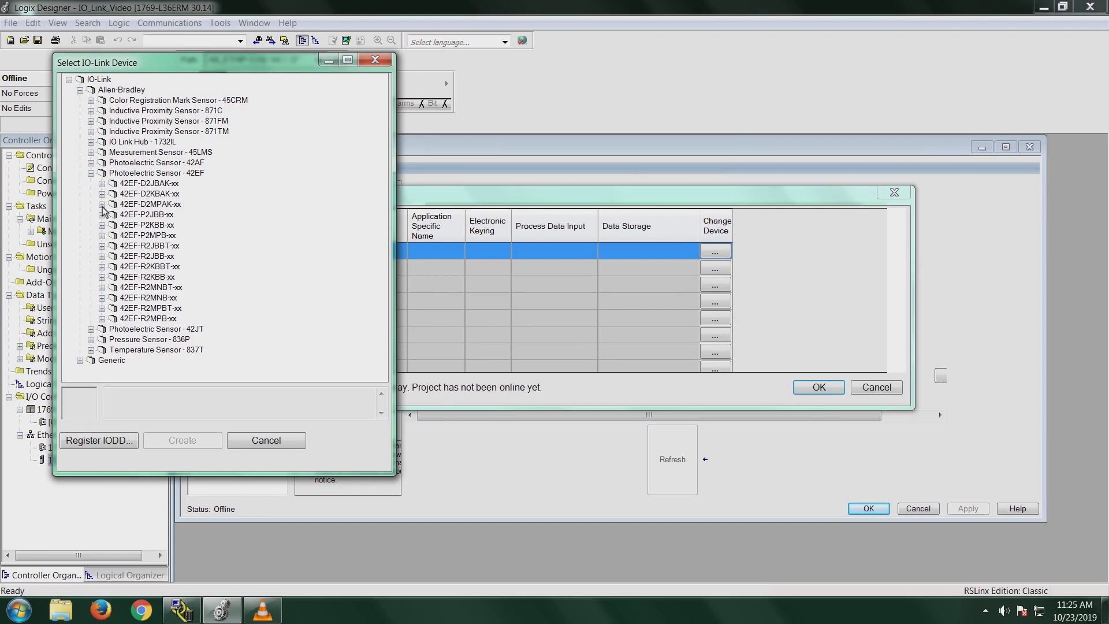
click(103, 204)
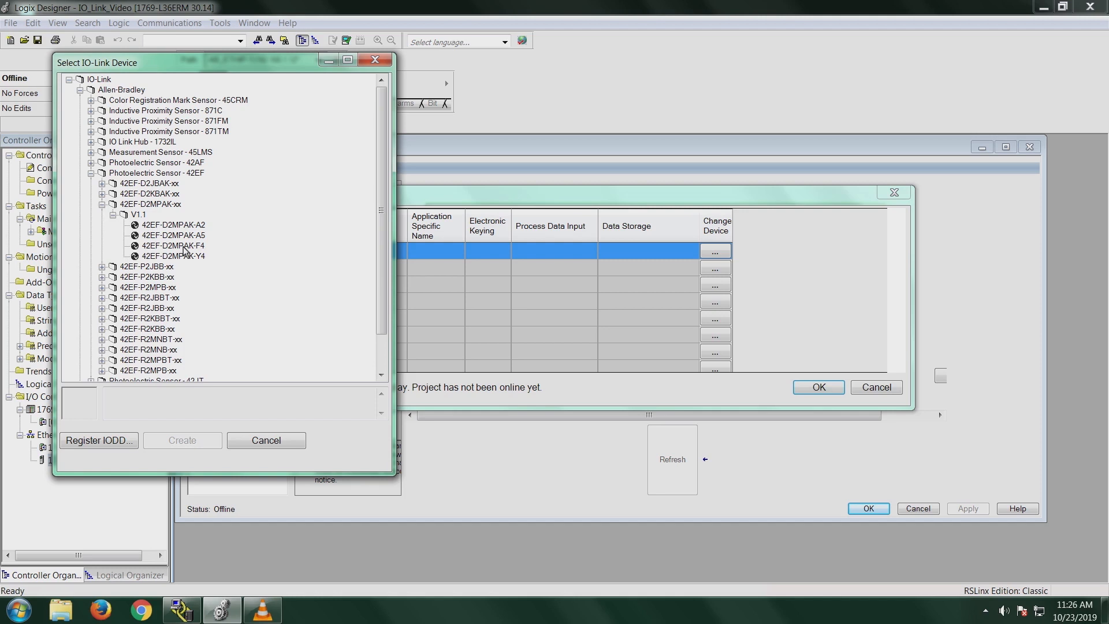
click(170, 245)
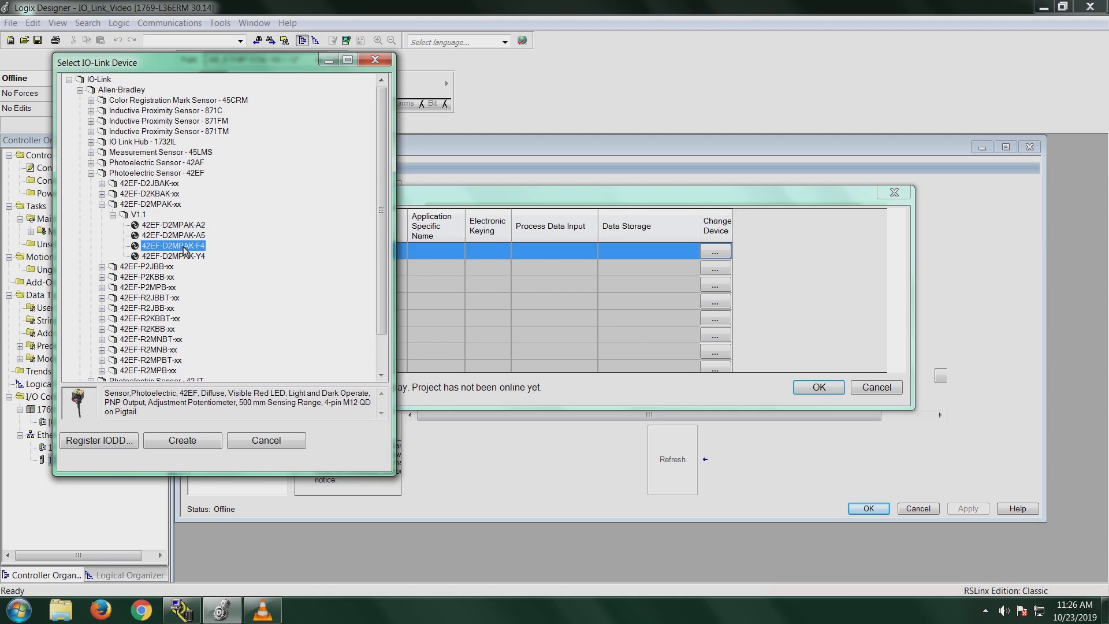
mouse_move(171, 250)
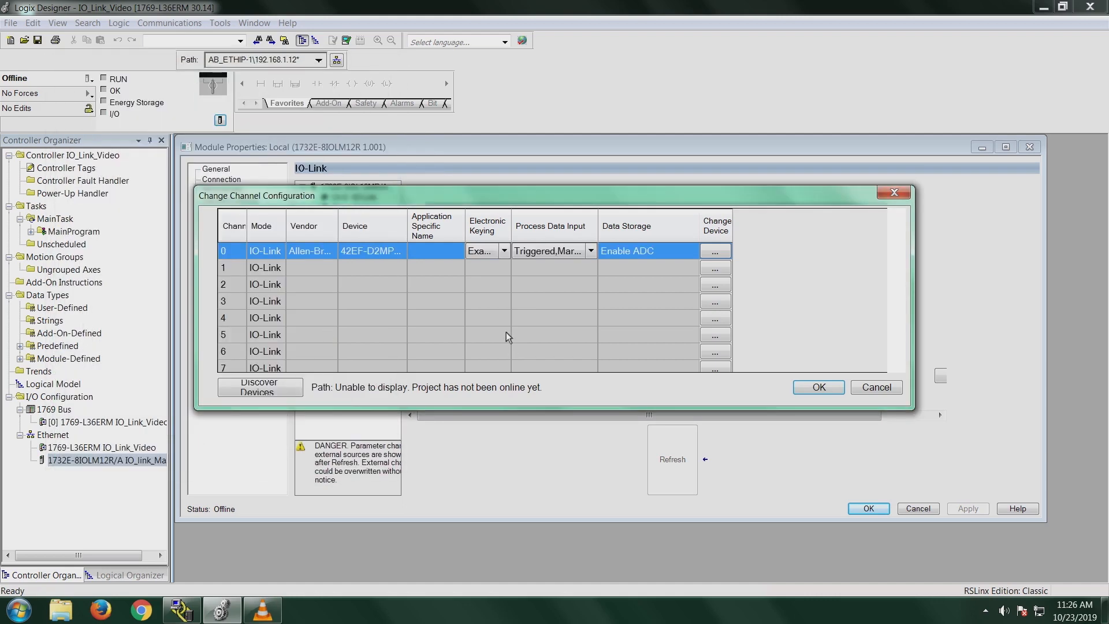
mouse_move(606, 233)
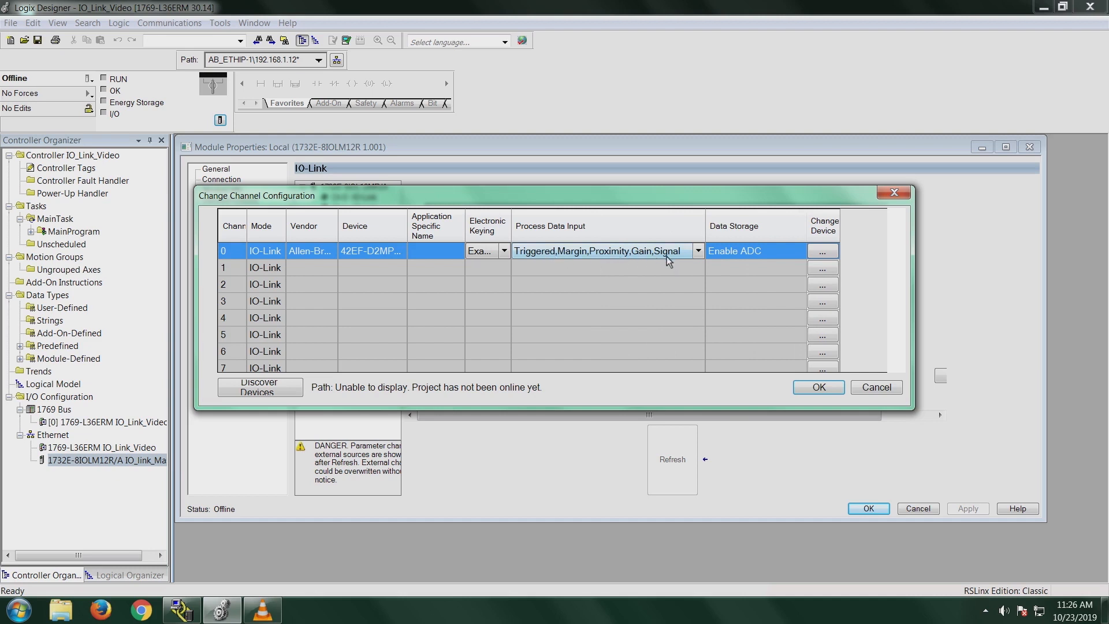
mouse_move(644, 256)
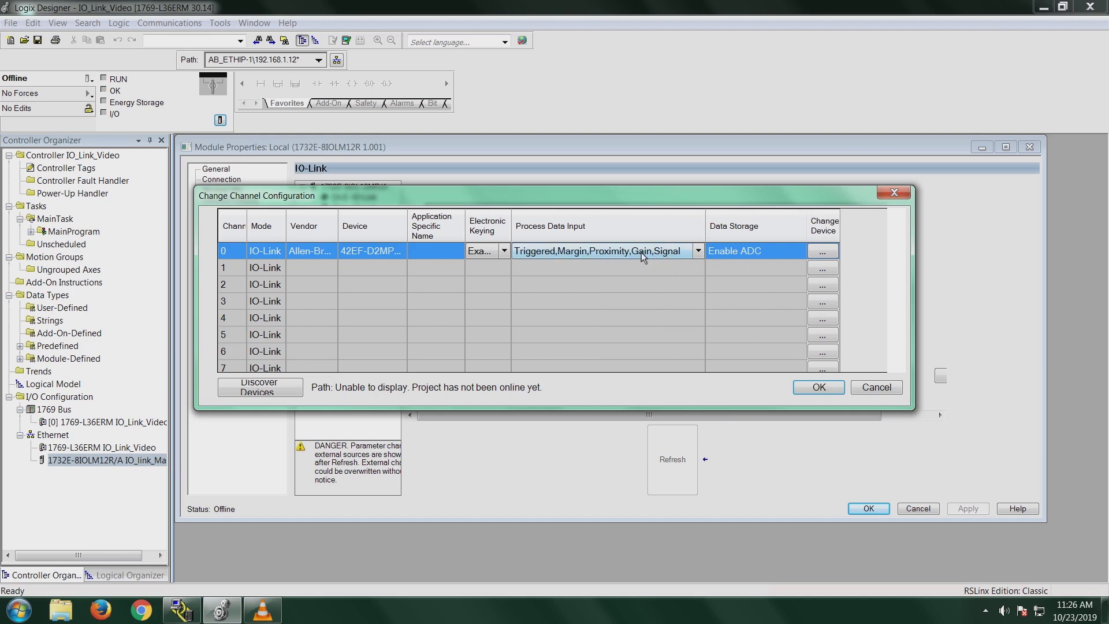
mouse_move(639, 256)
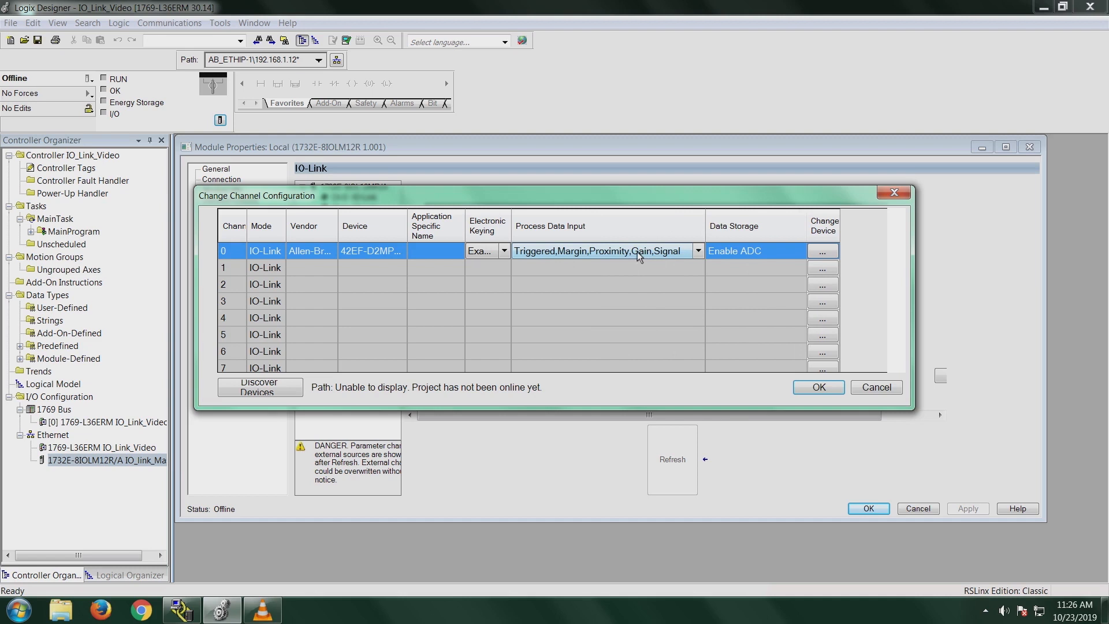
mouse_move(550, 256)
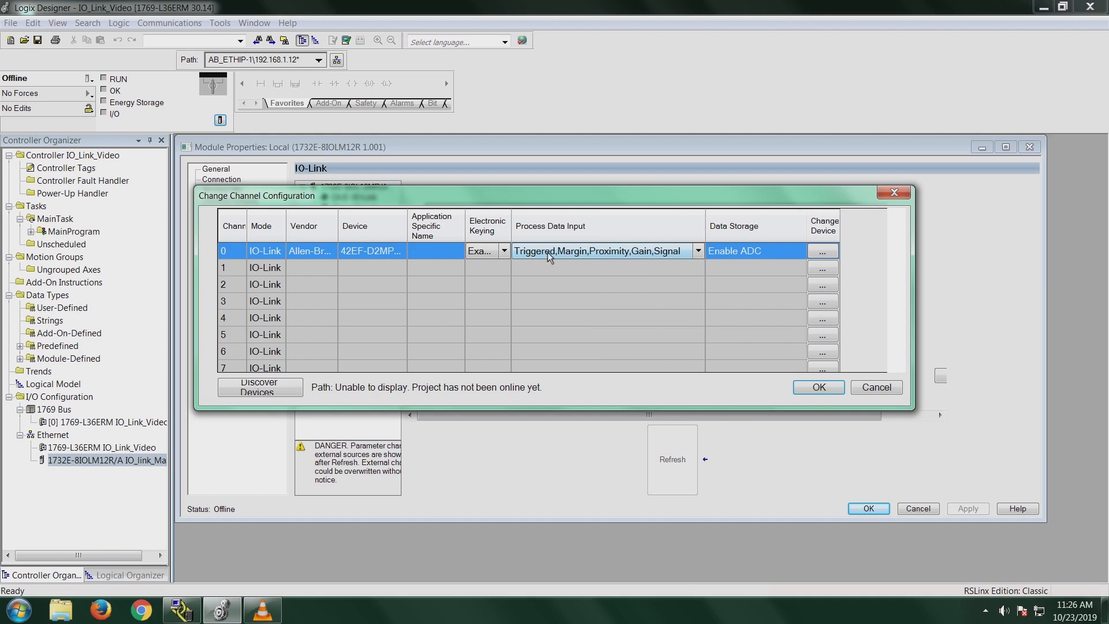
mouse_move(577, 257)
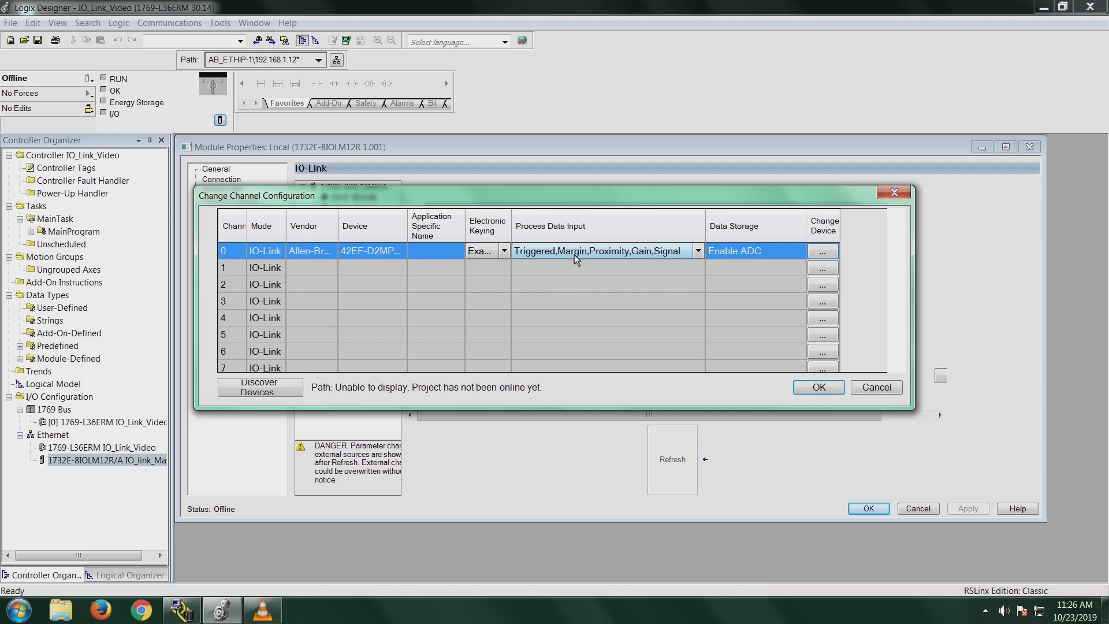
mouse_move(601, 262)
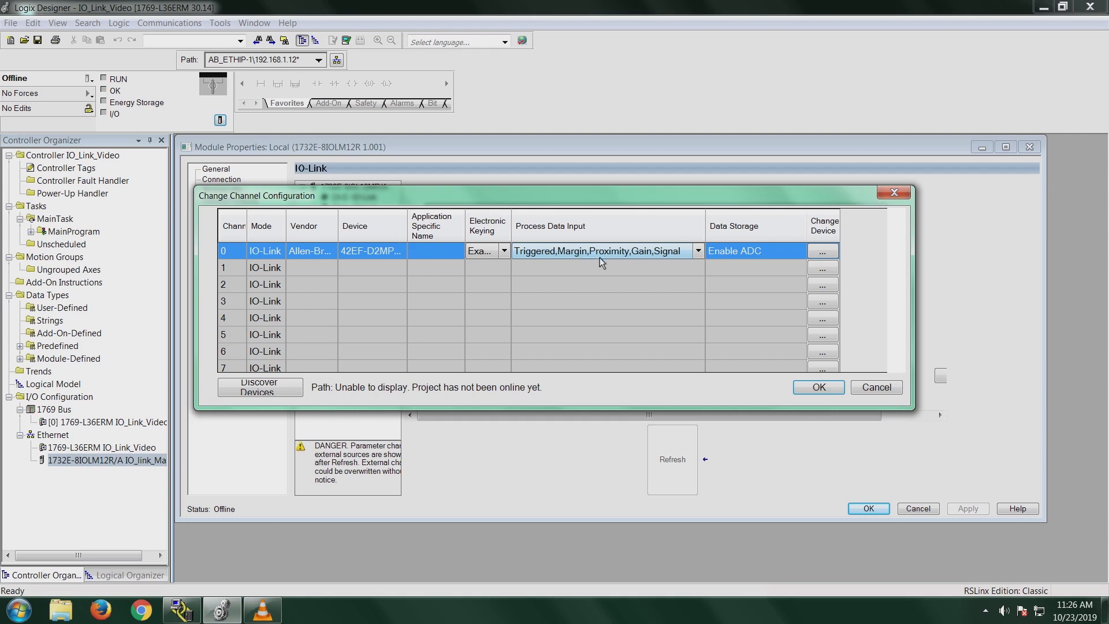
mouse_move(644, 257)
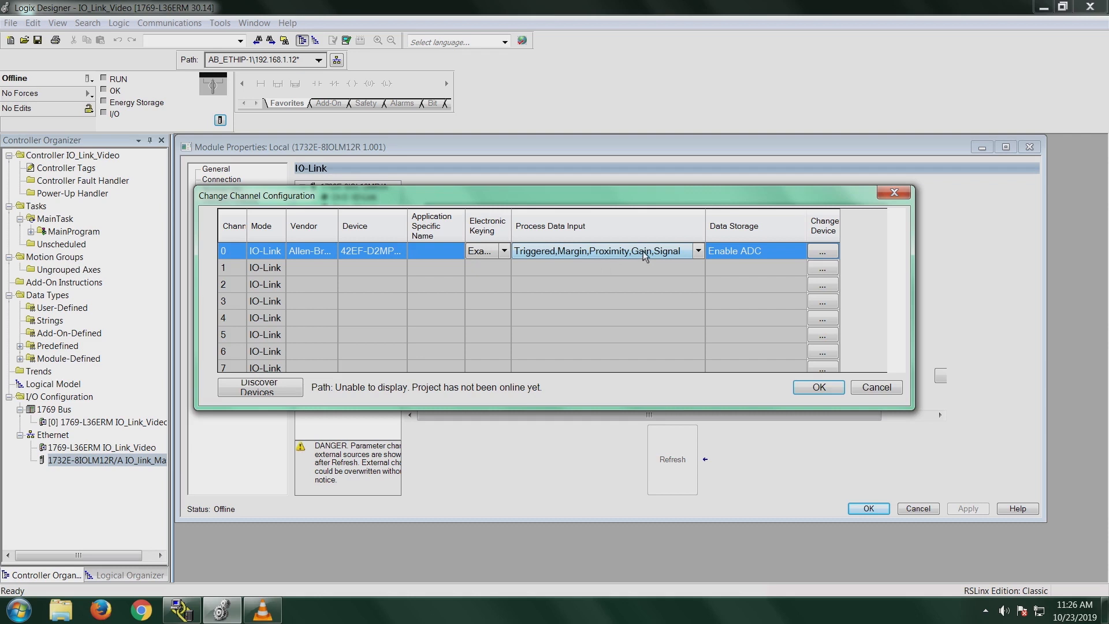
mouse_move(694, 258)
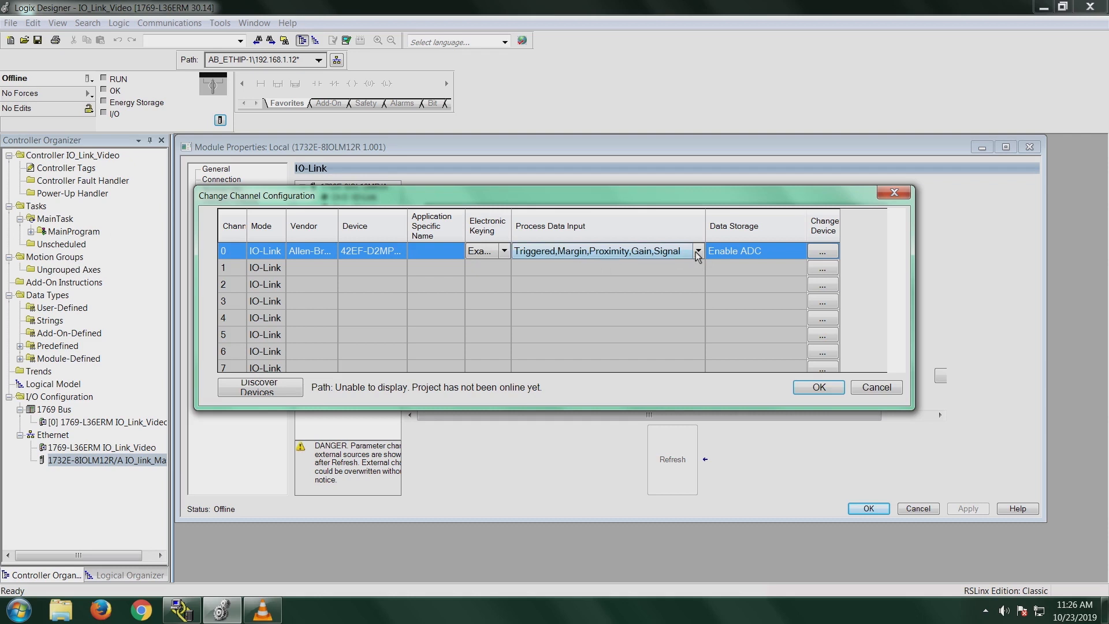
Select Triggered,Margin,Proximity,Gain,Signal as Ch0 Process Data Input and confirm with OK.
click(697, 250)
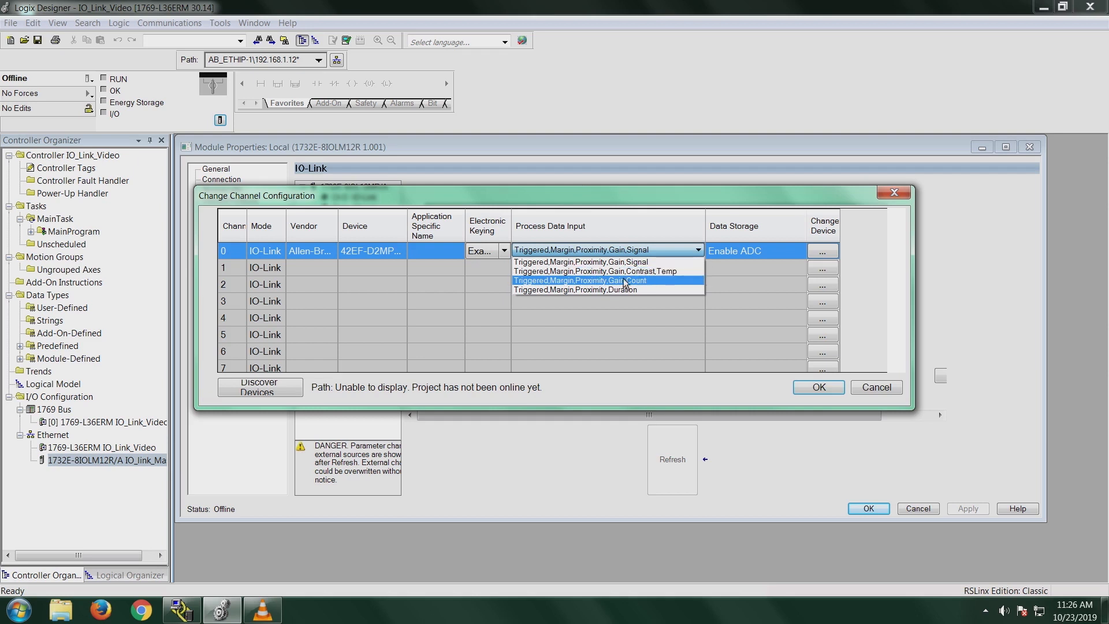
mouse_move(648, 284)
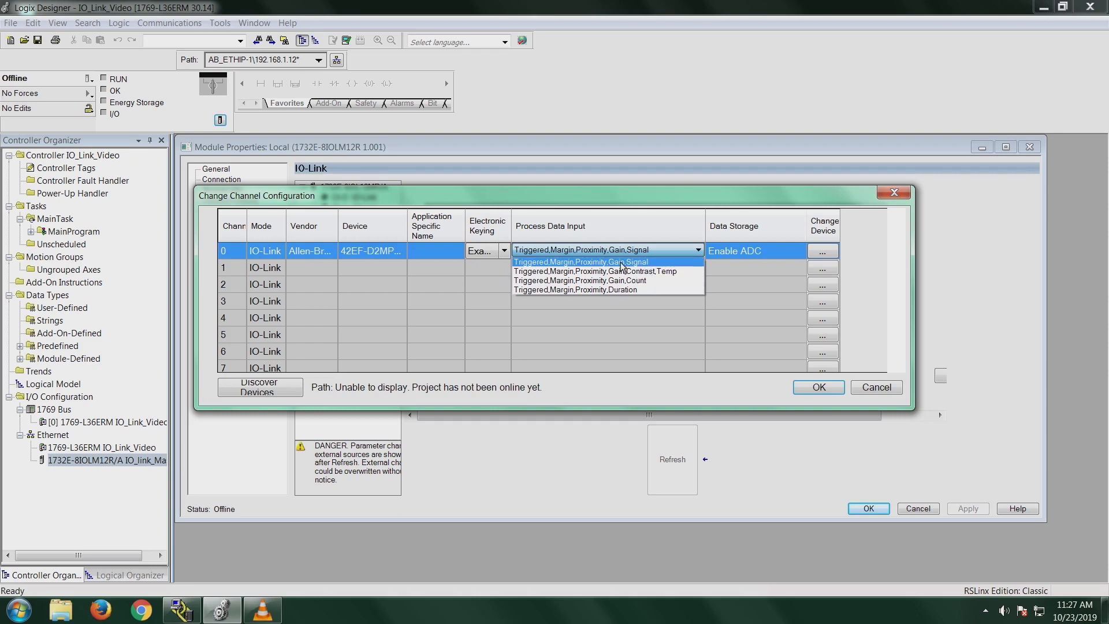
mouse_move(610, 267)
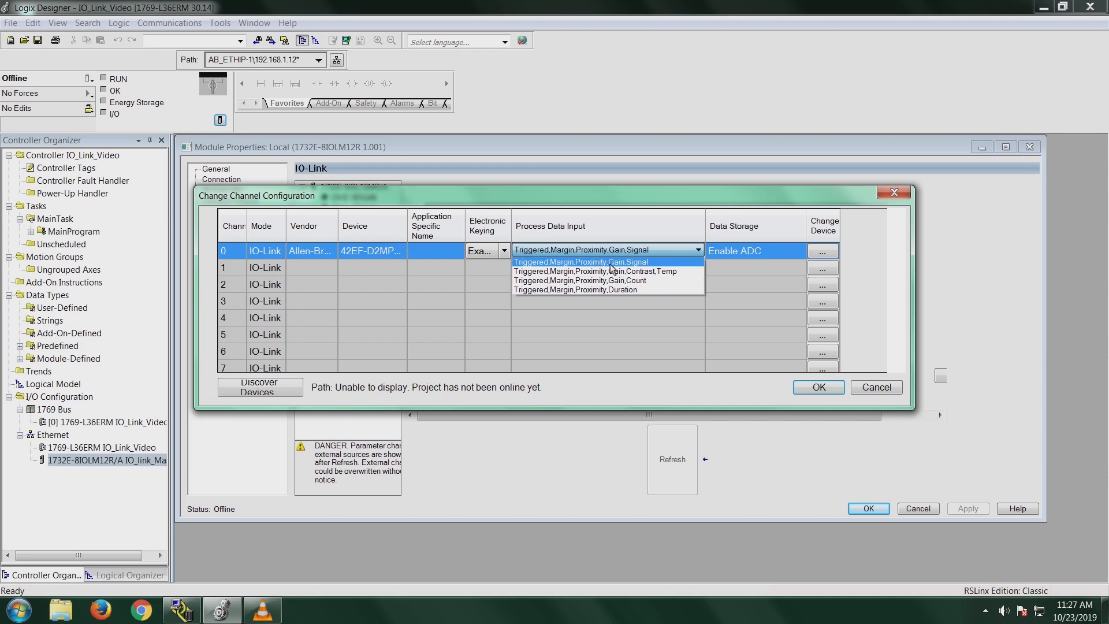
click(580, 262)
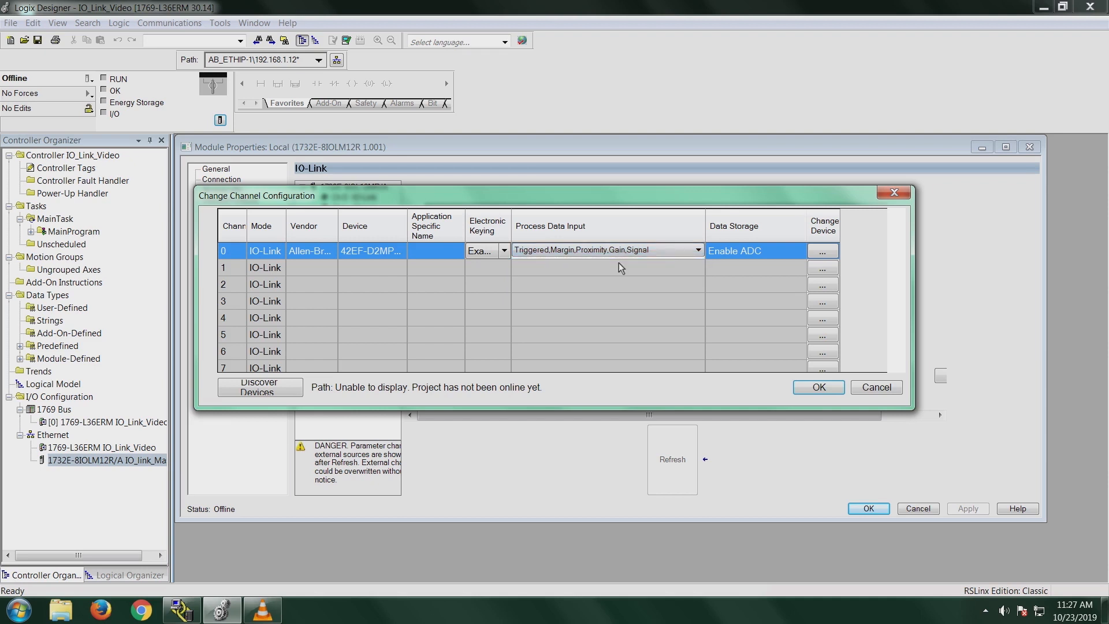
click(818, 387)
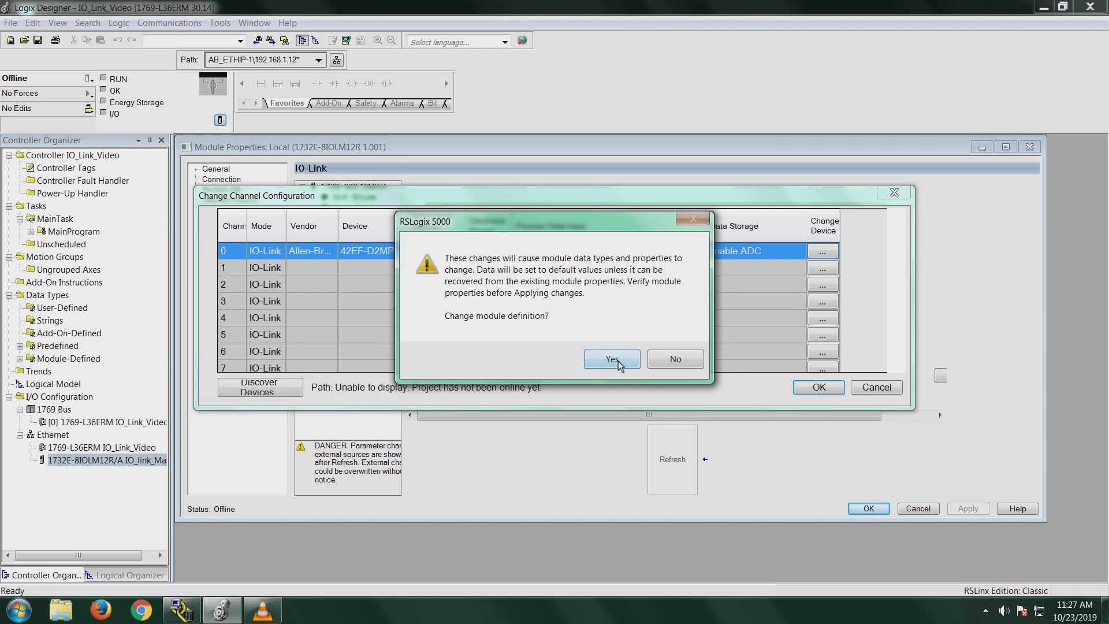
Answer Yes to 'Change module definition?' and return to the General properties page.
click(610, 359)
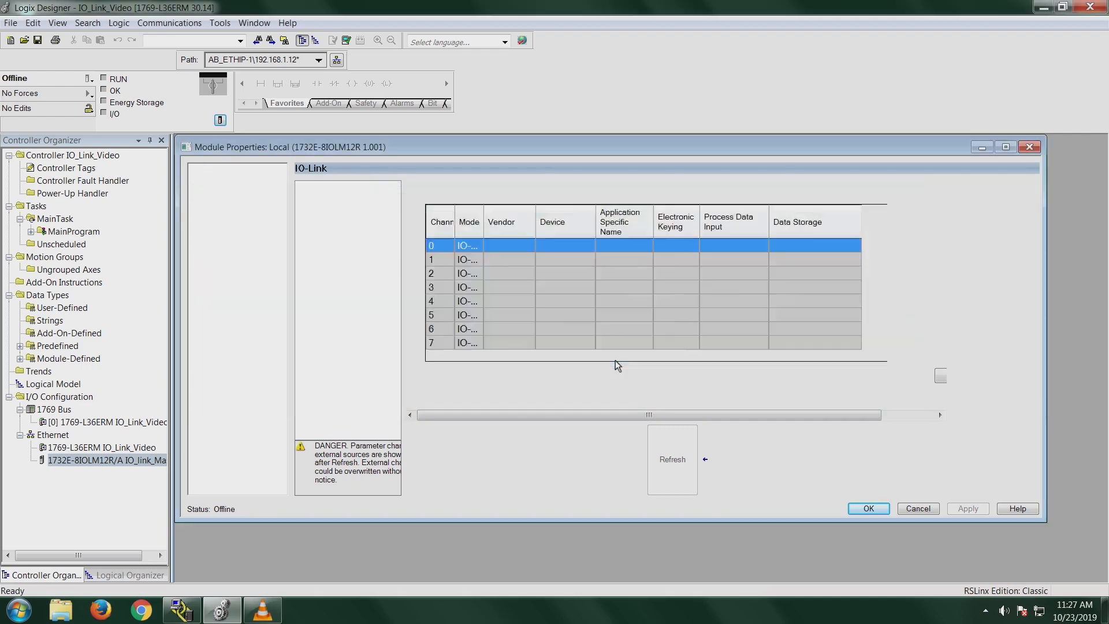
click(217, 169)
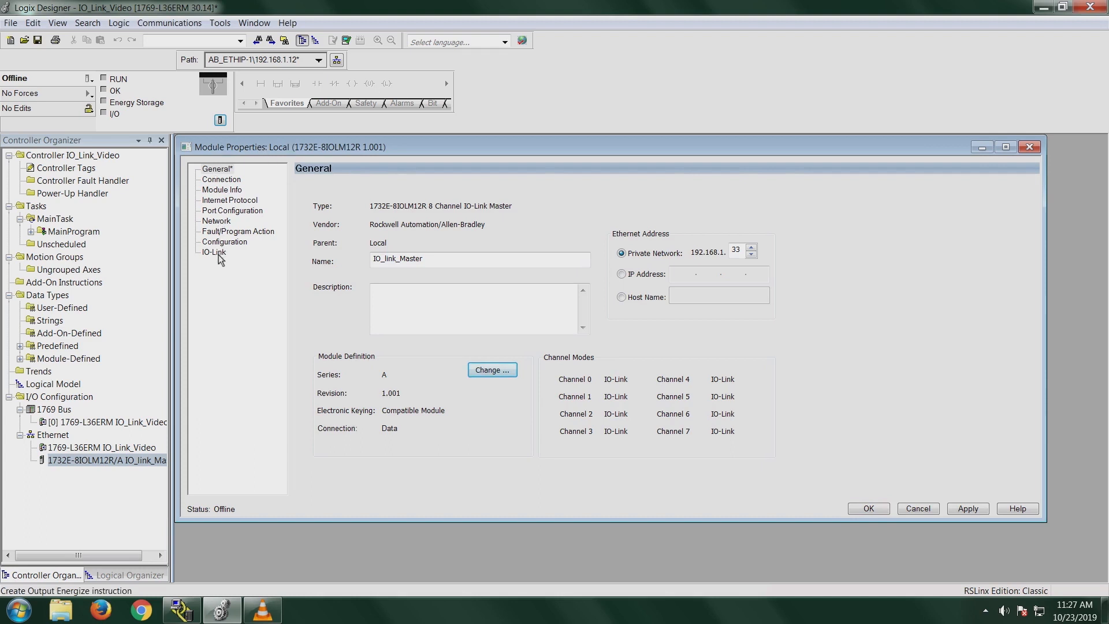
Show the IO-Link page and the Identification details of the 42EF-D2MPAK-F4 on channel 0.
click(213, 252)
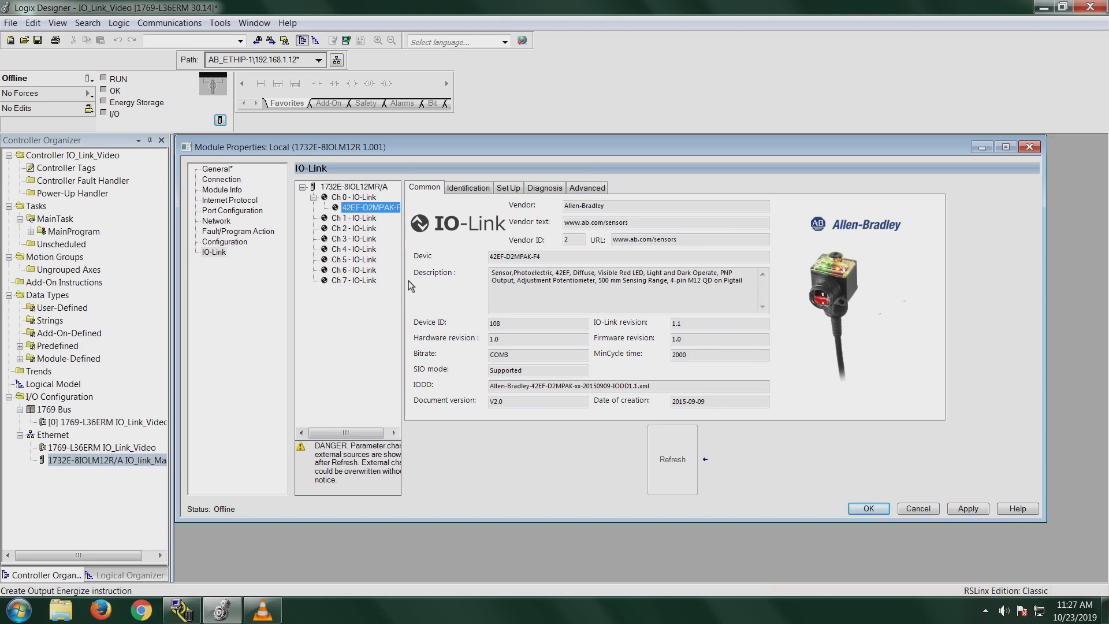
mouse_move(433, 304)
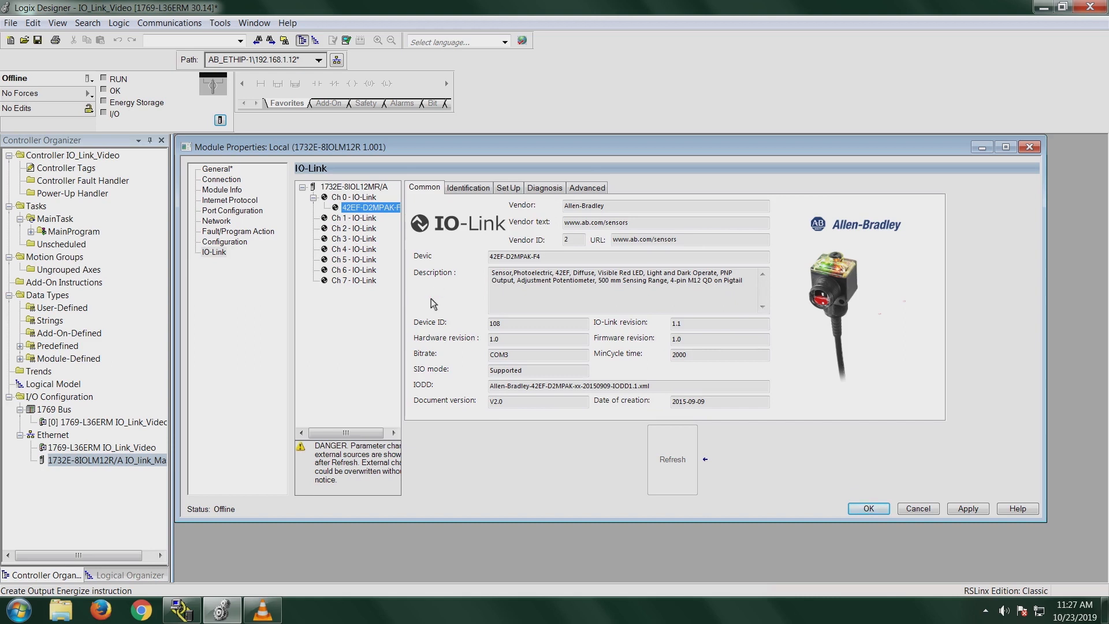
mouse_move(427, 301)
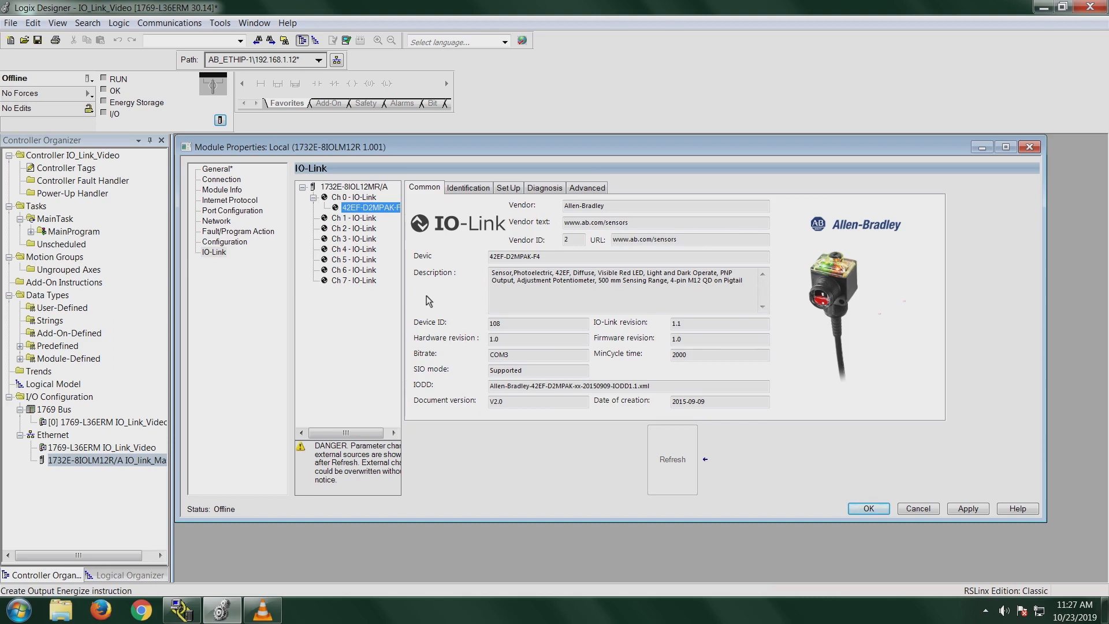
mouse_move(452, 292)
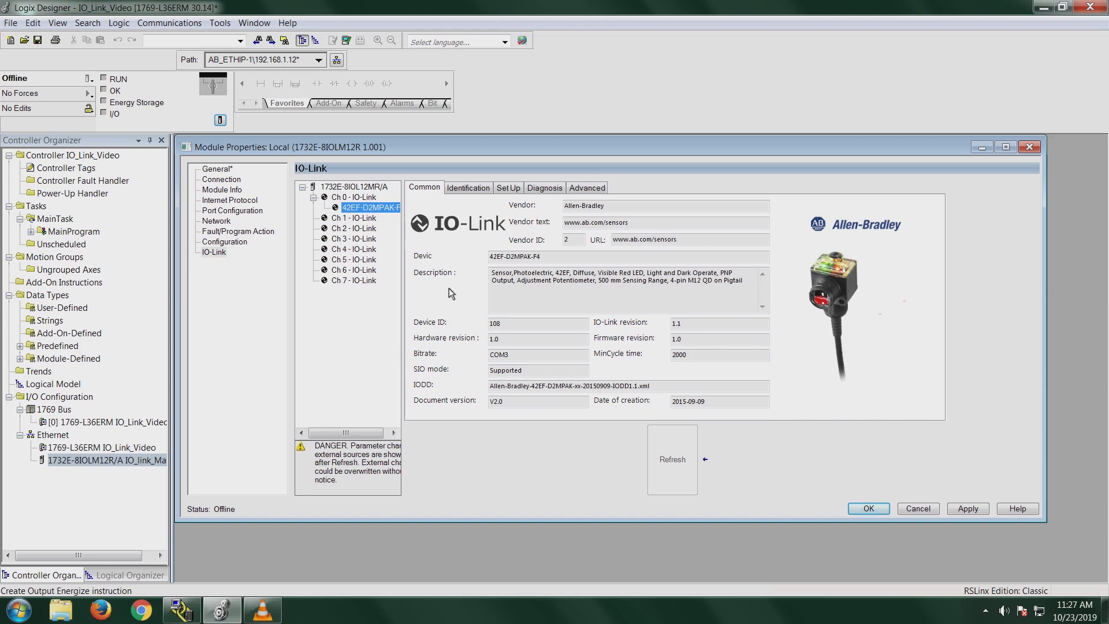
click(468, 187)
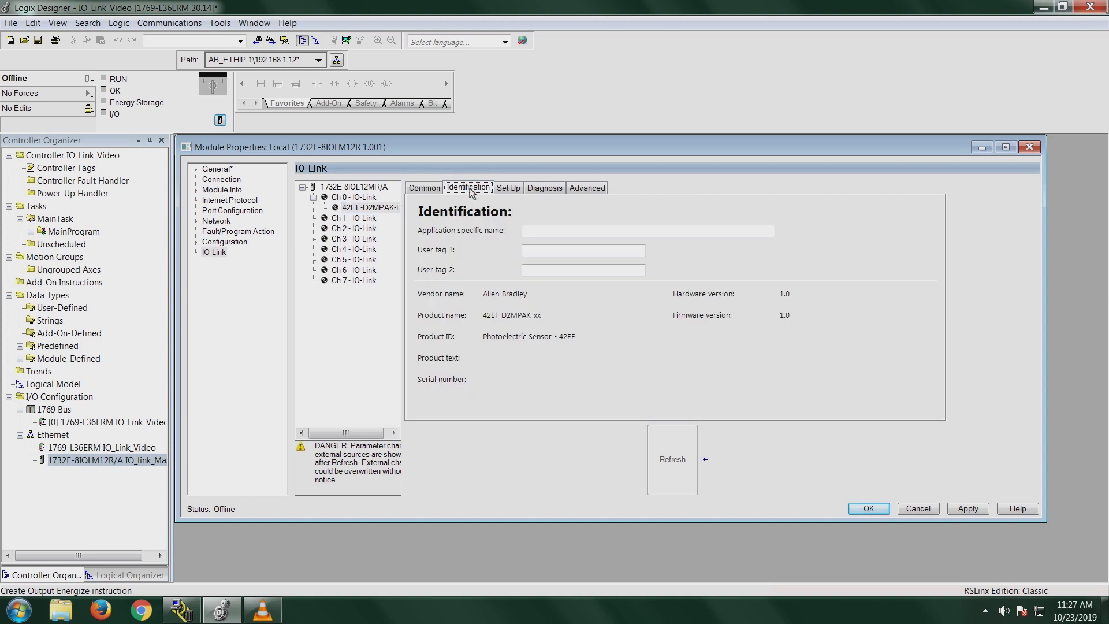
mouse_move(510, 327)
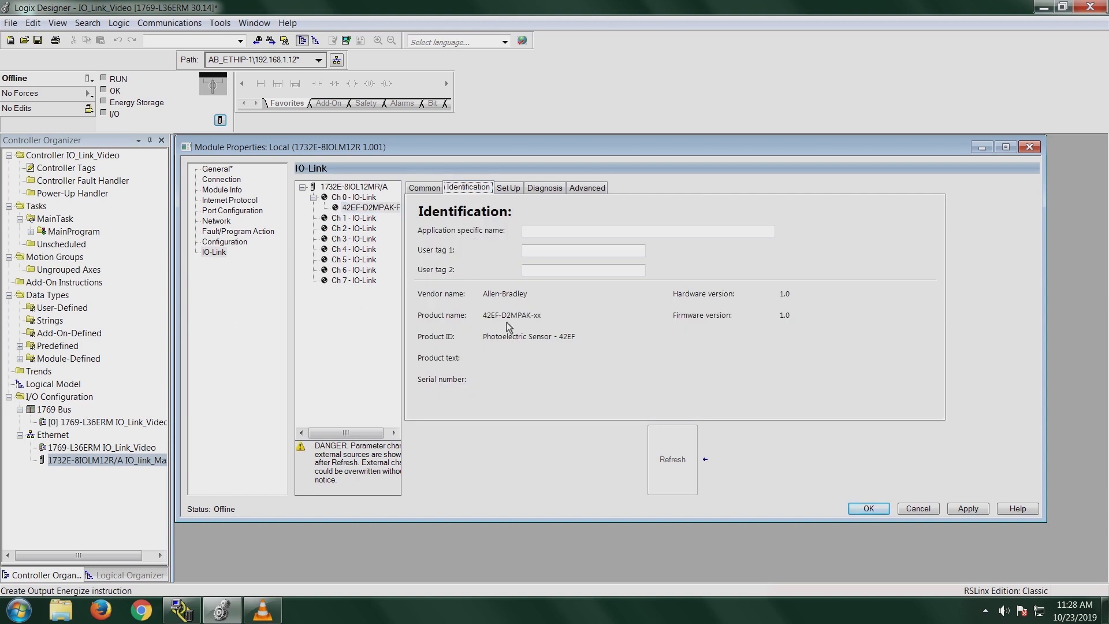
mouse_move(440, 366)
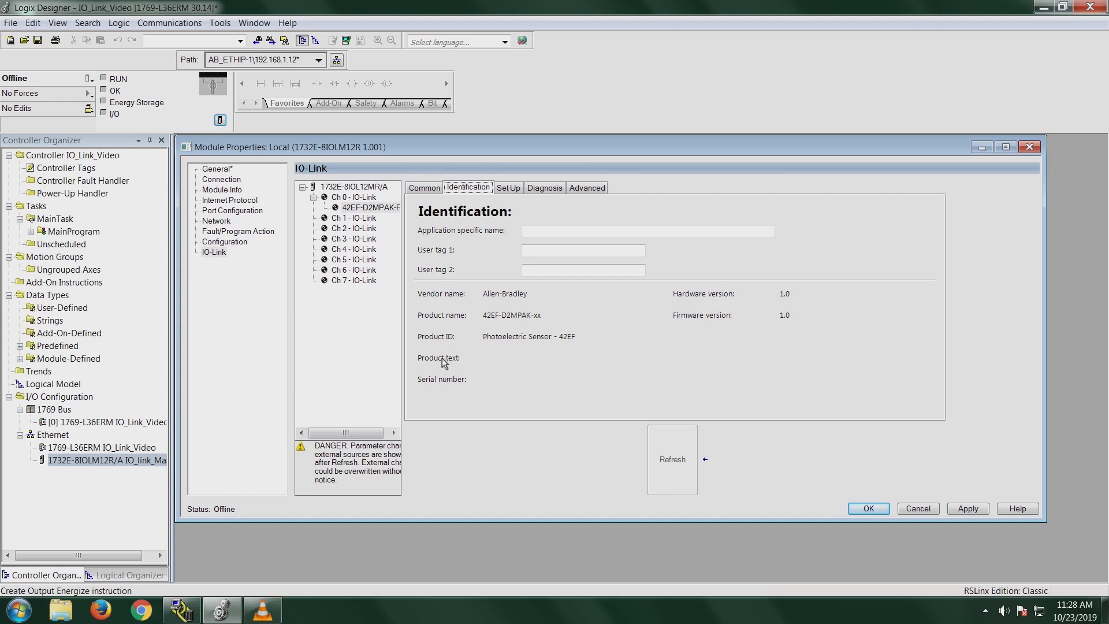
mouse_move(472, 250)
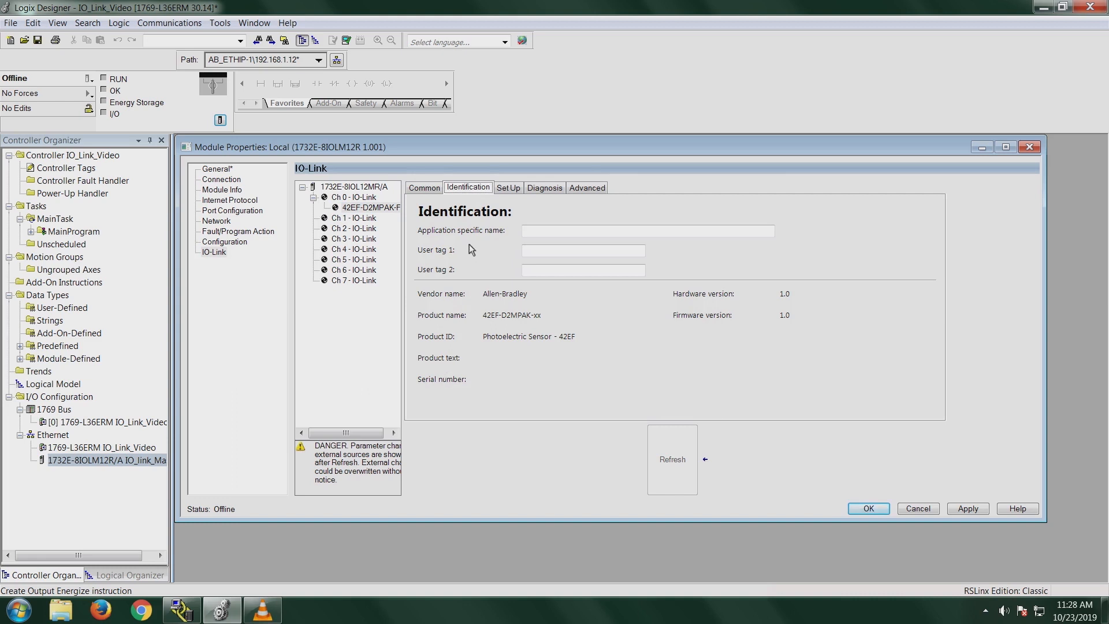
mouse_move(474, 243)
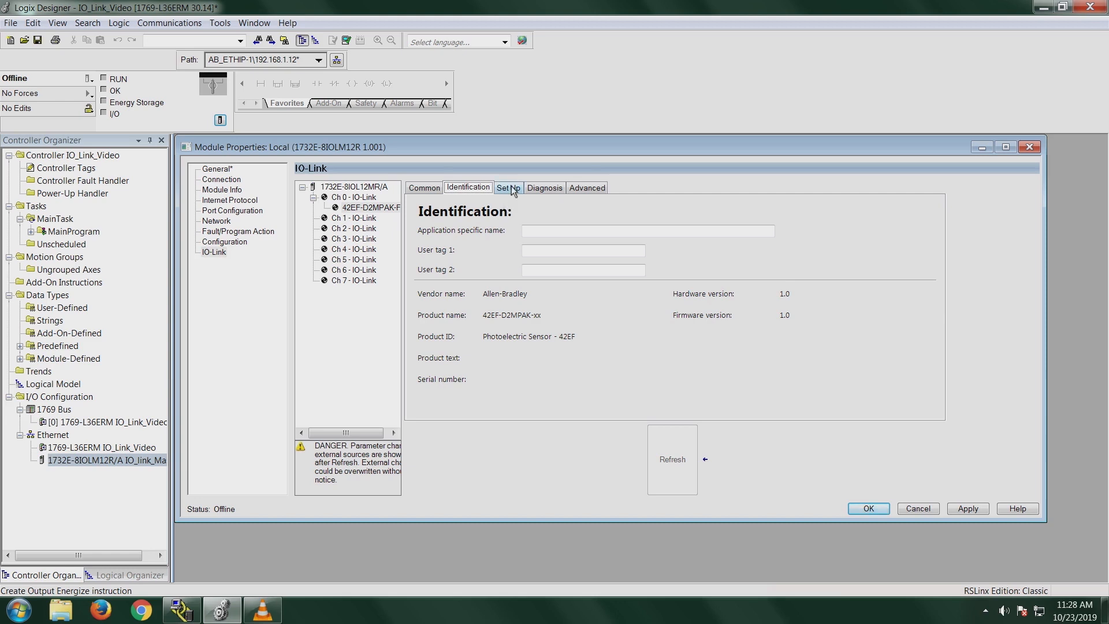
Switch the channel 0 sensor view to its Set Up parameters (setpoint threshold 1000).
click(507, 187)
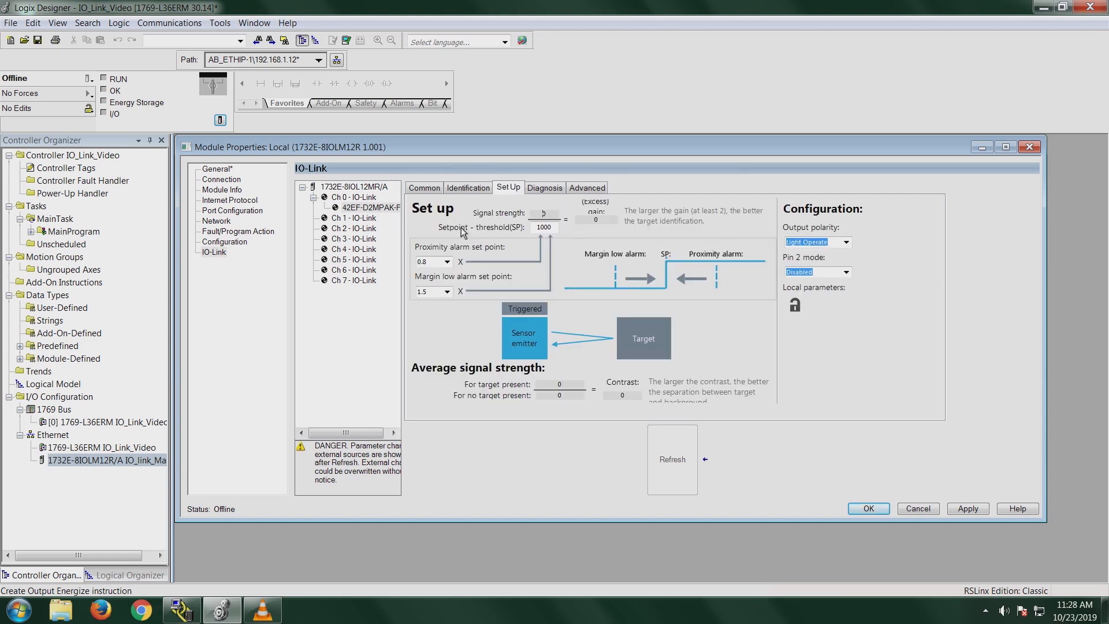
mouse_move(447, 236)
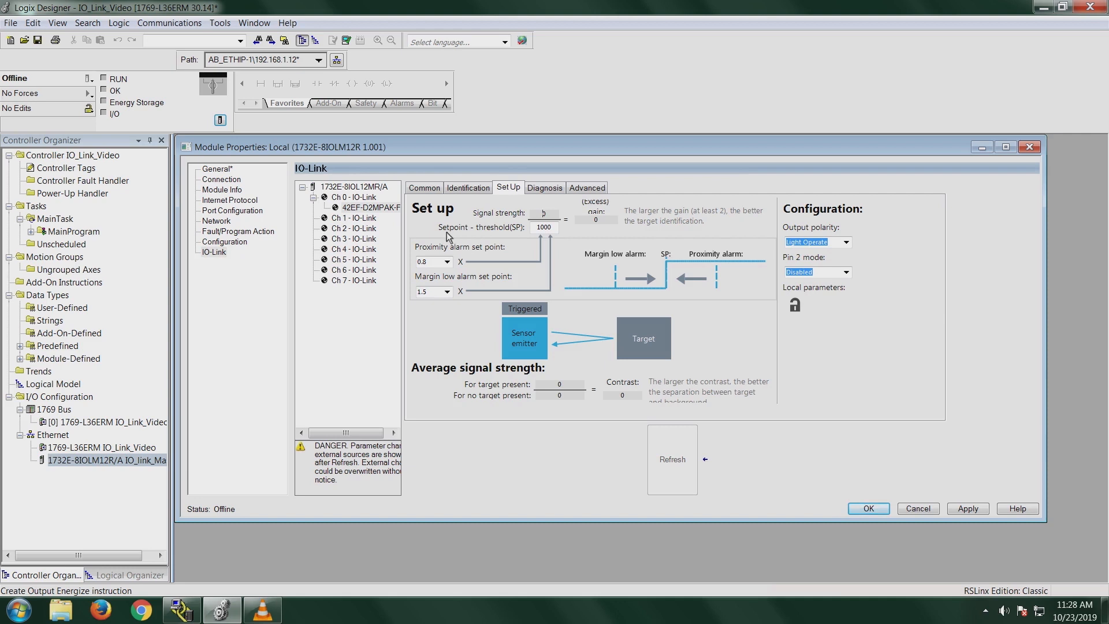
mouse_move(455, 236)
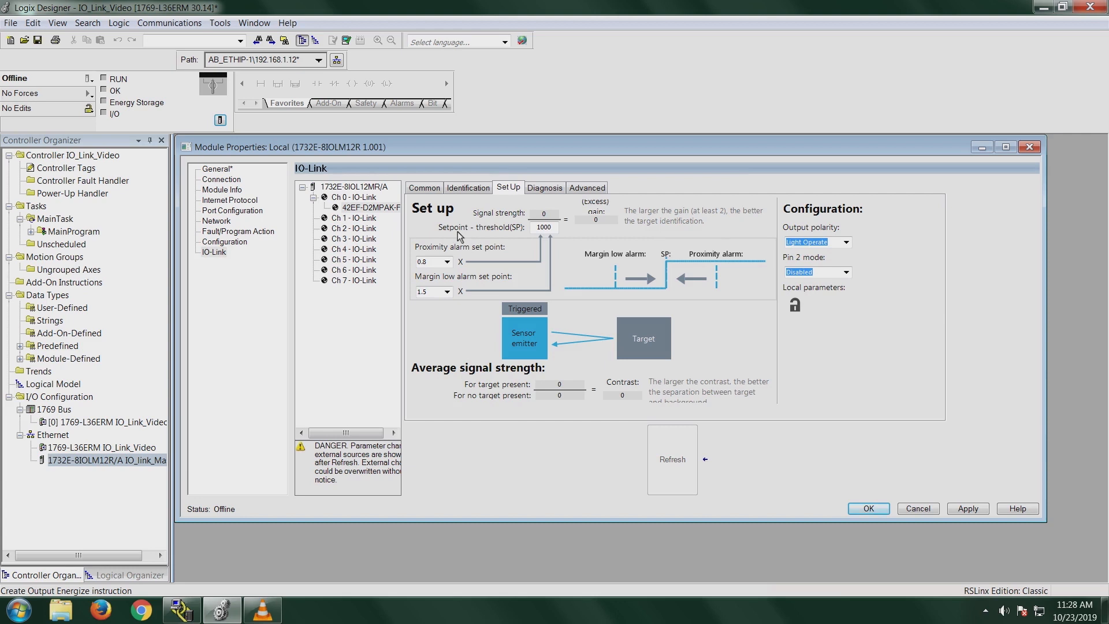
mouse_move(556, 235)
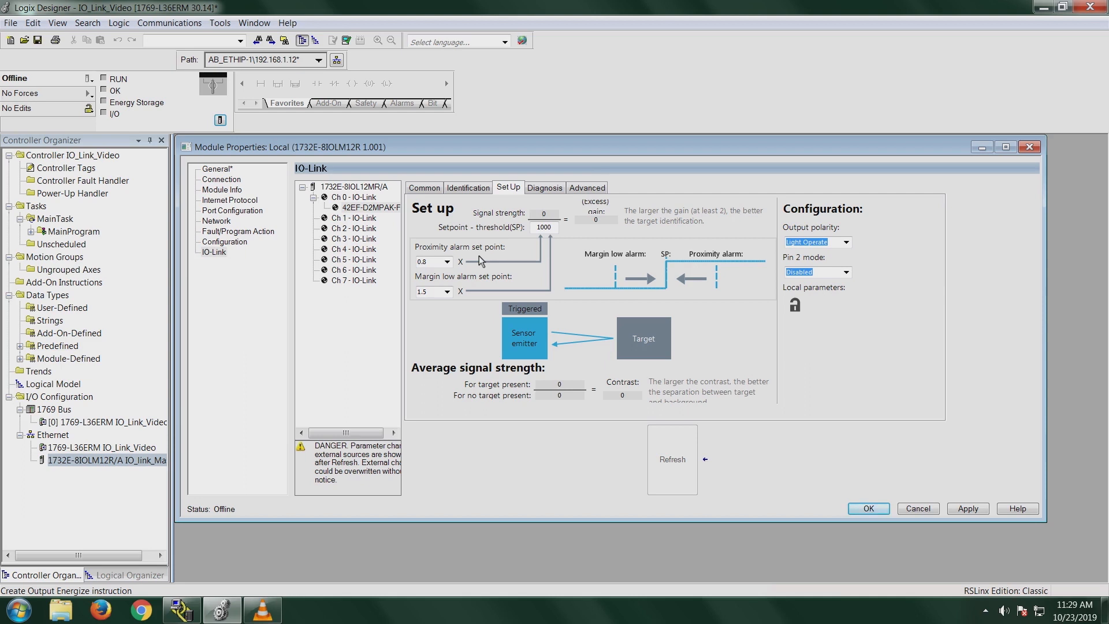
mouse_move(480, 284)
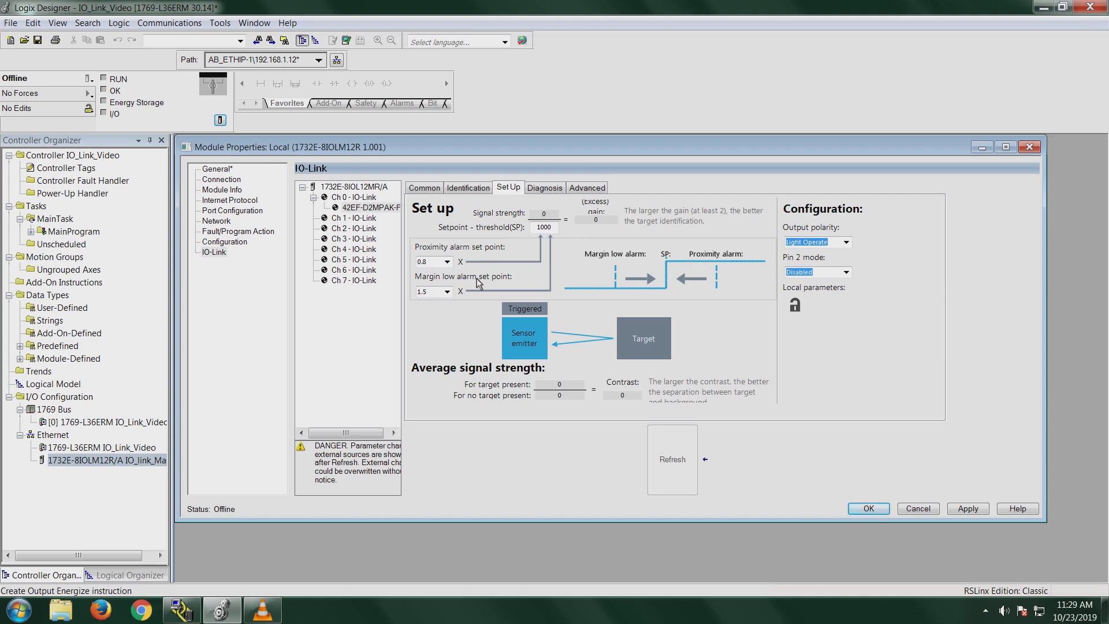
mouse_move(444, 288)
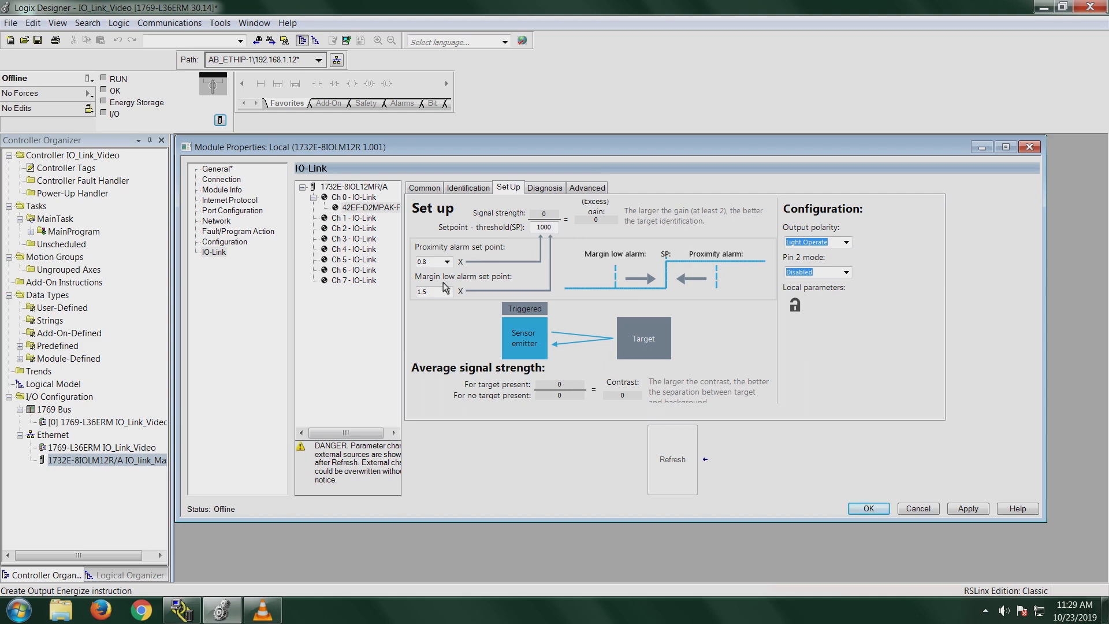
mouse_move(492, 285)
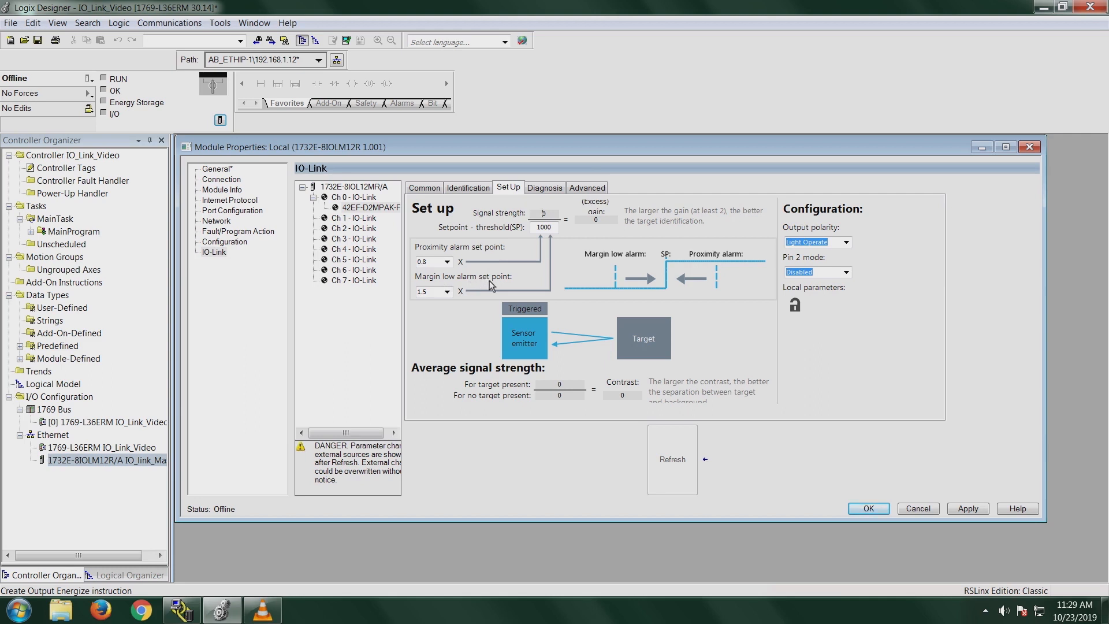
mouse_move(491, 287)
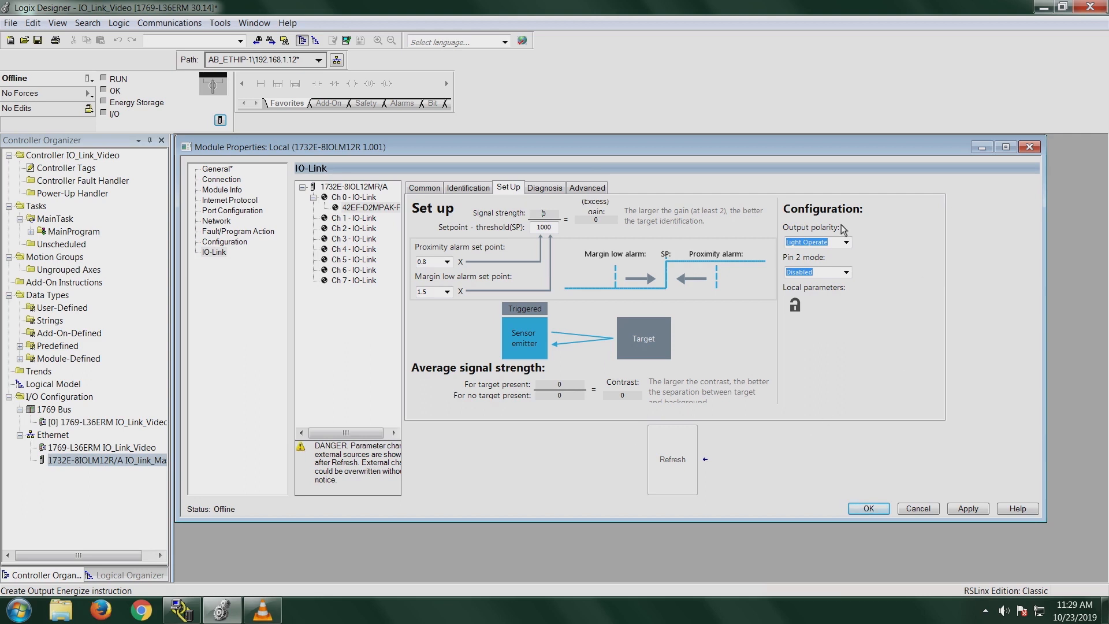
mouse_move(790, 218)
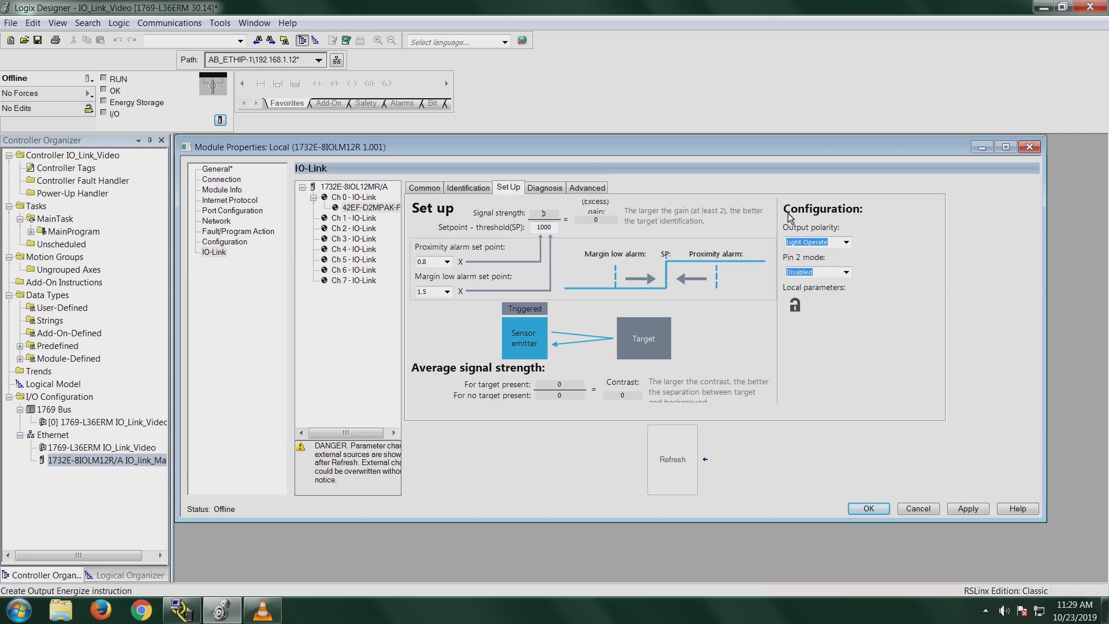
mouse_move(821, 233)
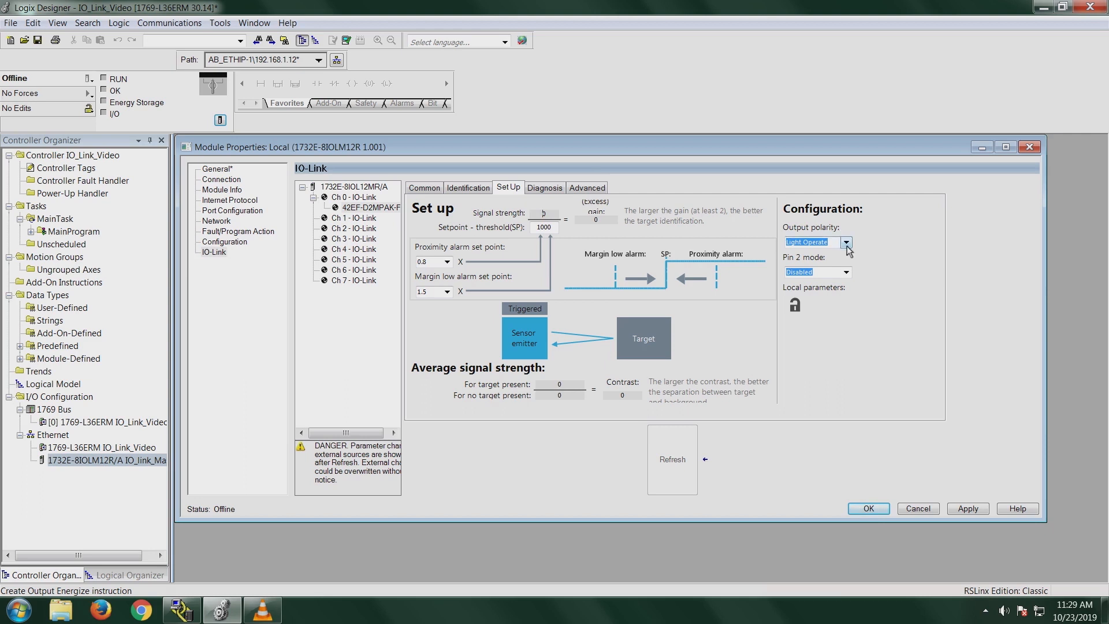
Keep output polarity Light Operate and set Pin 2 mode to Light Operate for the 42EF sensor.
click(846, 243)
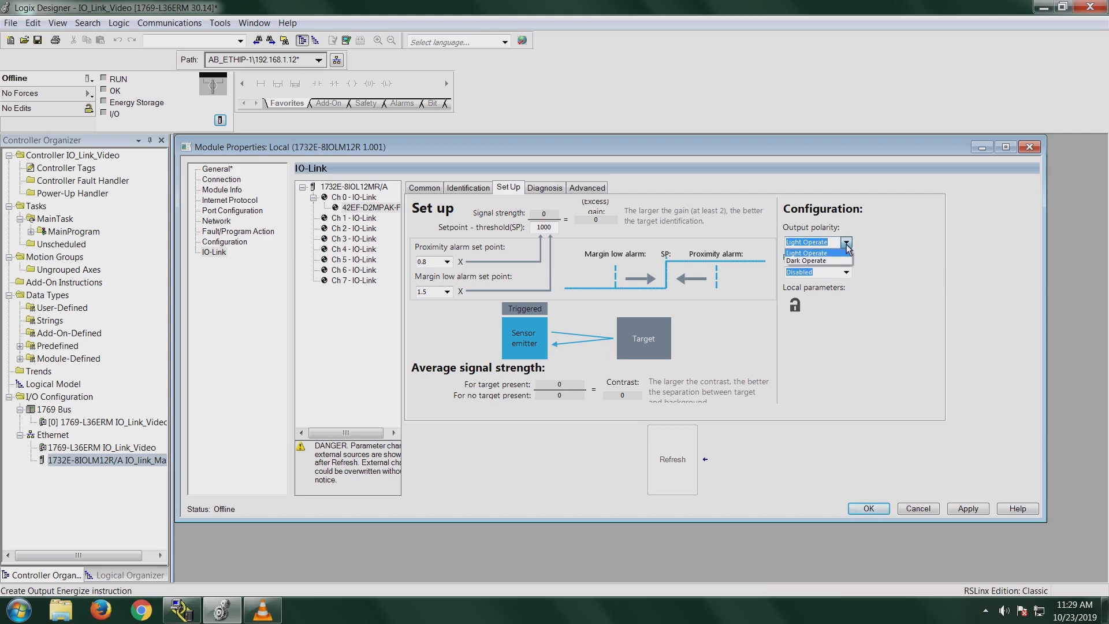
click(807, 242)
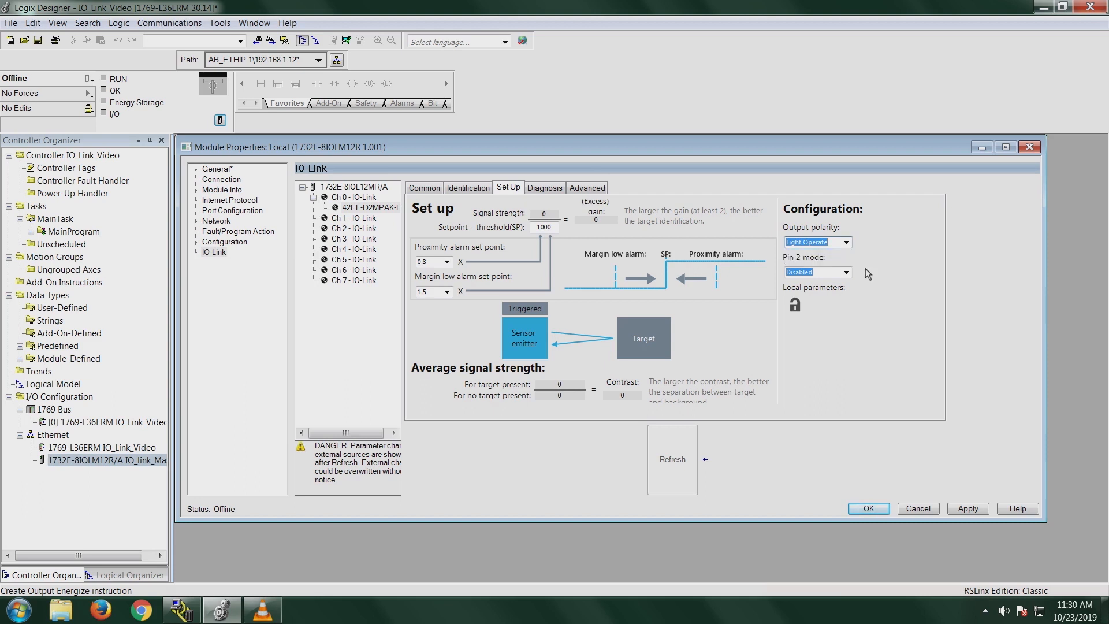
click(846, 273)
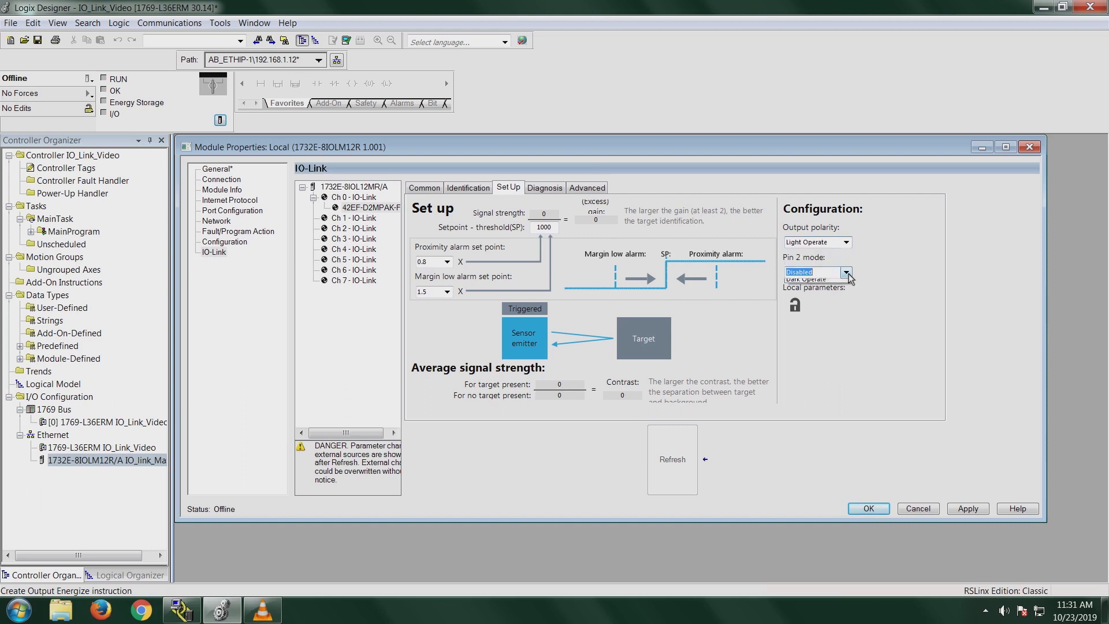
click(847, 273)
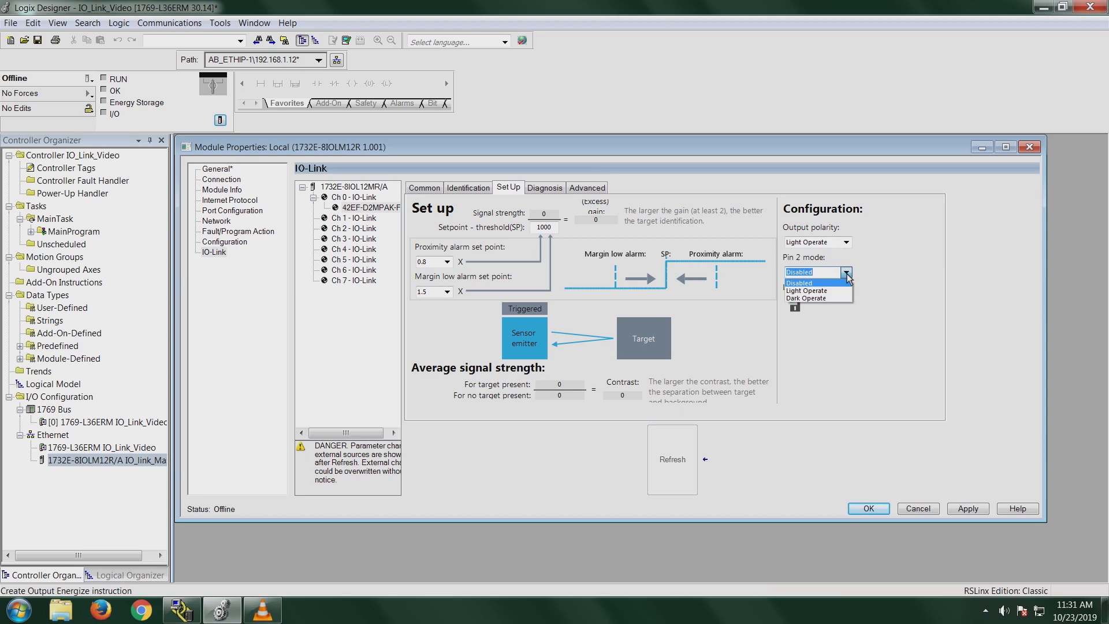
mouse_move(806, 291)
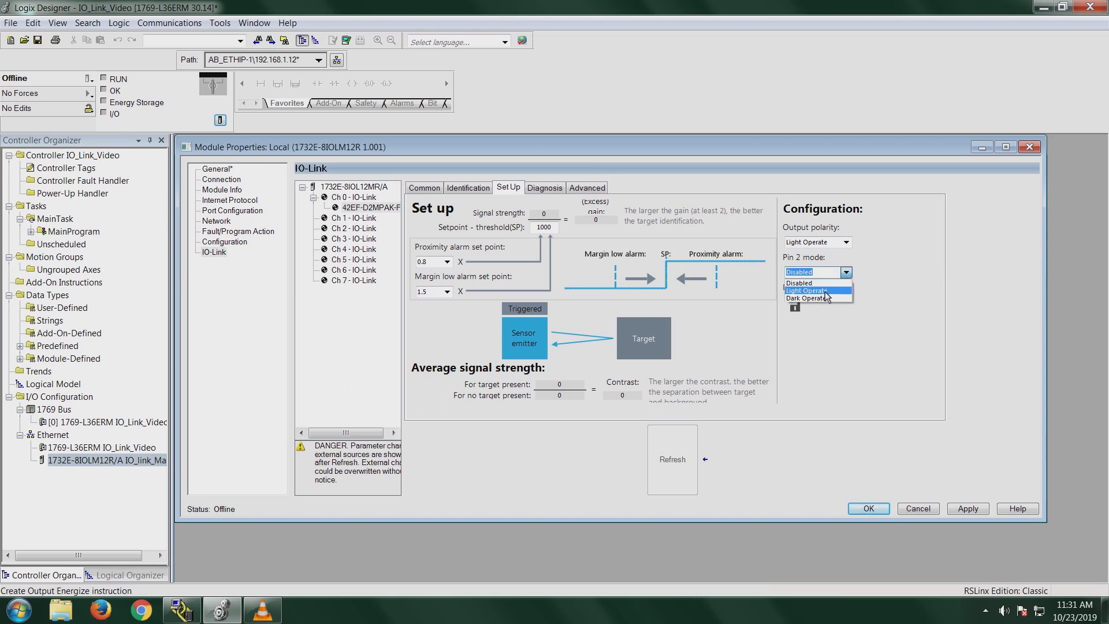
click(847, 273)
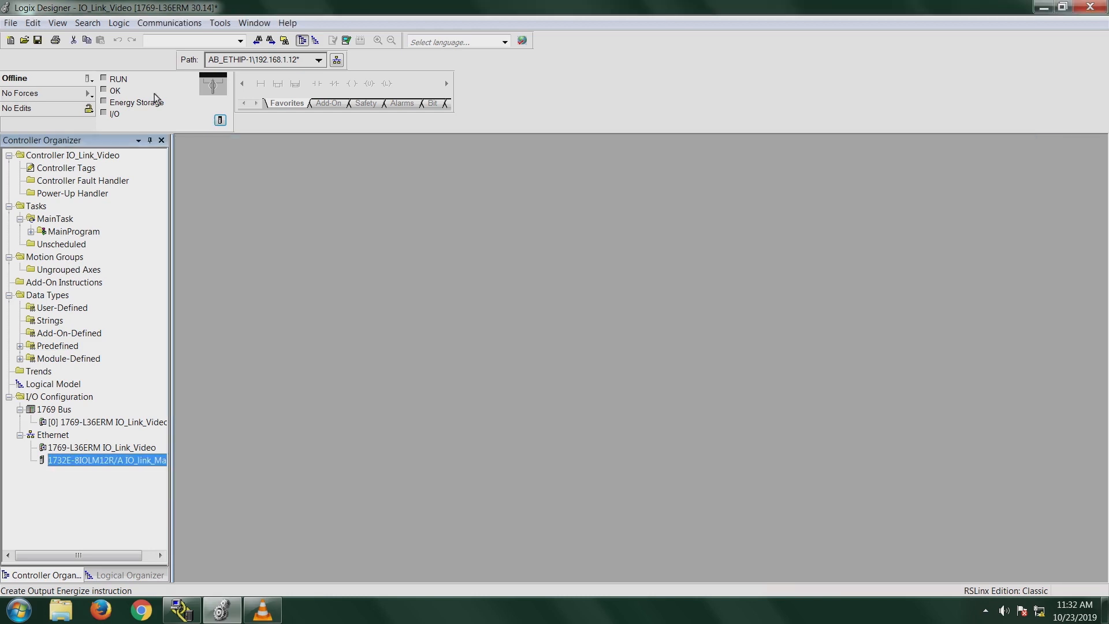
Download the project to the controller, return it to Remote Run, and reopen the IO-Link master.
click(89, 78)
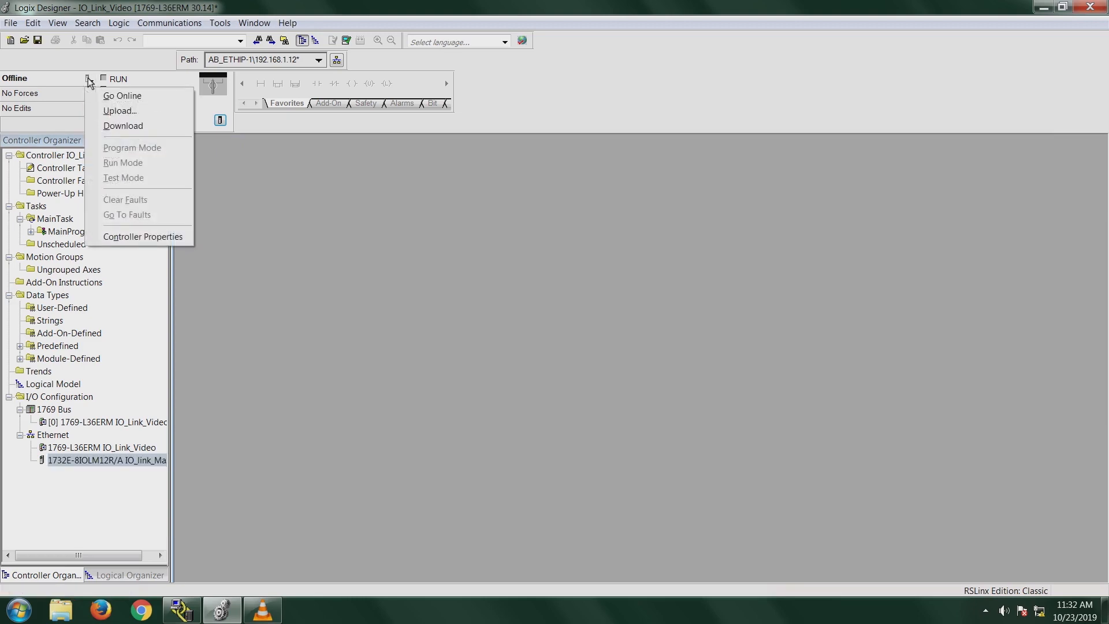
click(122, 96)
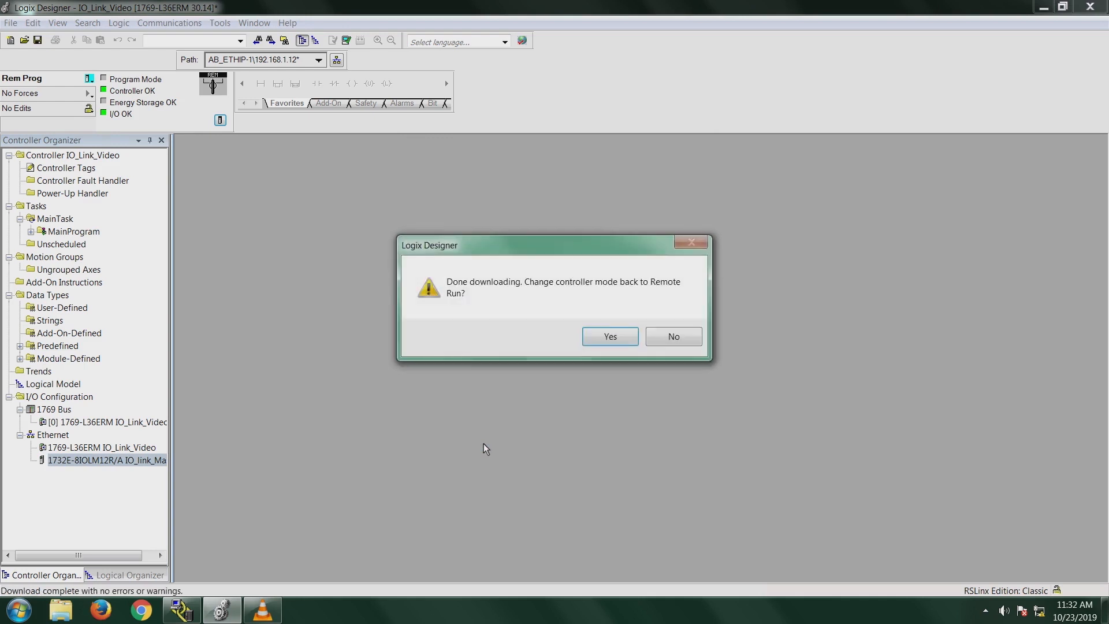
click(609, 337)
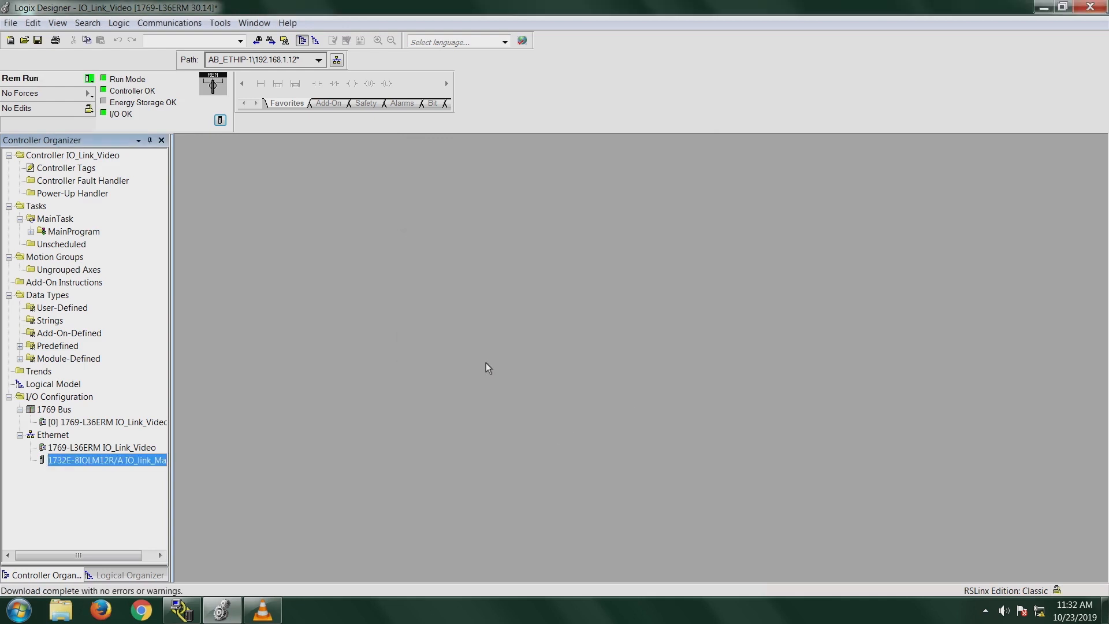
mouse_move(114, 461)
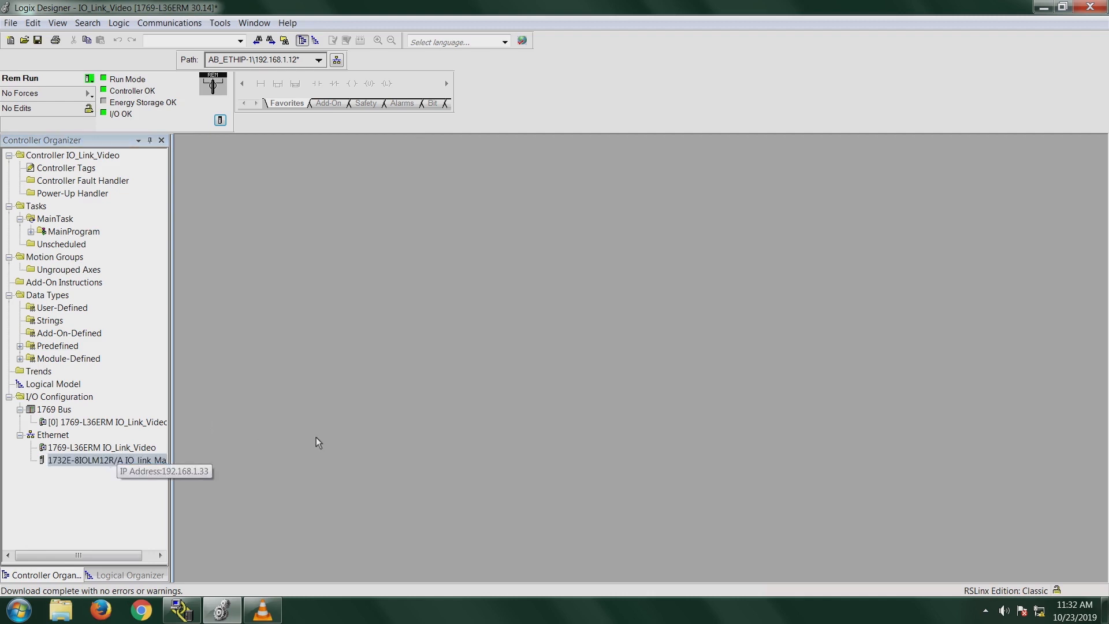
mouse_move(325, 442)
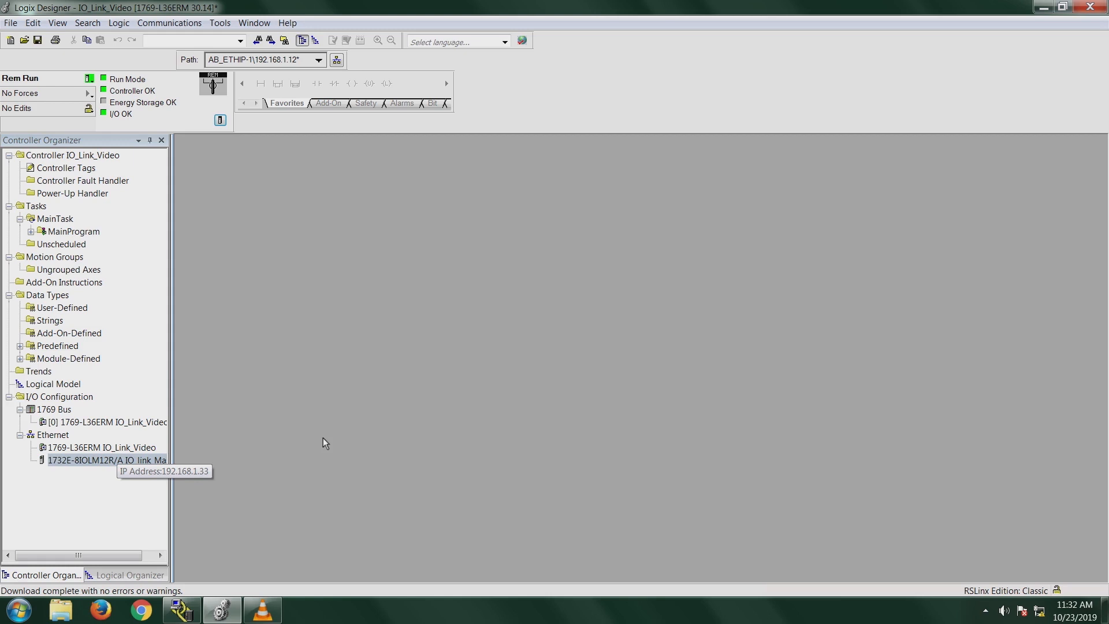
double_click(106, 460)
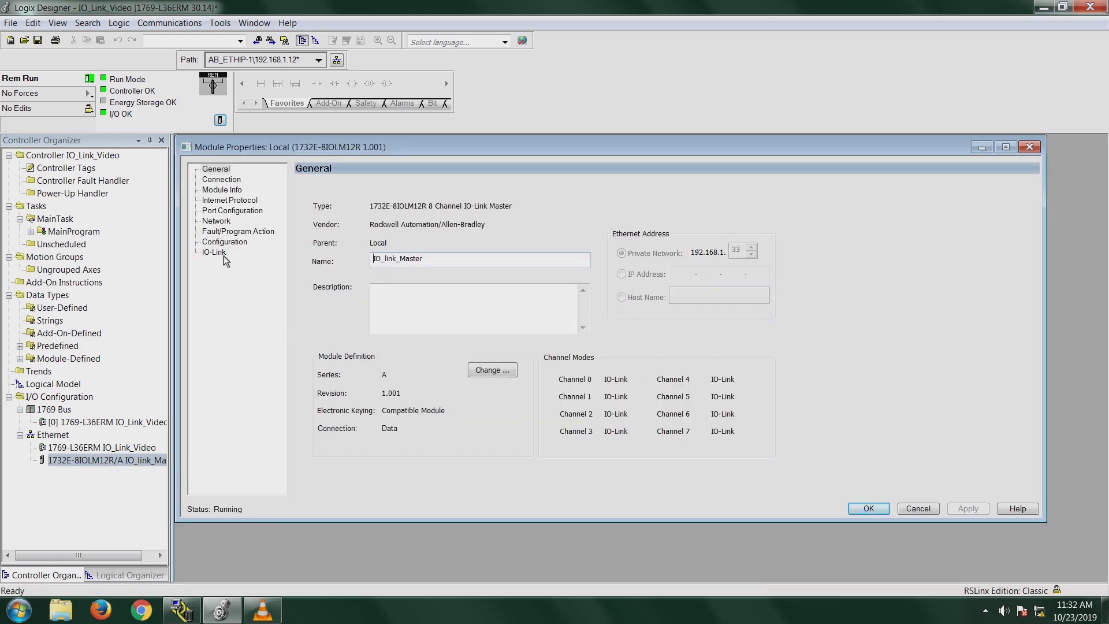
View the channel 0 sensor's Diagnosis page: device status OK, internal temperature 53°C.
click(214, 252)
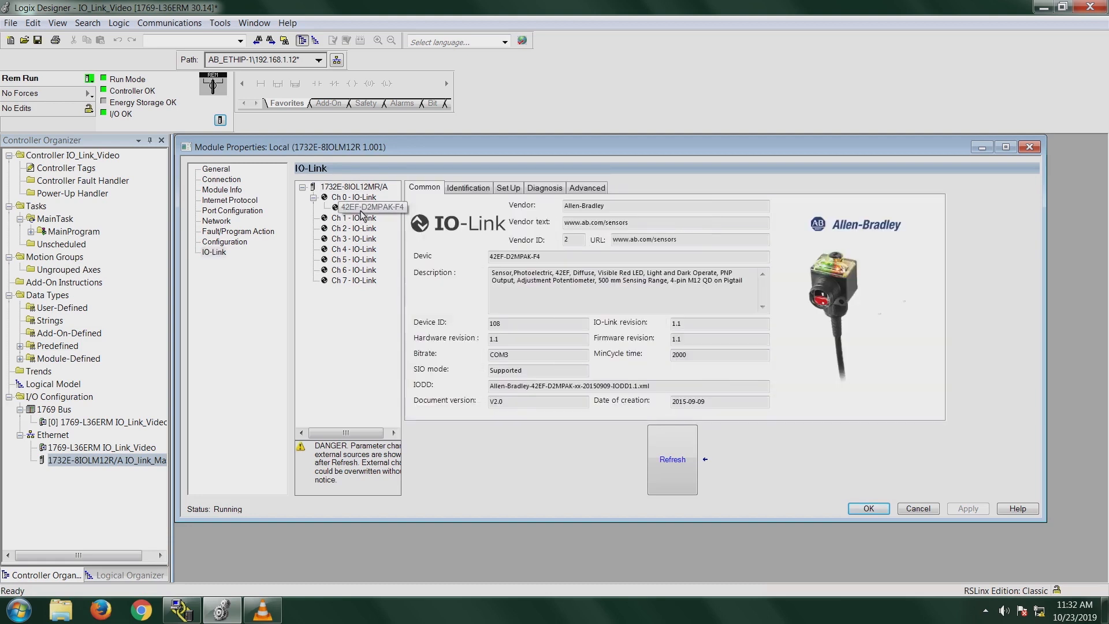
click(545, 187)
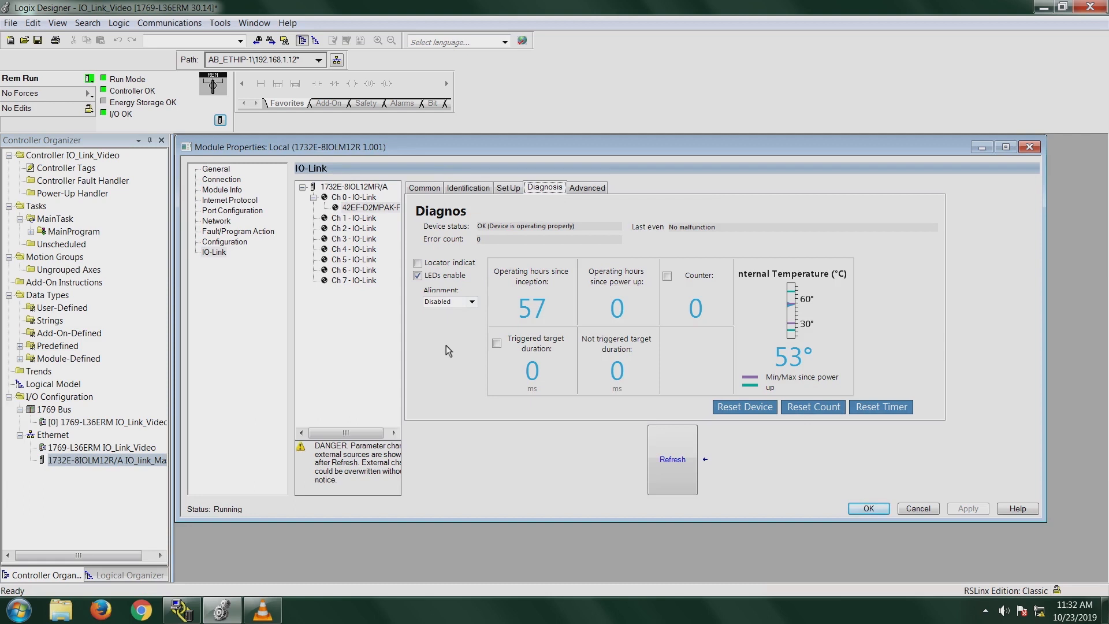
mouse_move(437, 363)
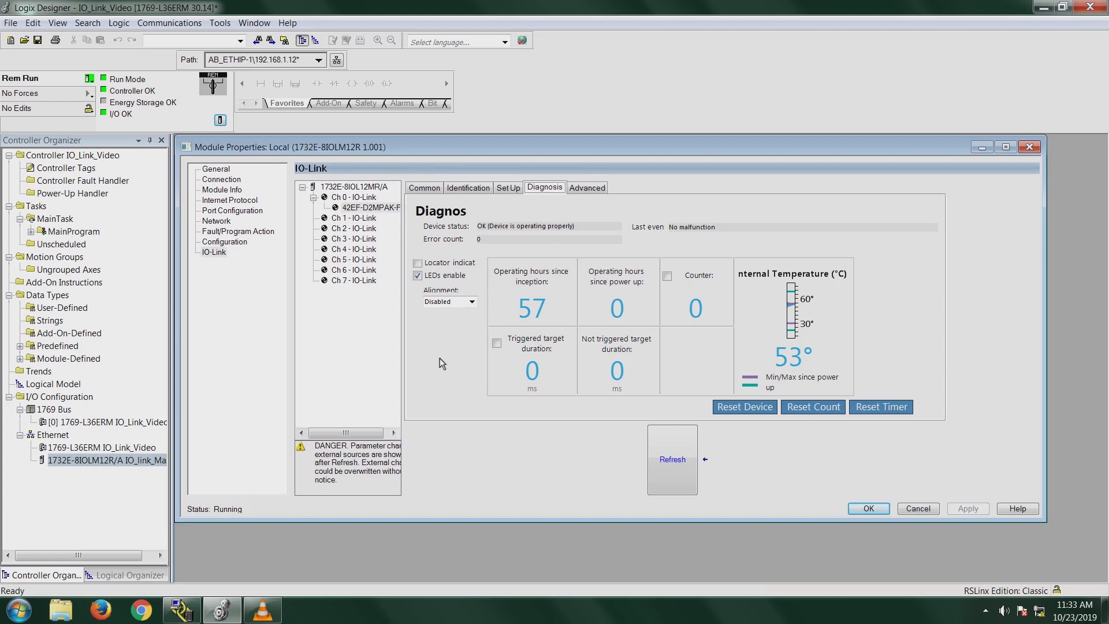
mouse_move(433, 365)
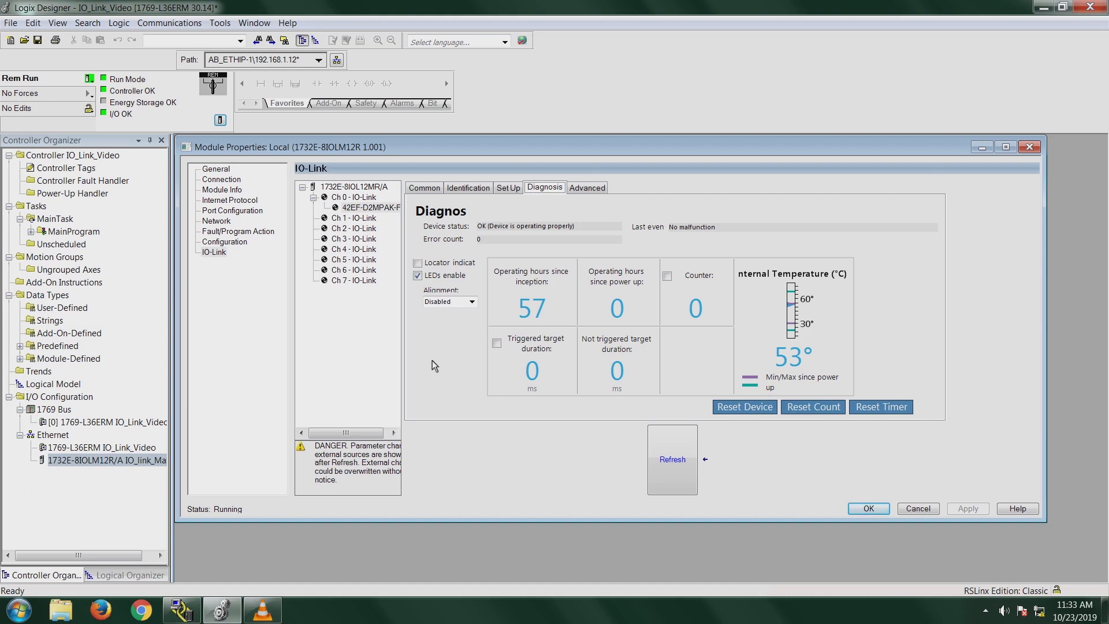
mouse_move(650, 237)
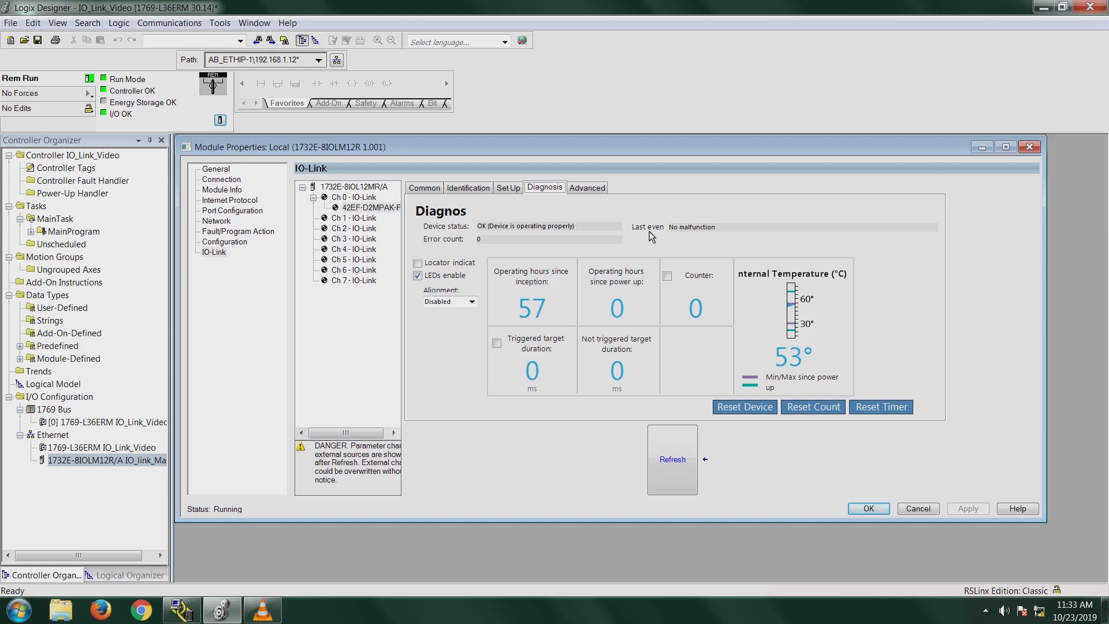
mouse_move(437, 250)
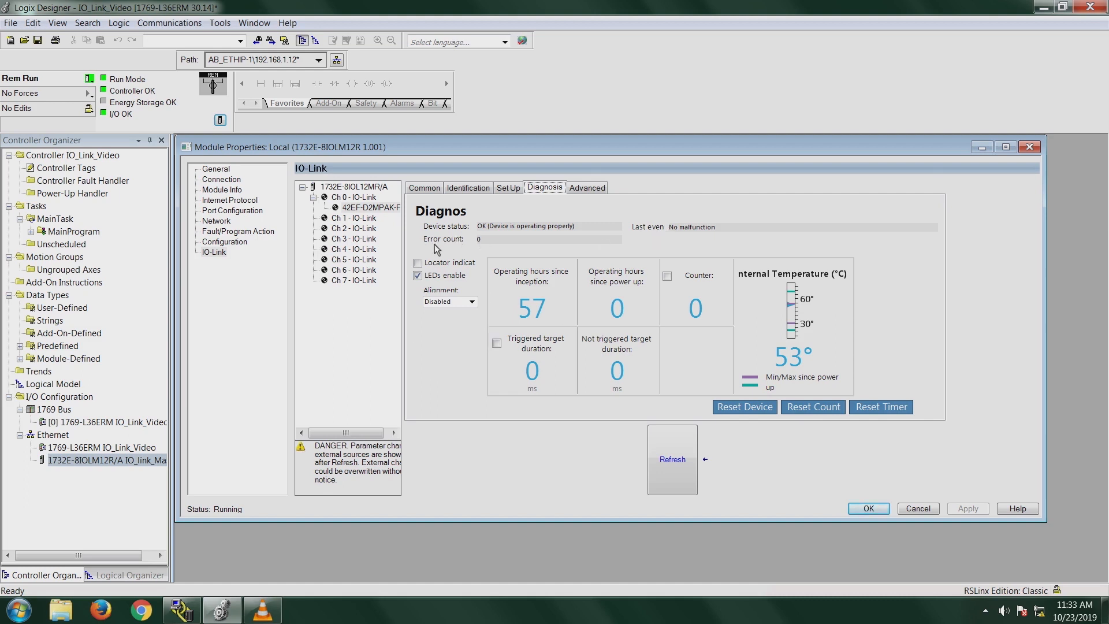
mouse_move(453, 245)
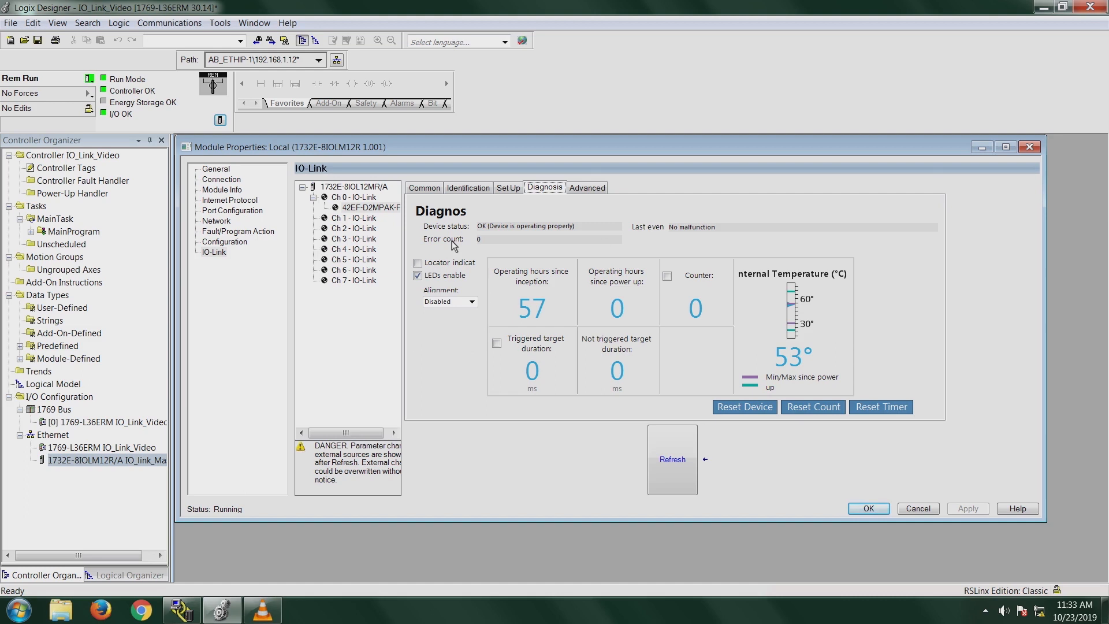
mouse_move(452, 247)
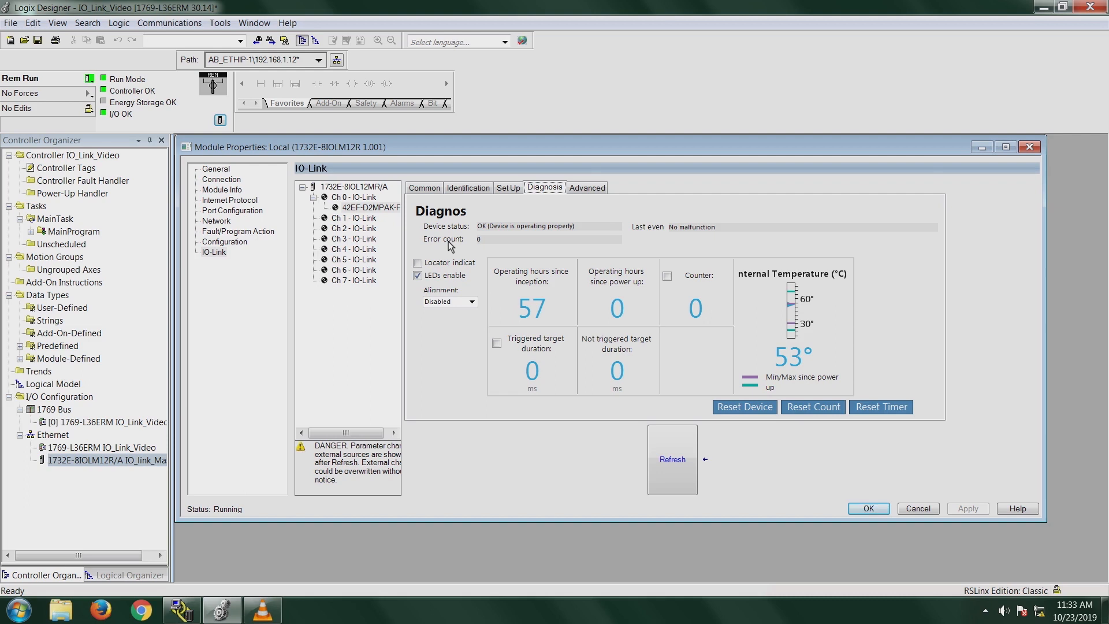
mouse_move(398, 368)
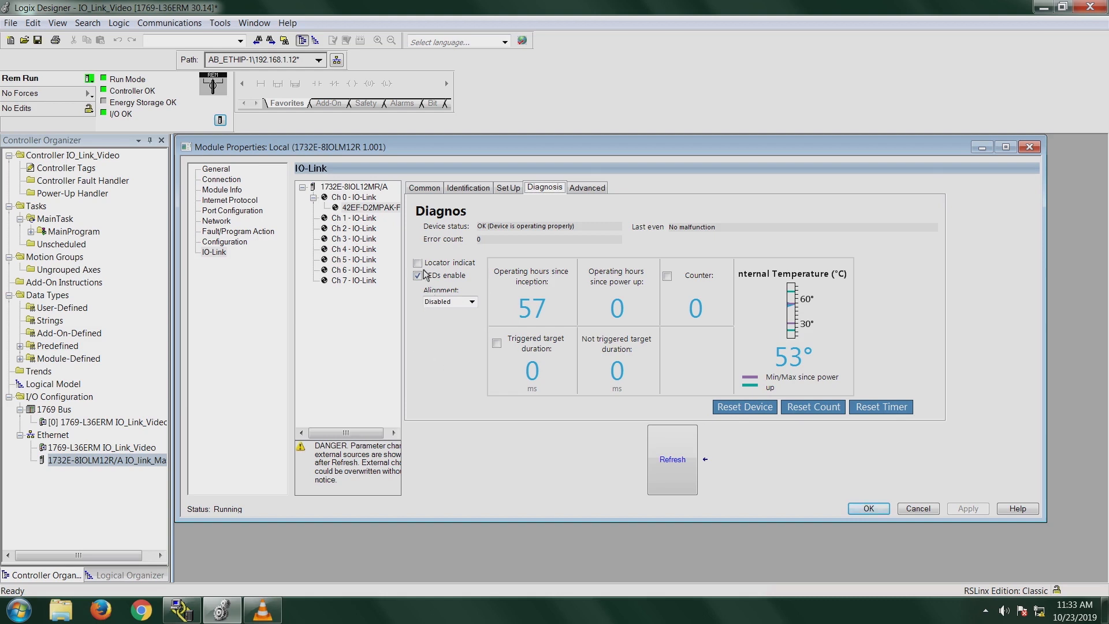
Turn the channel 0 sensor's Locator indication on, apply it with the warning confirmed, then turn it off.
click(417, 275)
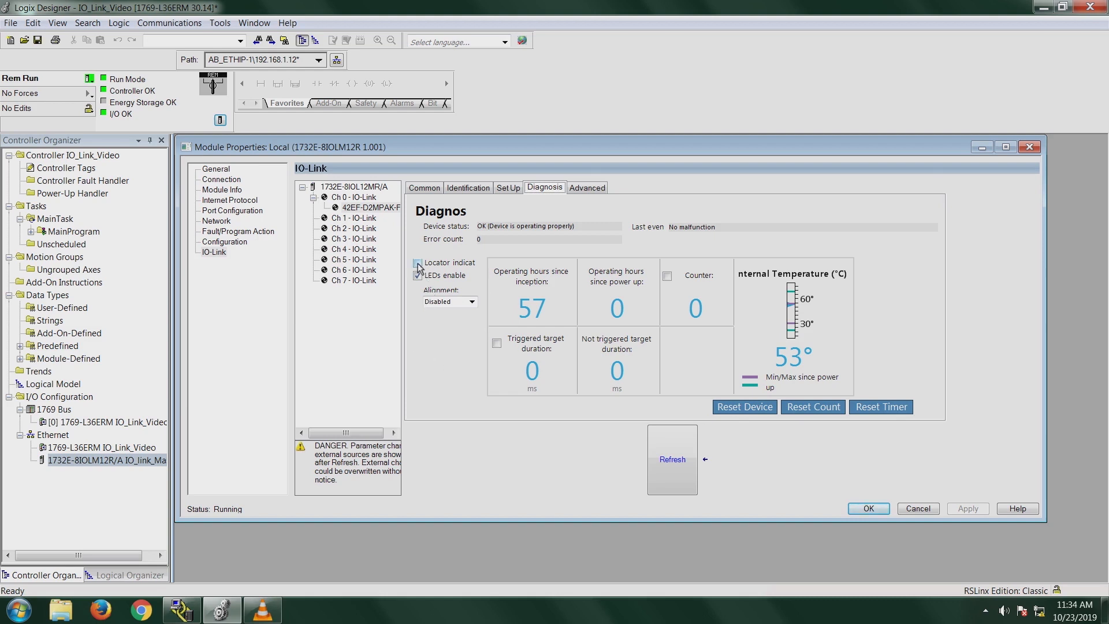
click(417, 275)
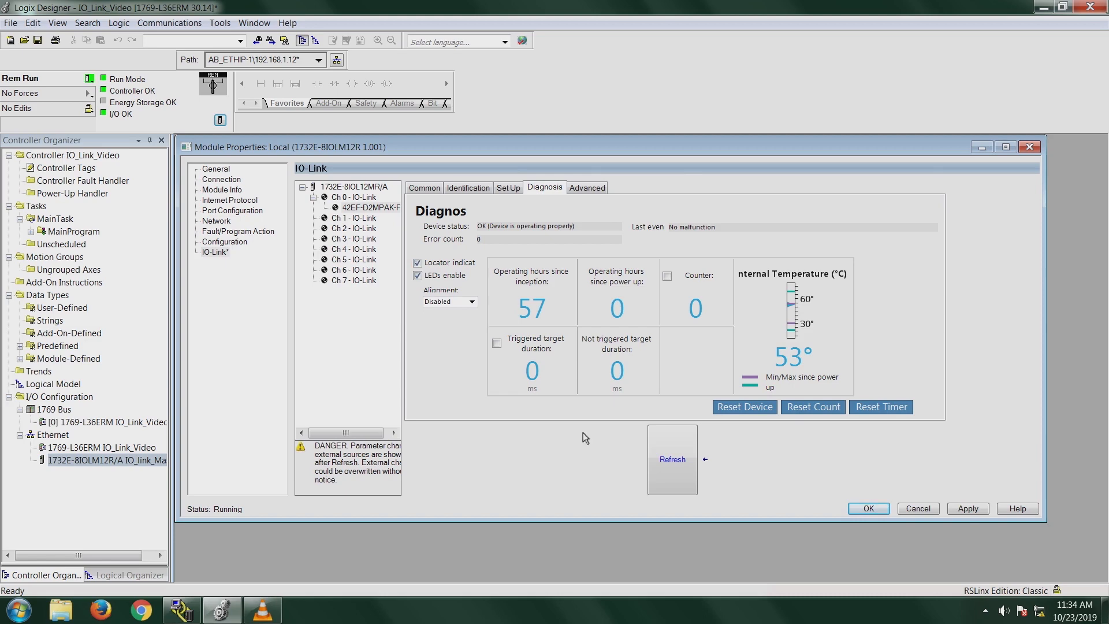
click(967, 508)
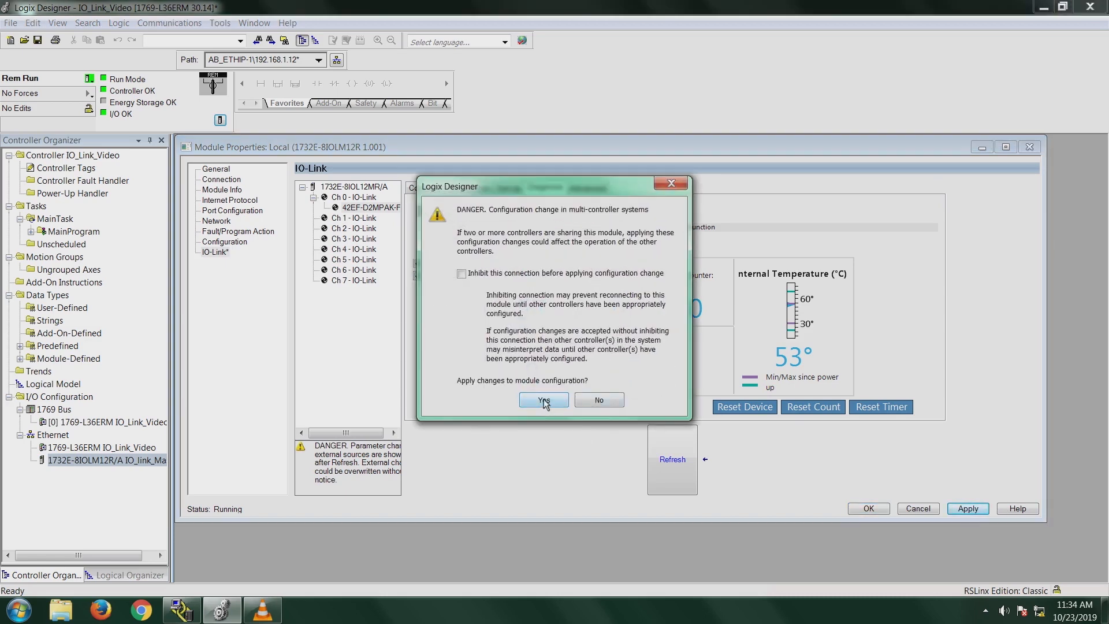
click(543, 400)
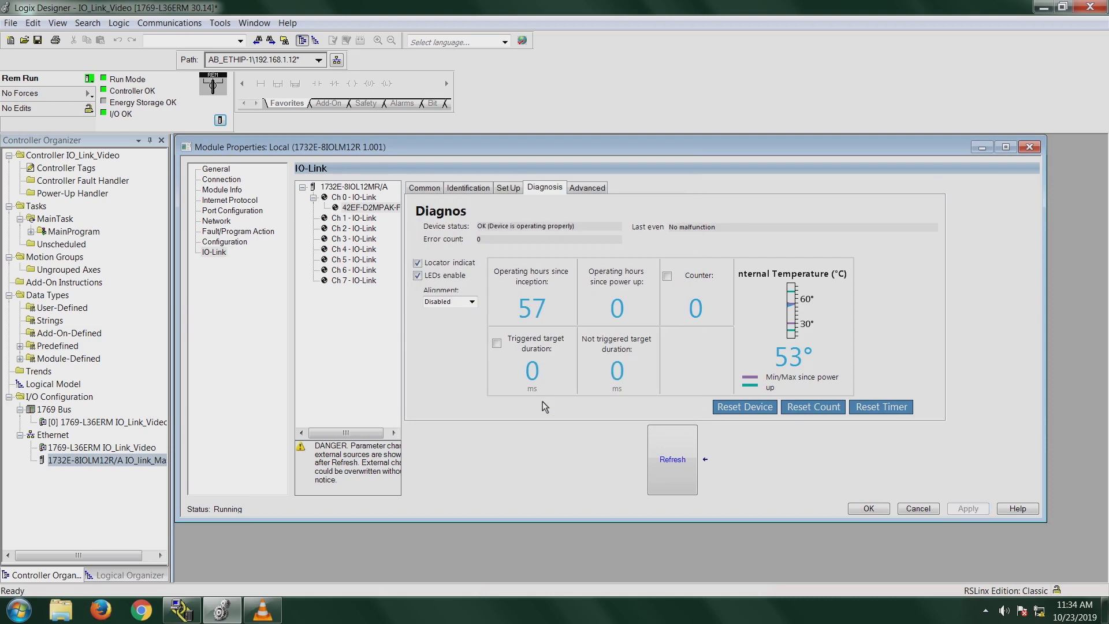
mouse_move(548, 404)
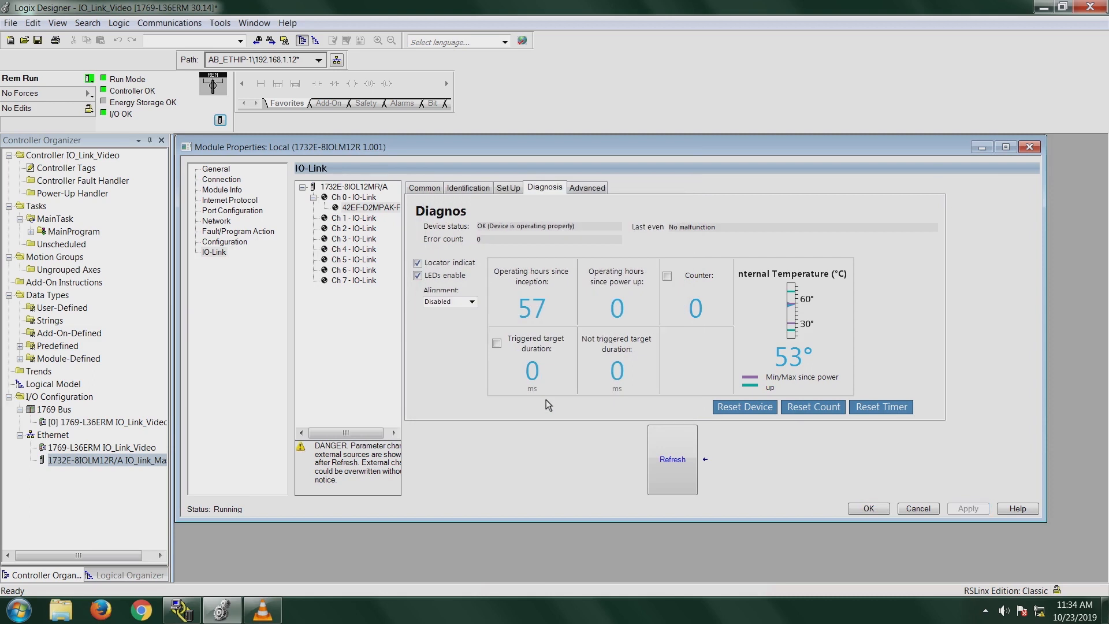
click(417, 263)
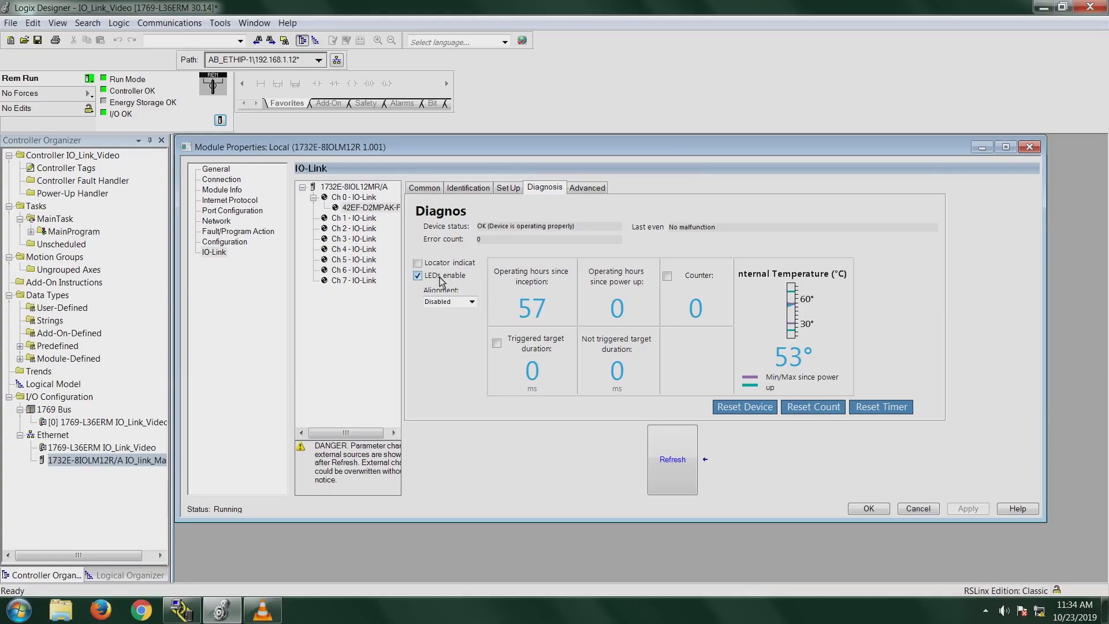
mouse_move(467, 292)
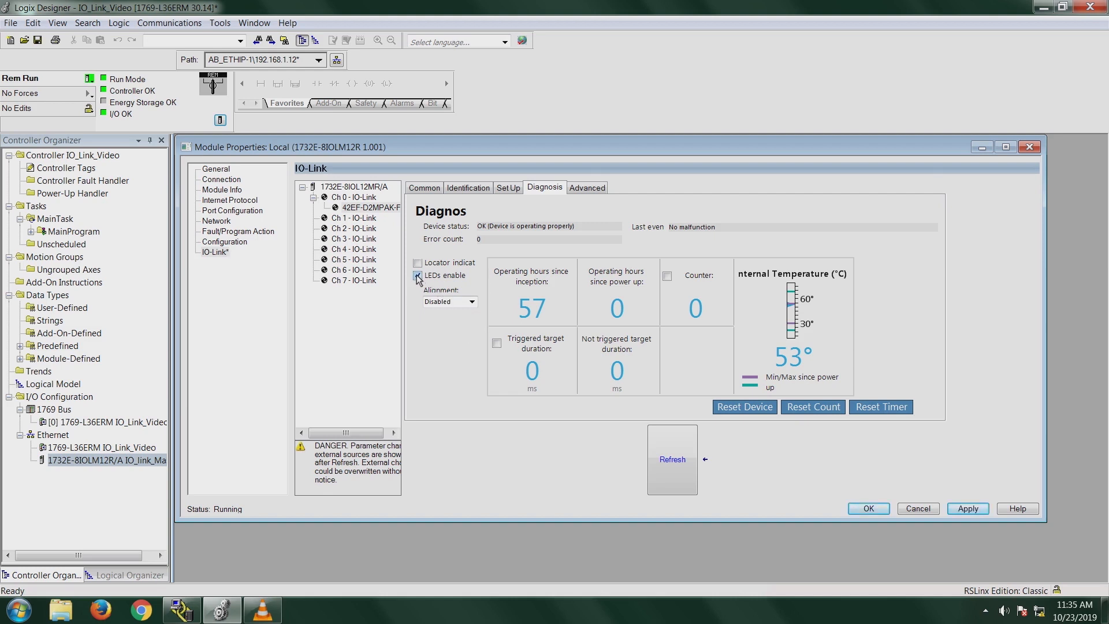
click(967, 509)
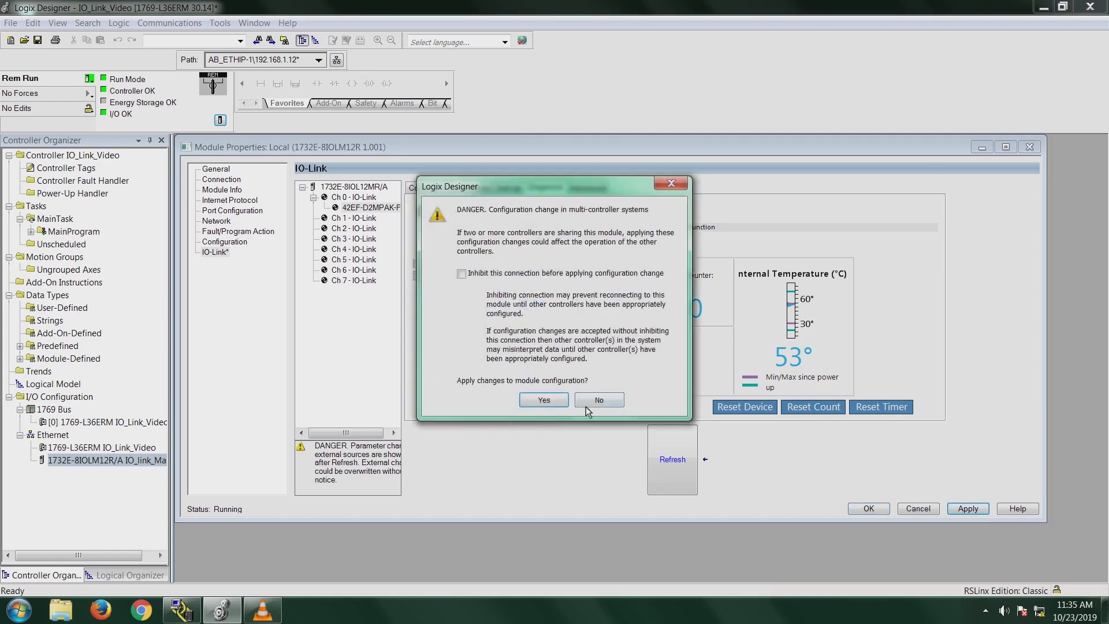
click(543, 400)
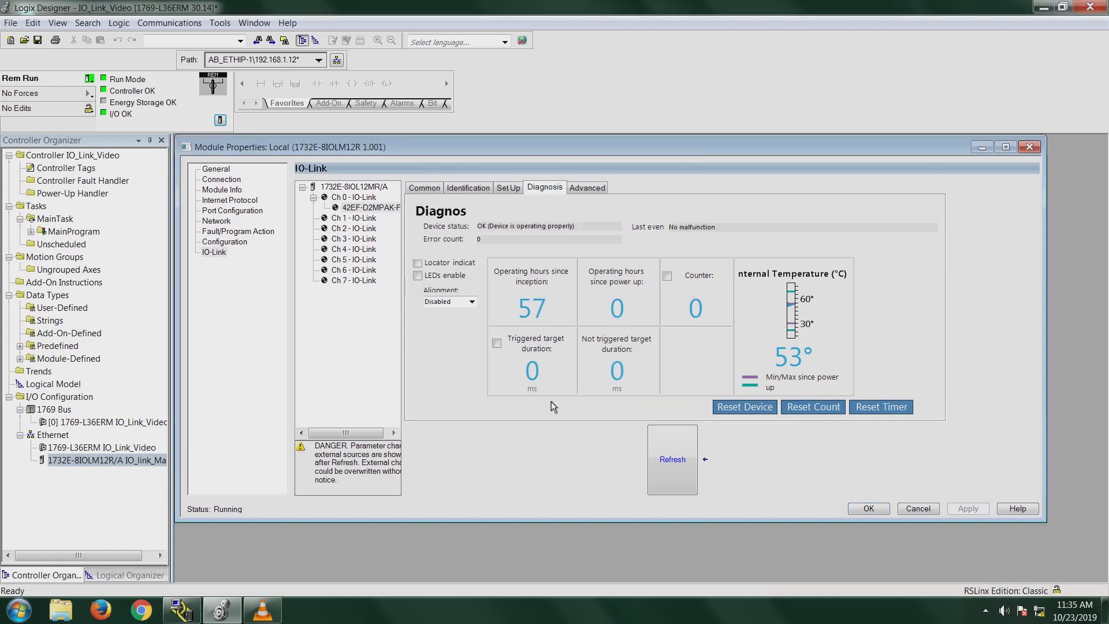
click(417, 275)
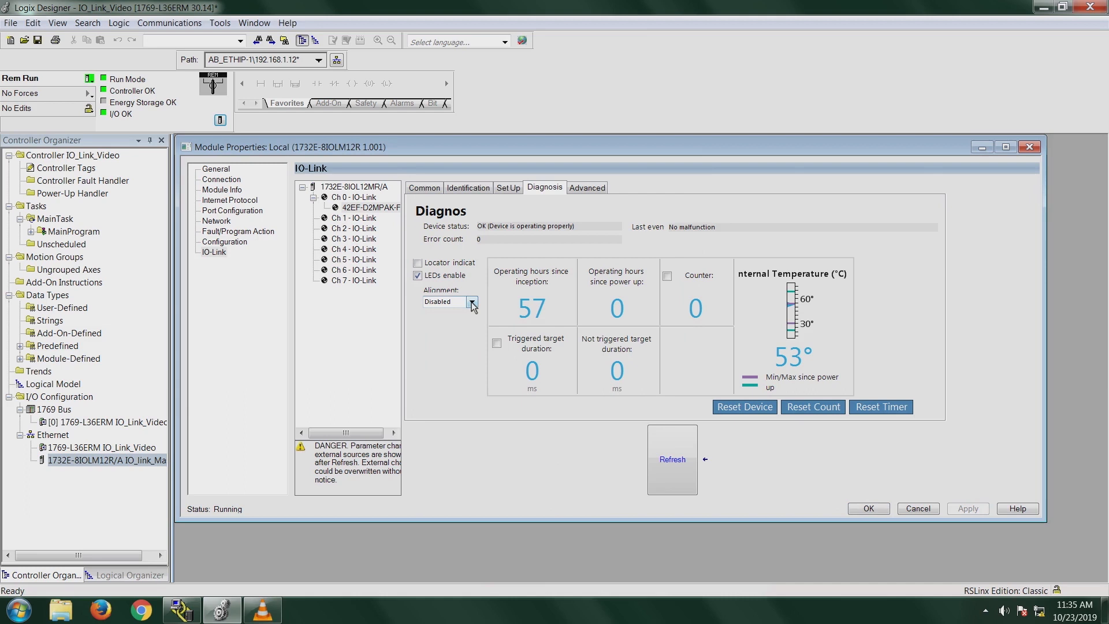
click(472, 301)
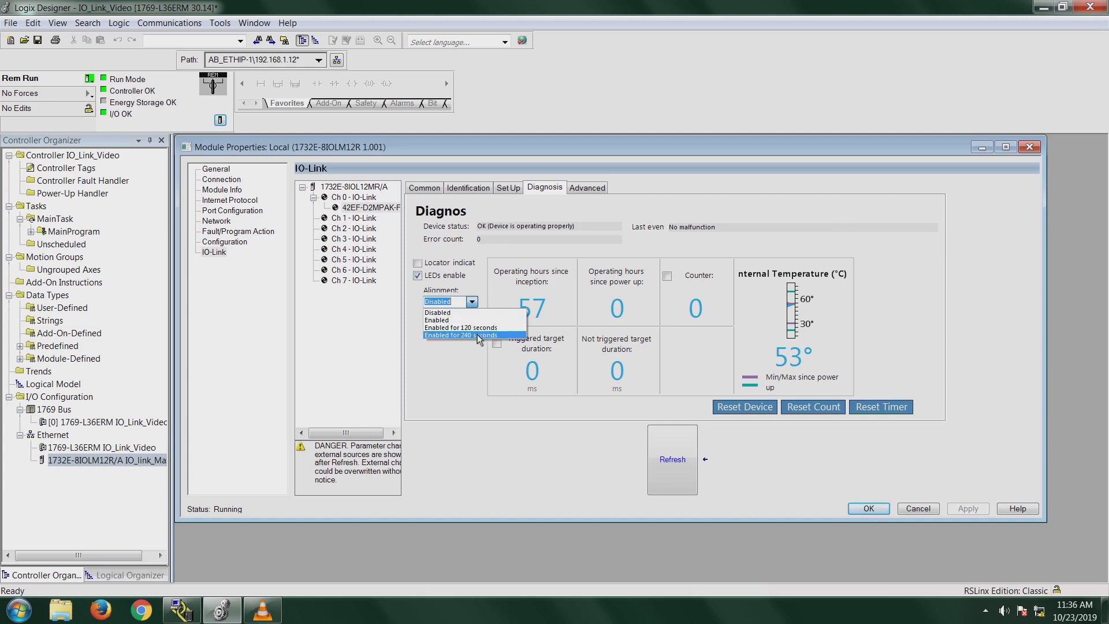
mouse_move(471, 312)
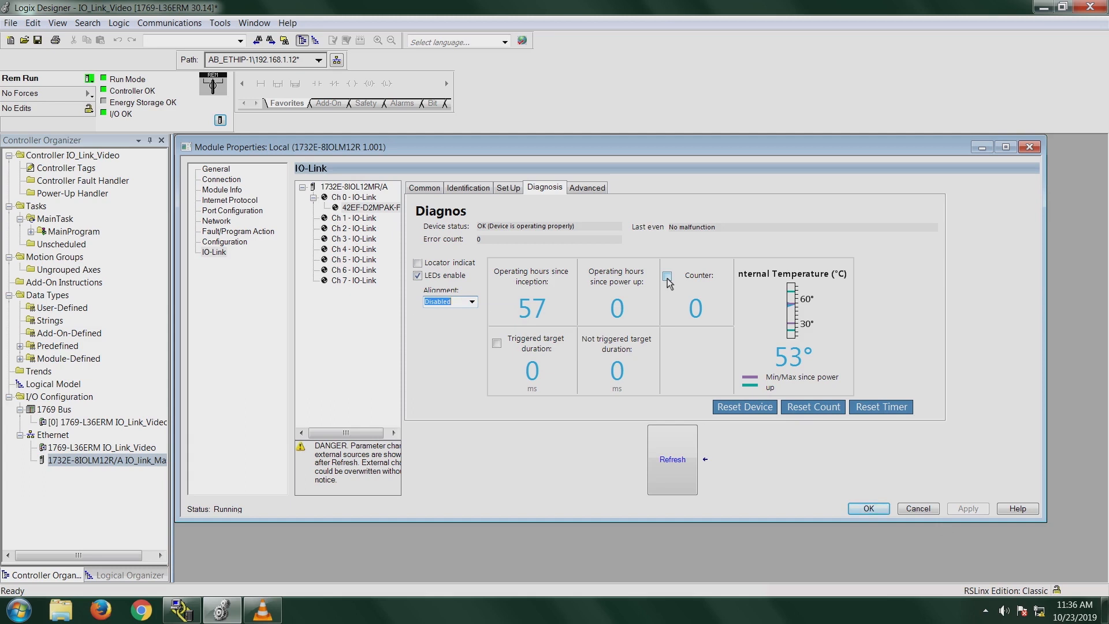
Enable the sensor's diagnostic Counter, apply it with the warning confirmed; count reads 9.
click(669, 277)
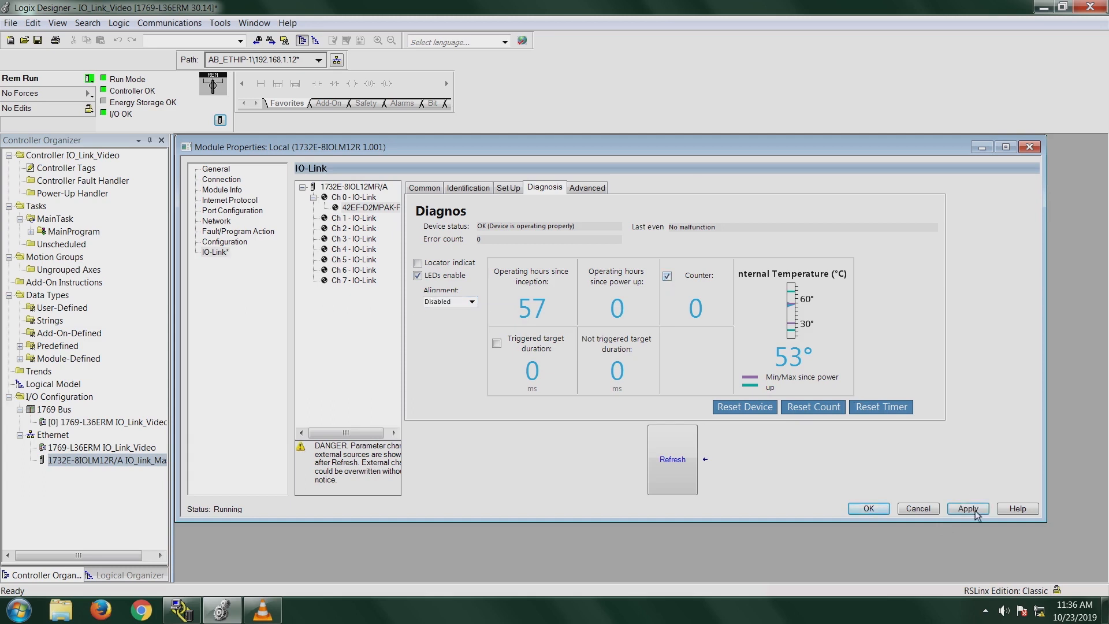
click(967, 508)
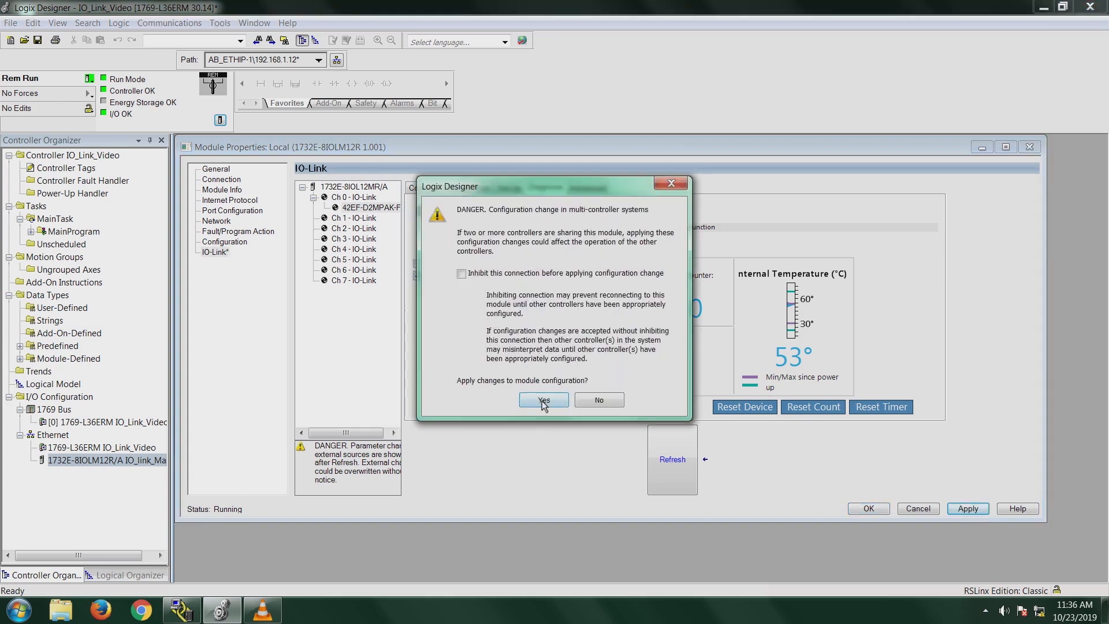
click(543, 400)
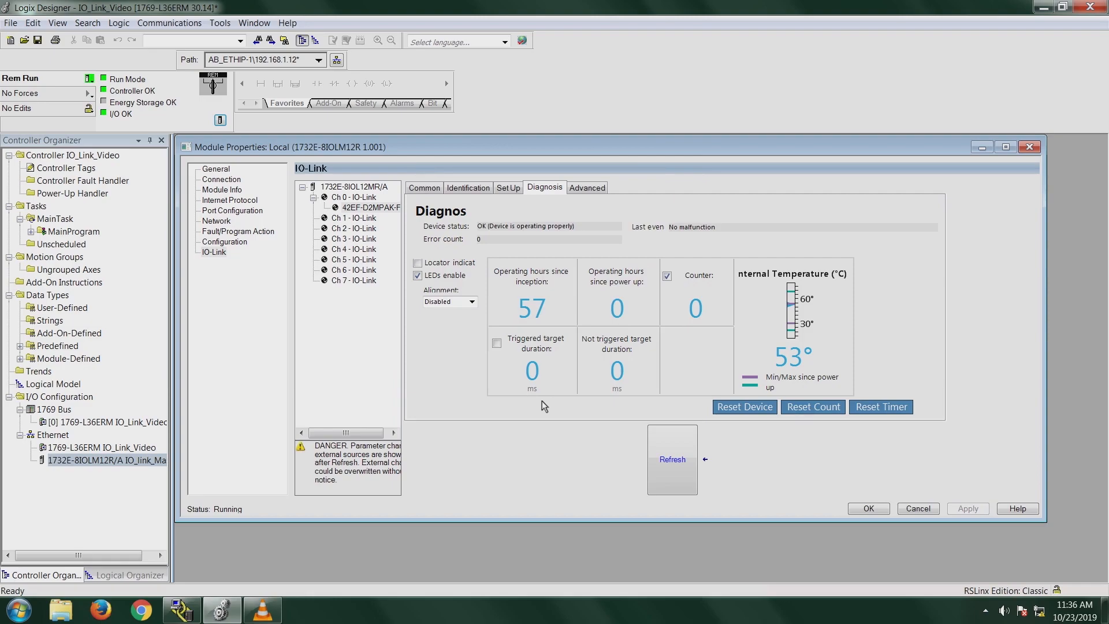
click(671, 459)
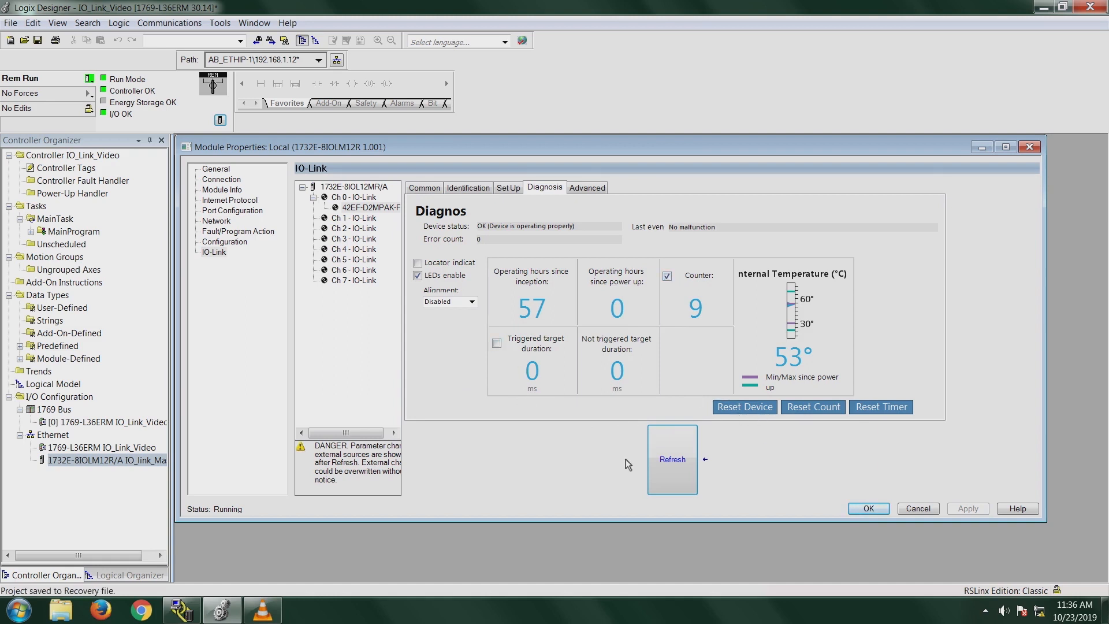
mouse_move(899, 374)
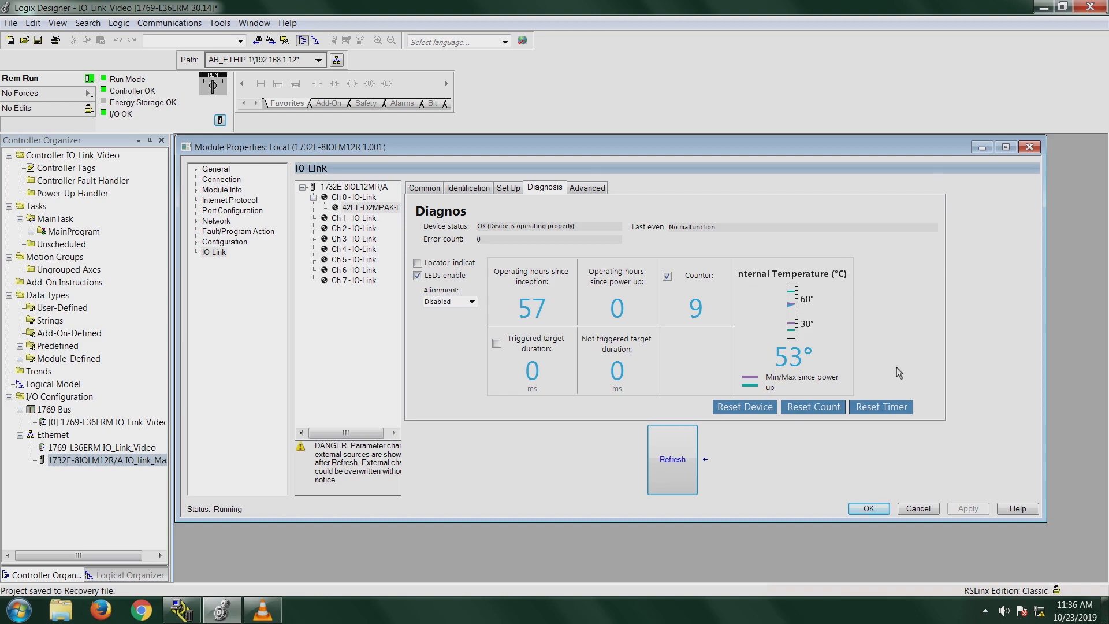
mouse_move(826, 335)
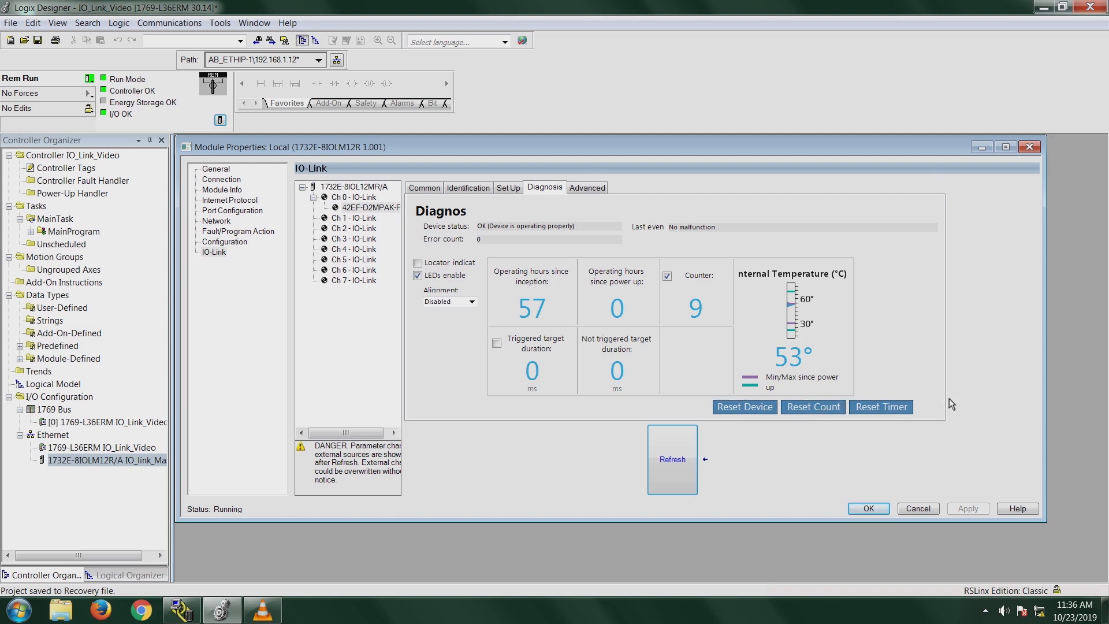
mouse_move(587, 188)
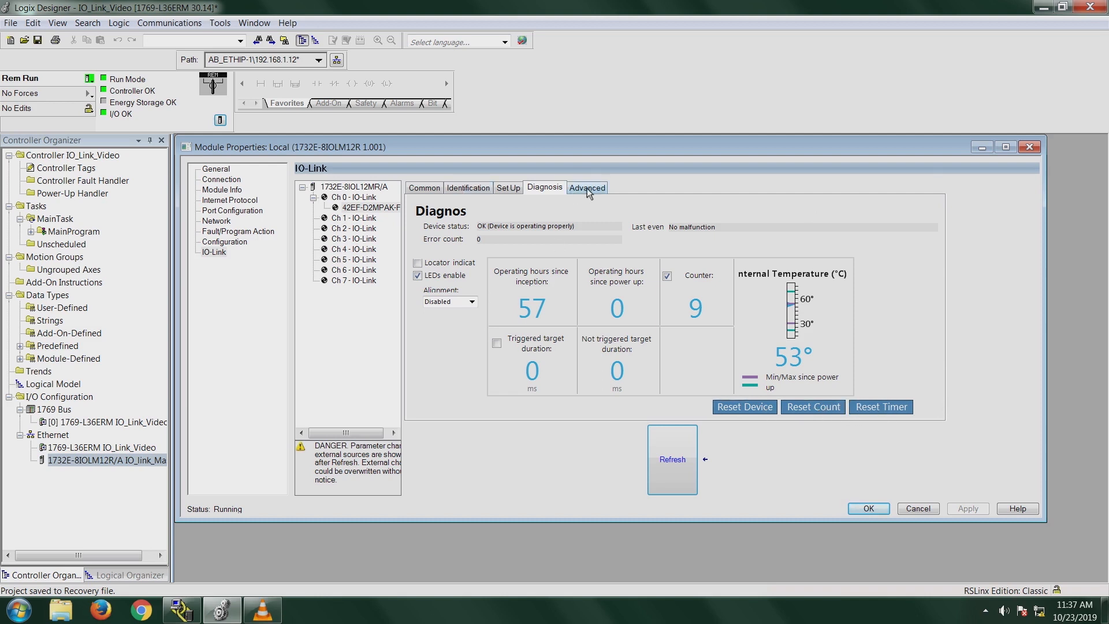
Review the 42EF sensor's Advanced device parameter list, then close Module Properties with OK.
click(586, 187)
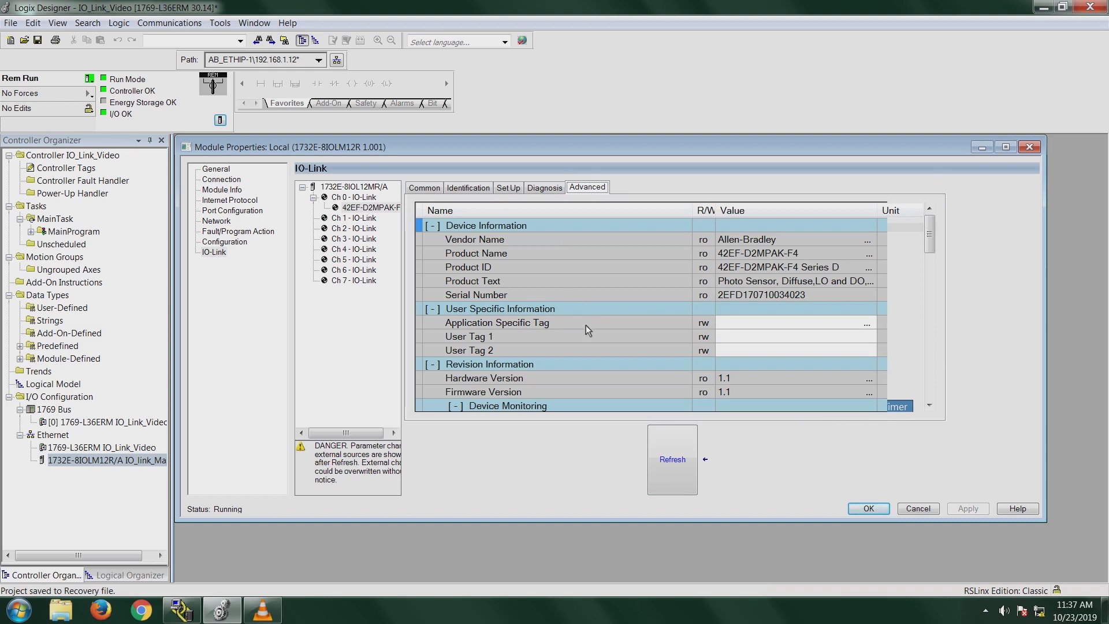
mouse_move(563, 280)
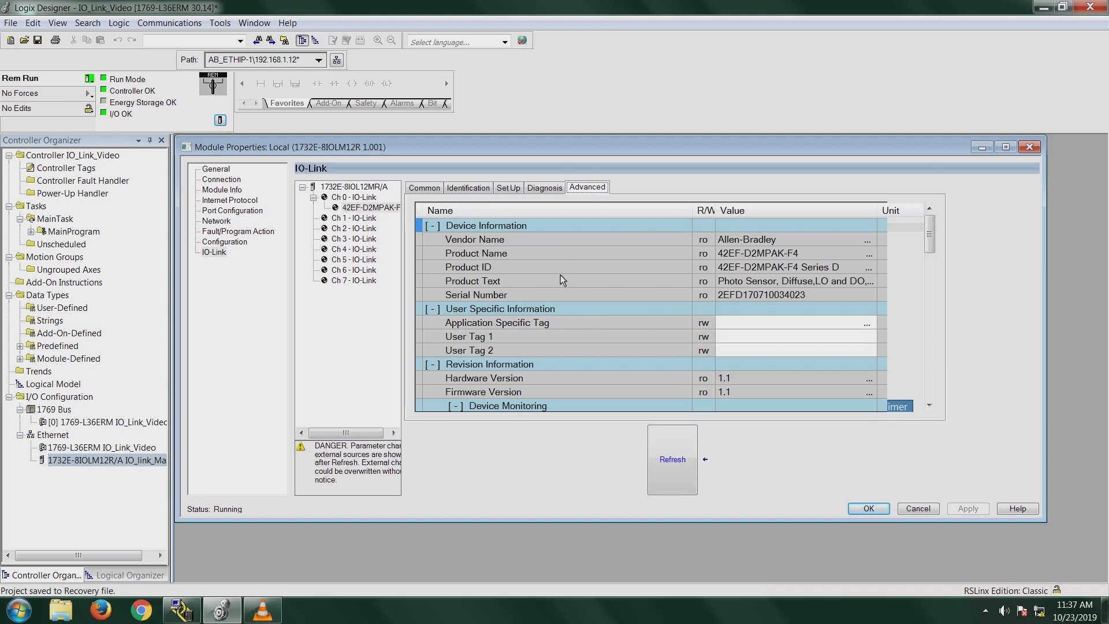
mouse_move(629, 284)
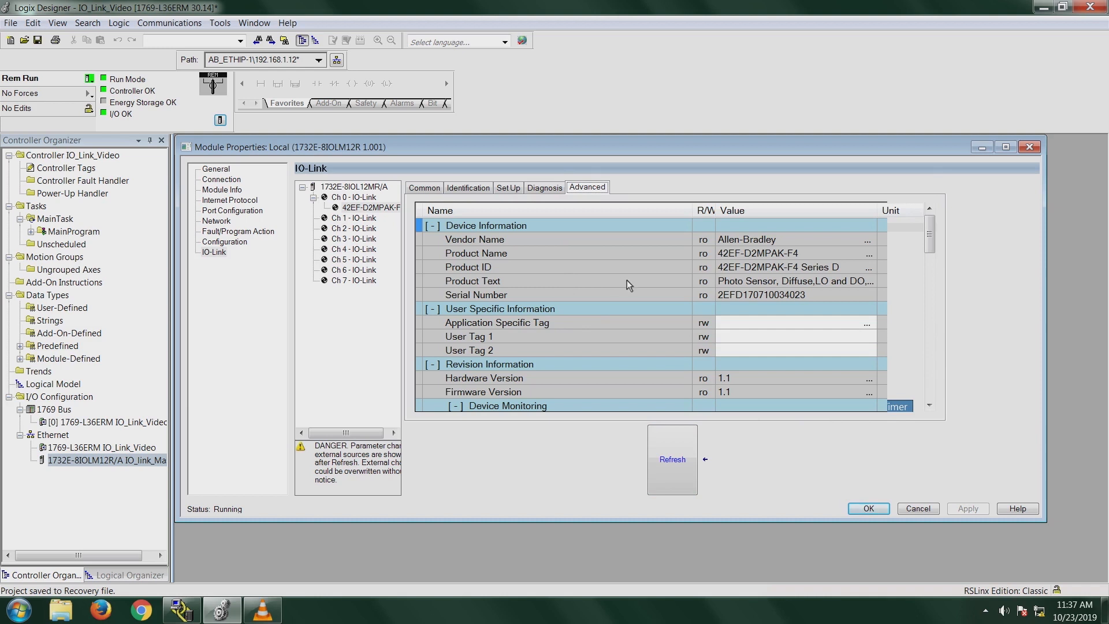
mouse_move(638, 312)
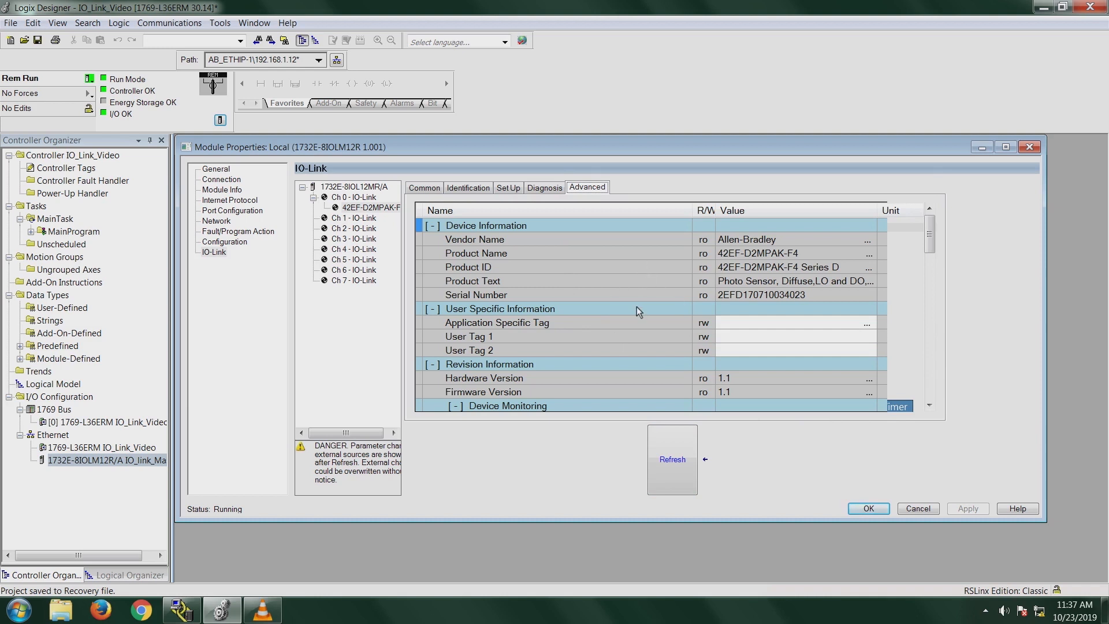
mouse_move(648, 295)
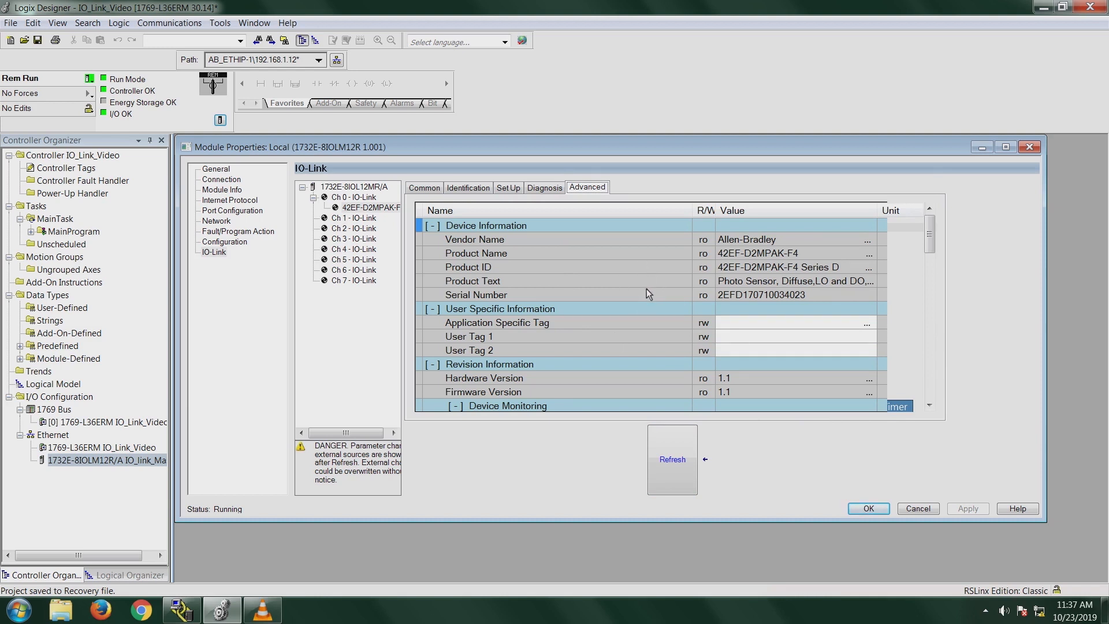
mouse_move(612, 304)
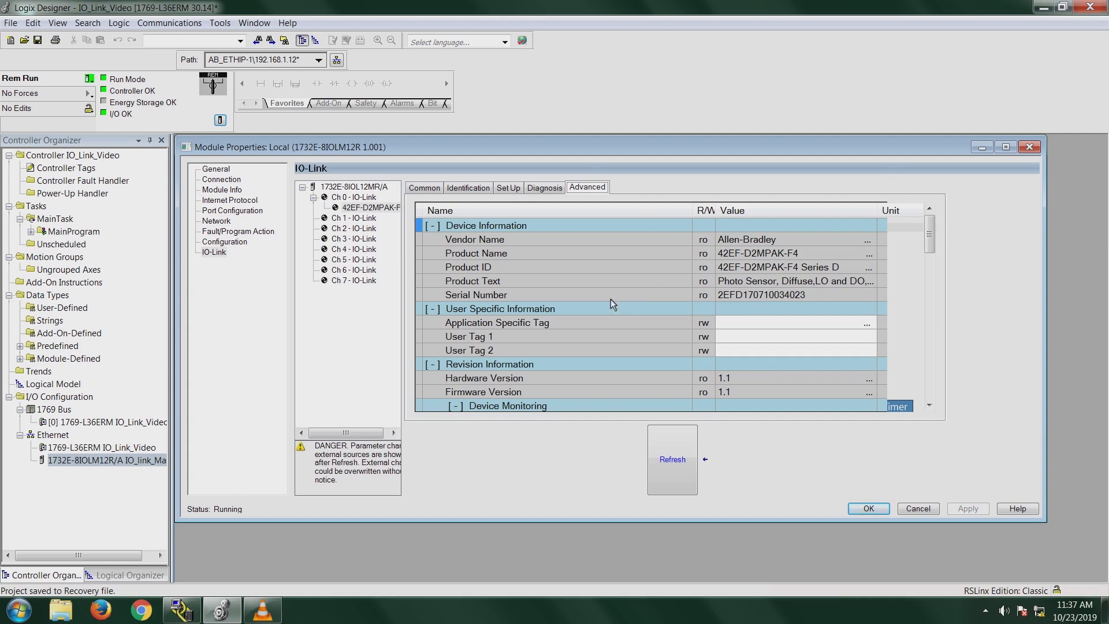
mouse_move(665, 274)
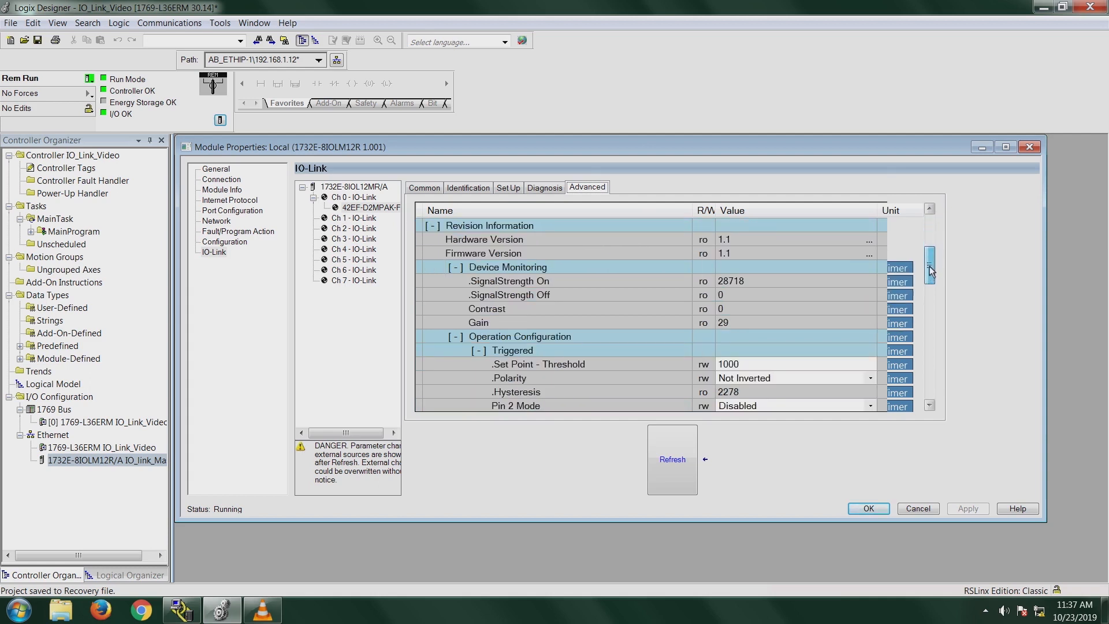
scroll(down, 3)
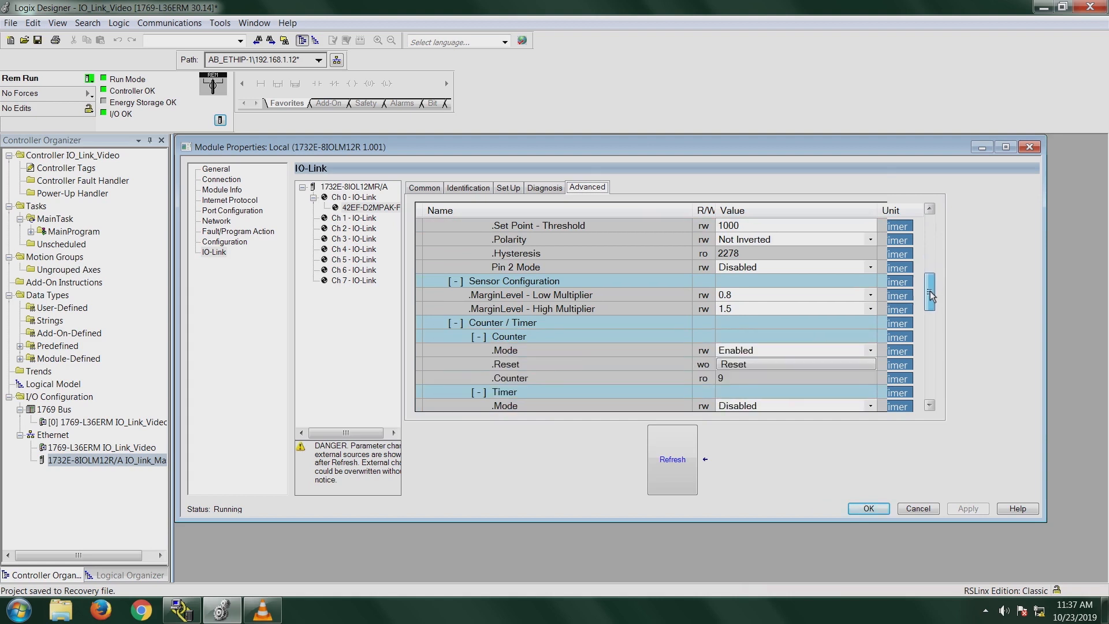
scroll(down, 3)
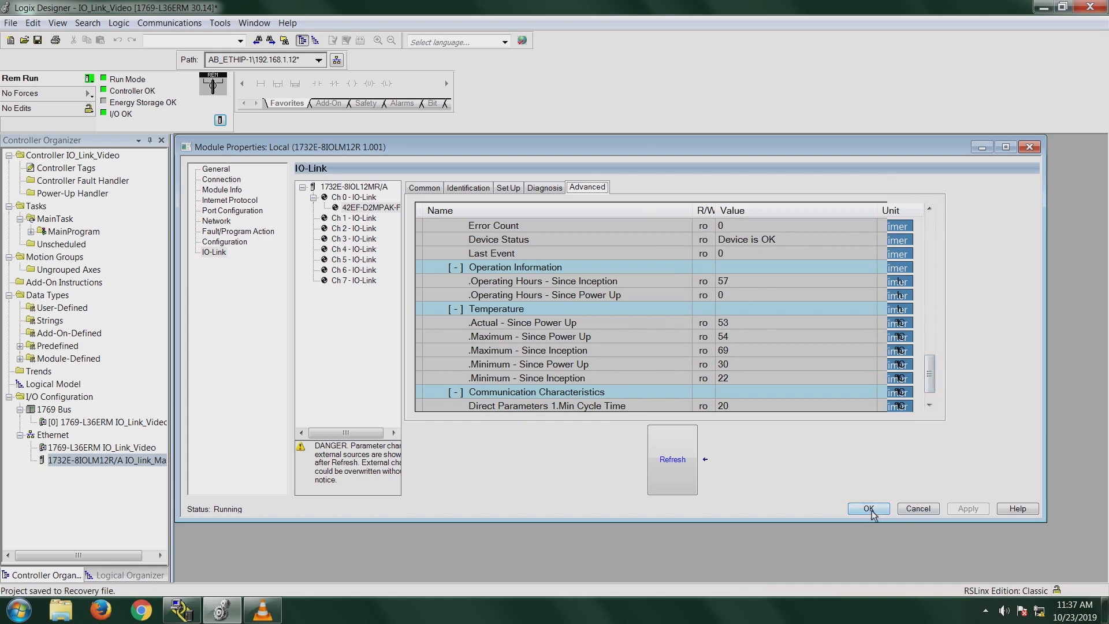
click(868, 508)
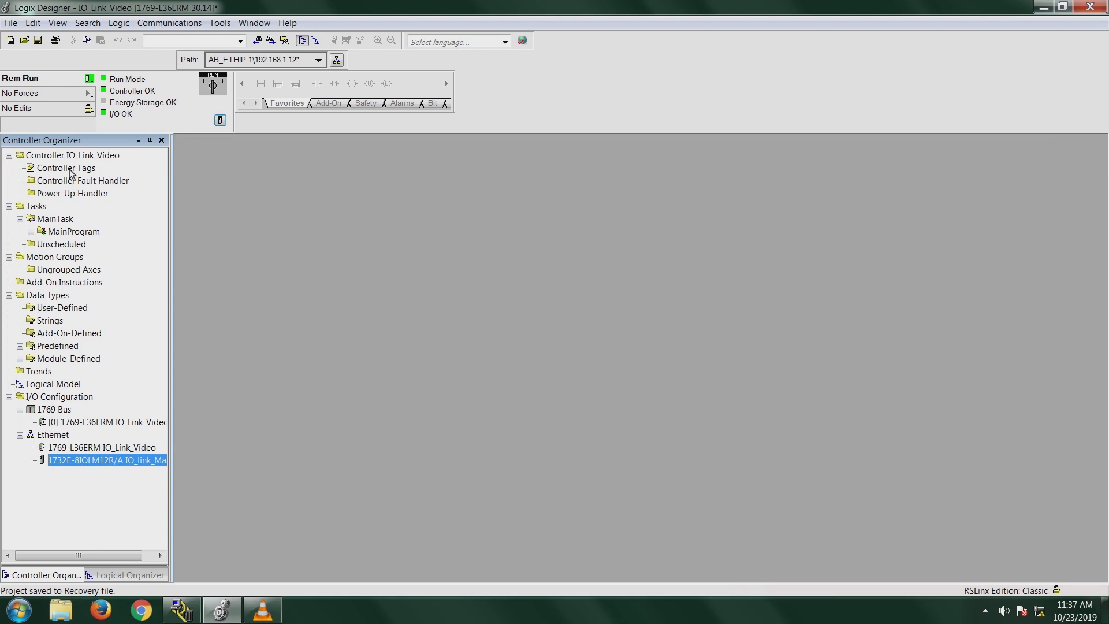
Show Controller Tags with IO_link_Master:I expanded to the Ch0 input data (Gain 29).
double_click(65, 168)
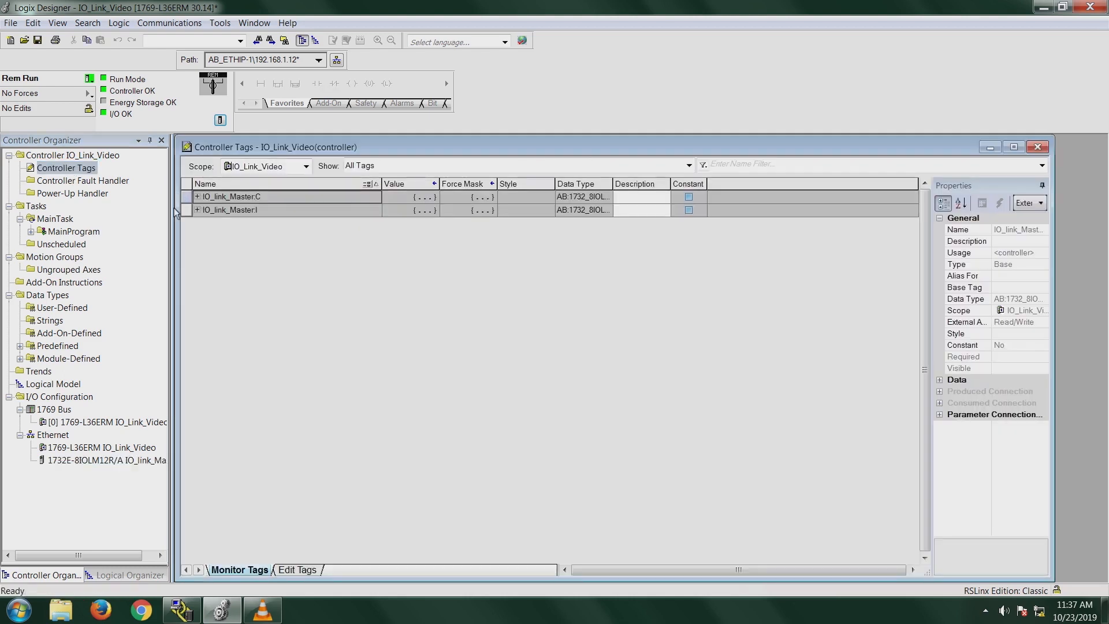
click(196, 209)
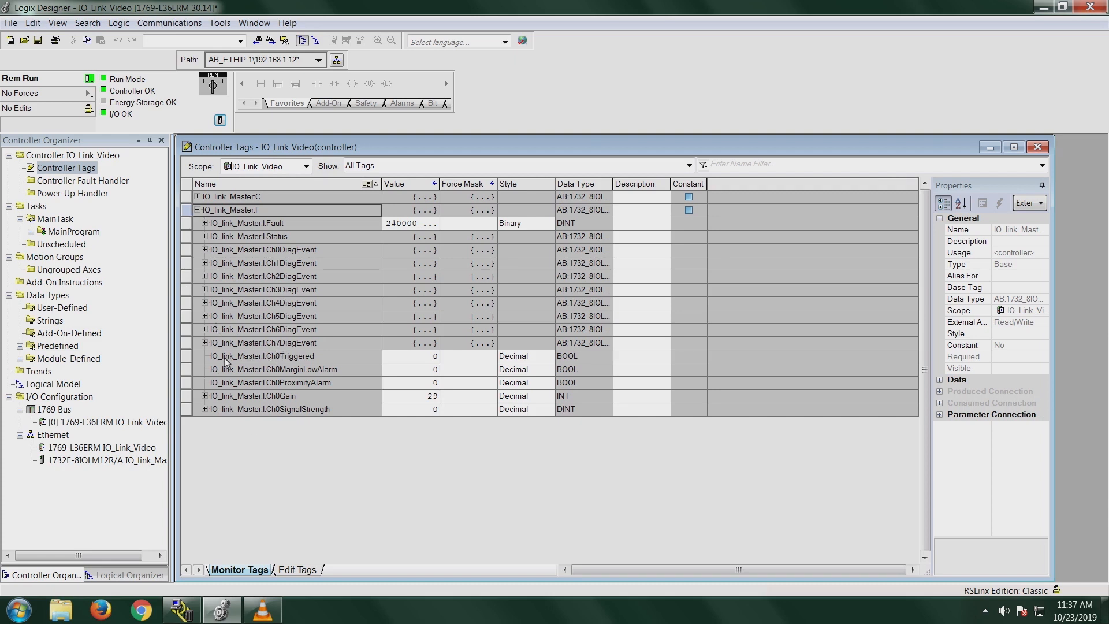
mouse_move(233, 364)
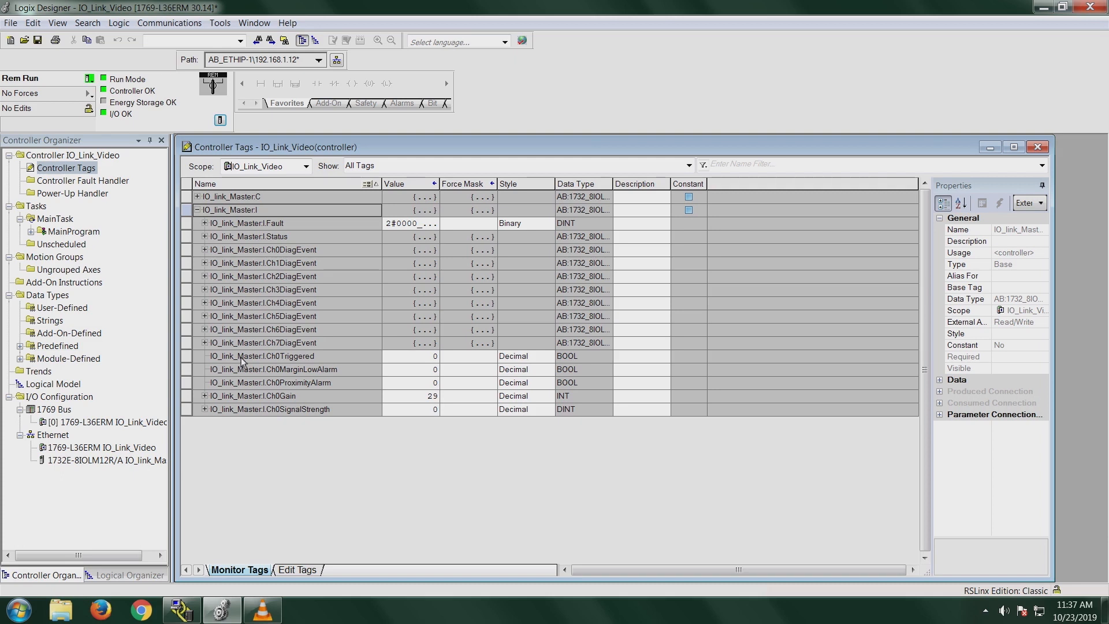
mouse_move(305, 381)
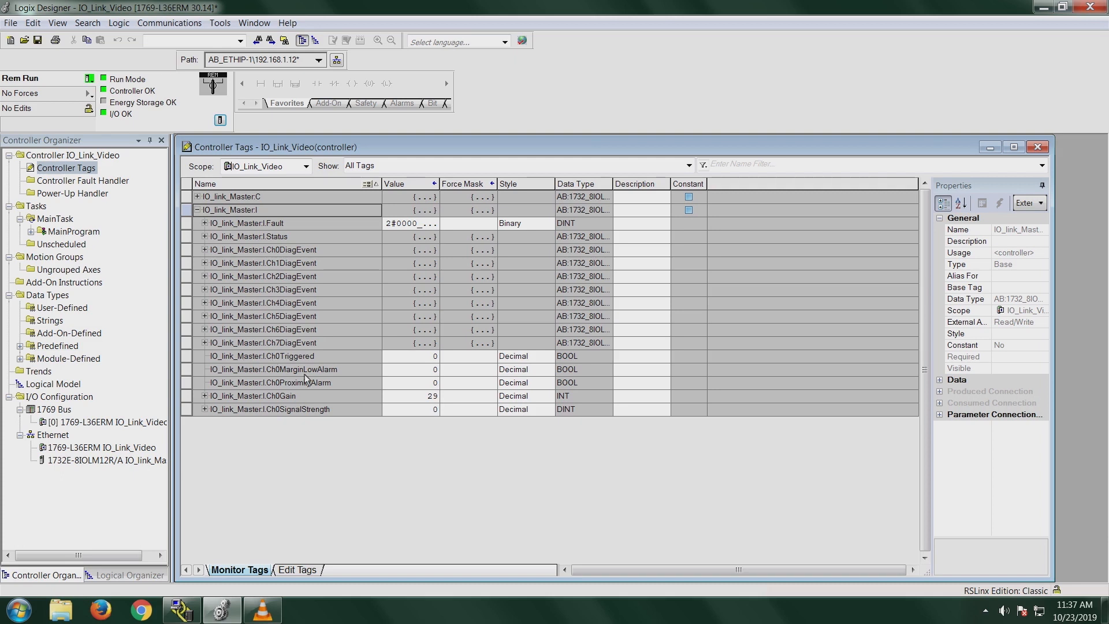
mouse_move(322, 417)
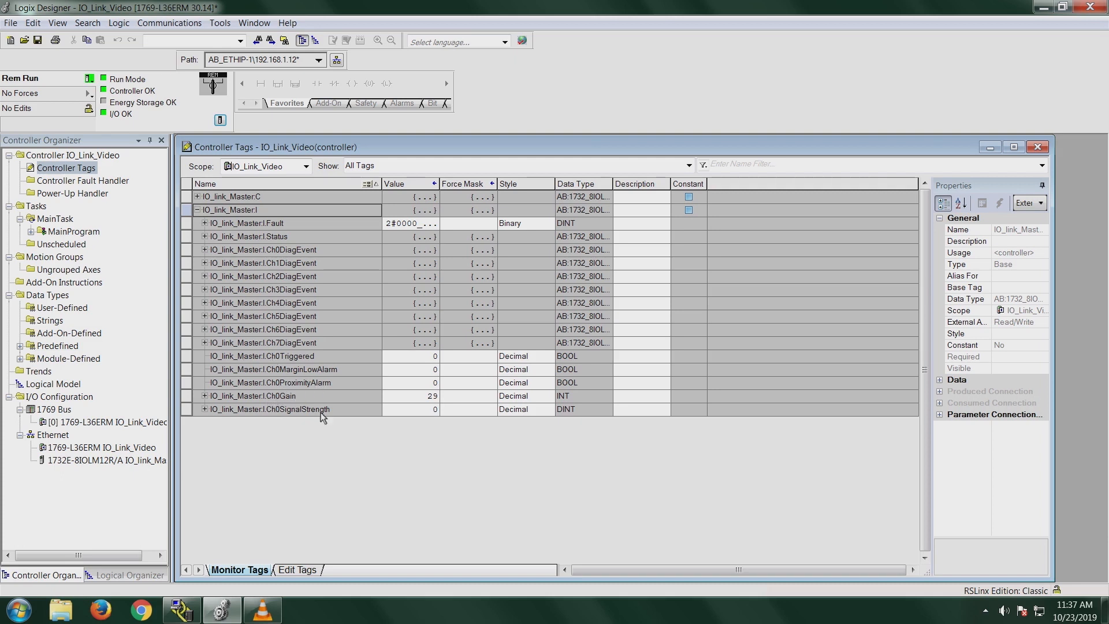
mouse_move(293, 362)
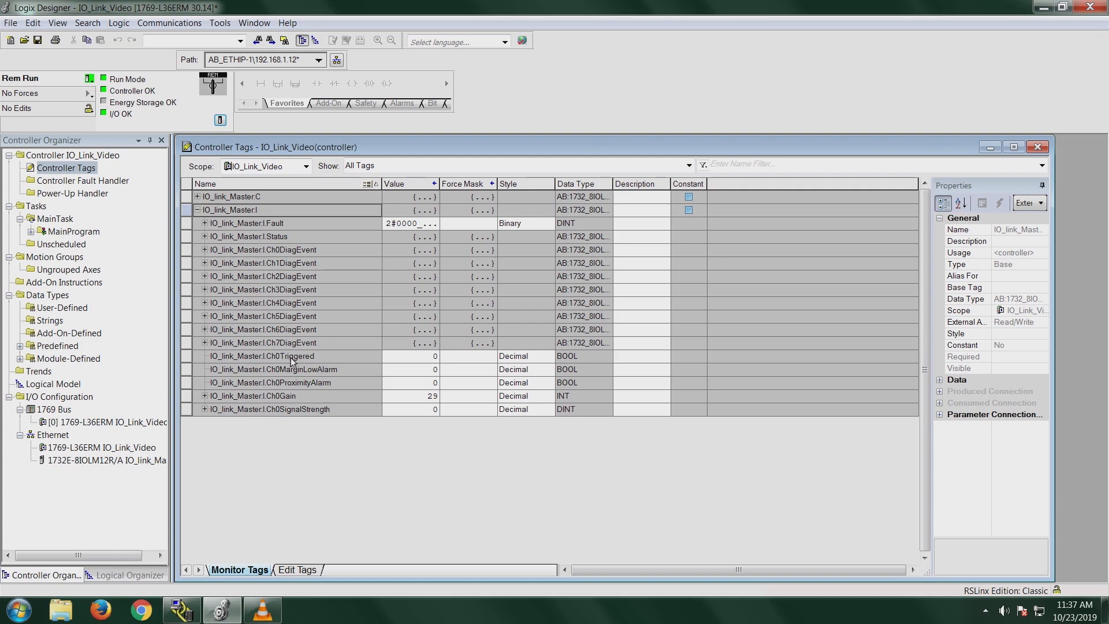
mouse_move(310, 442)
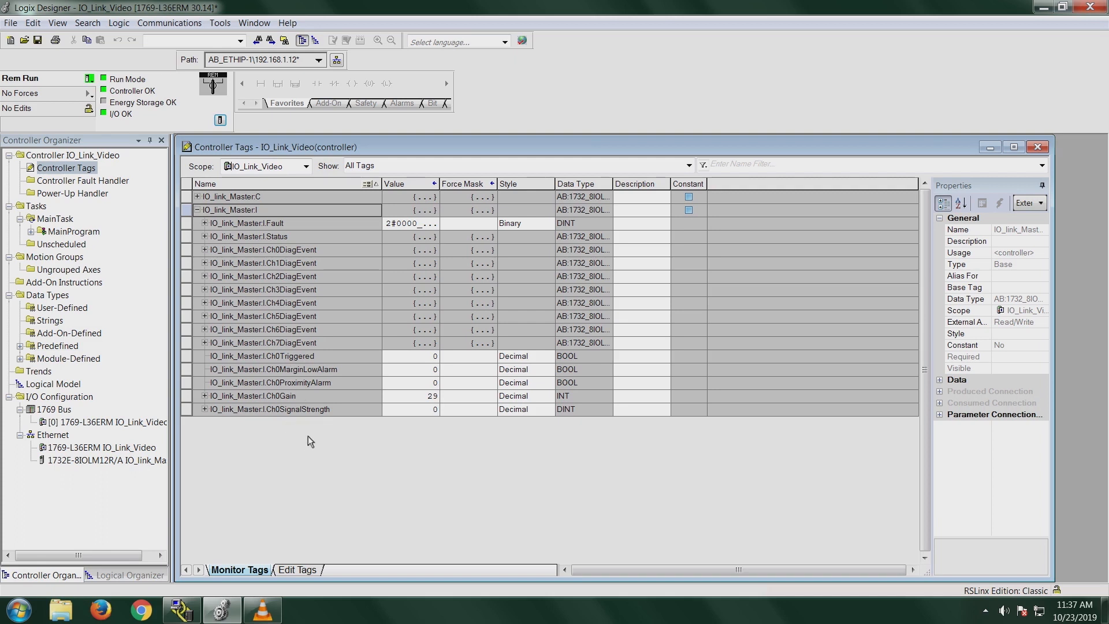